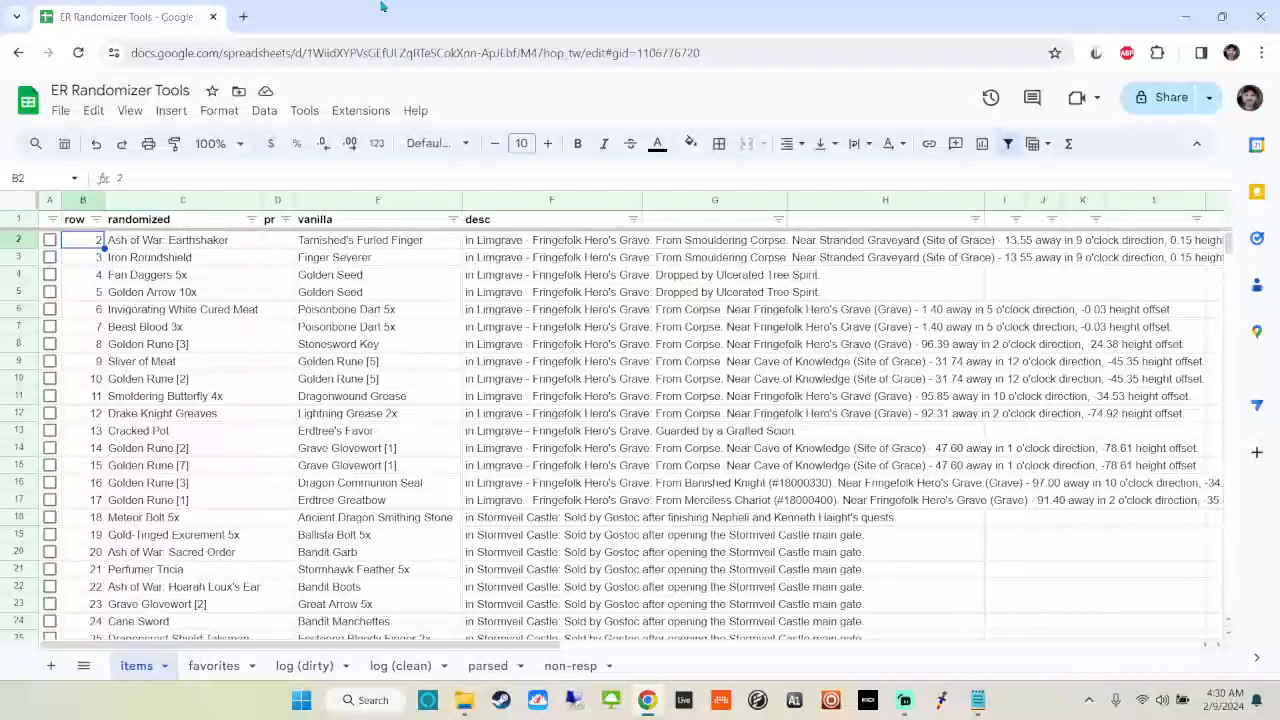
mouse_move(338, 24)
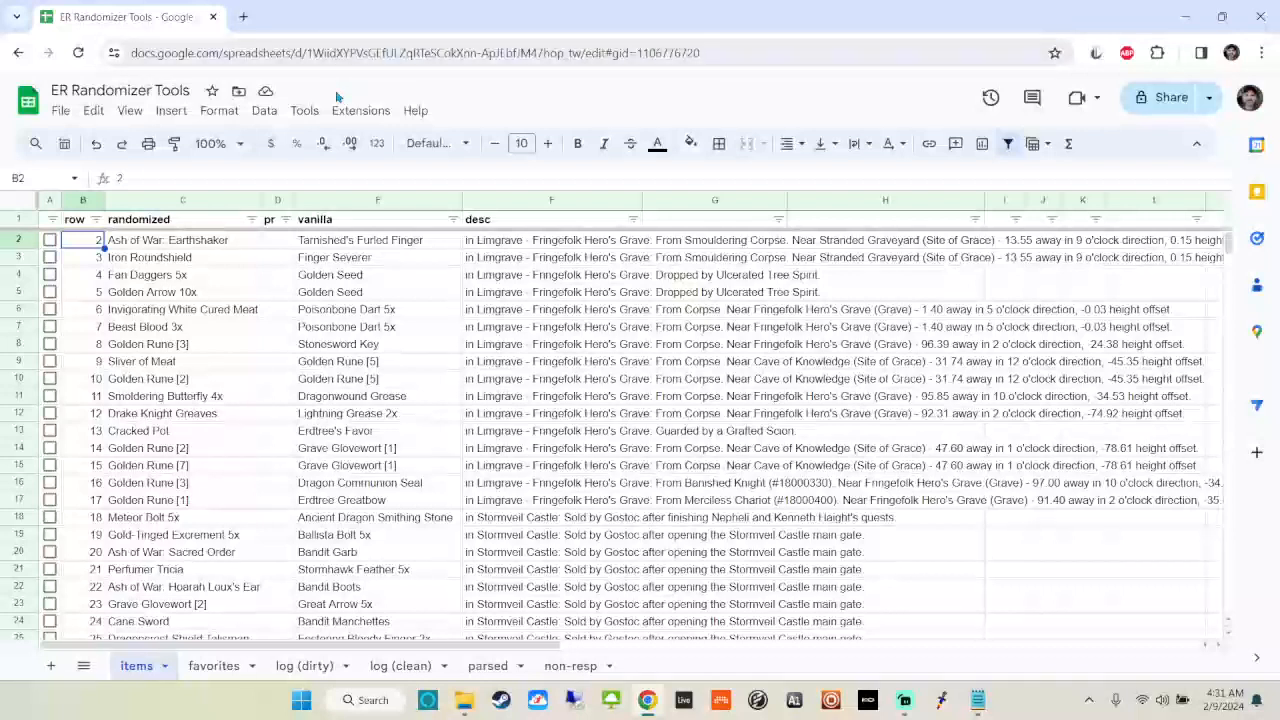
mouse_move(322, 18)
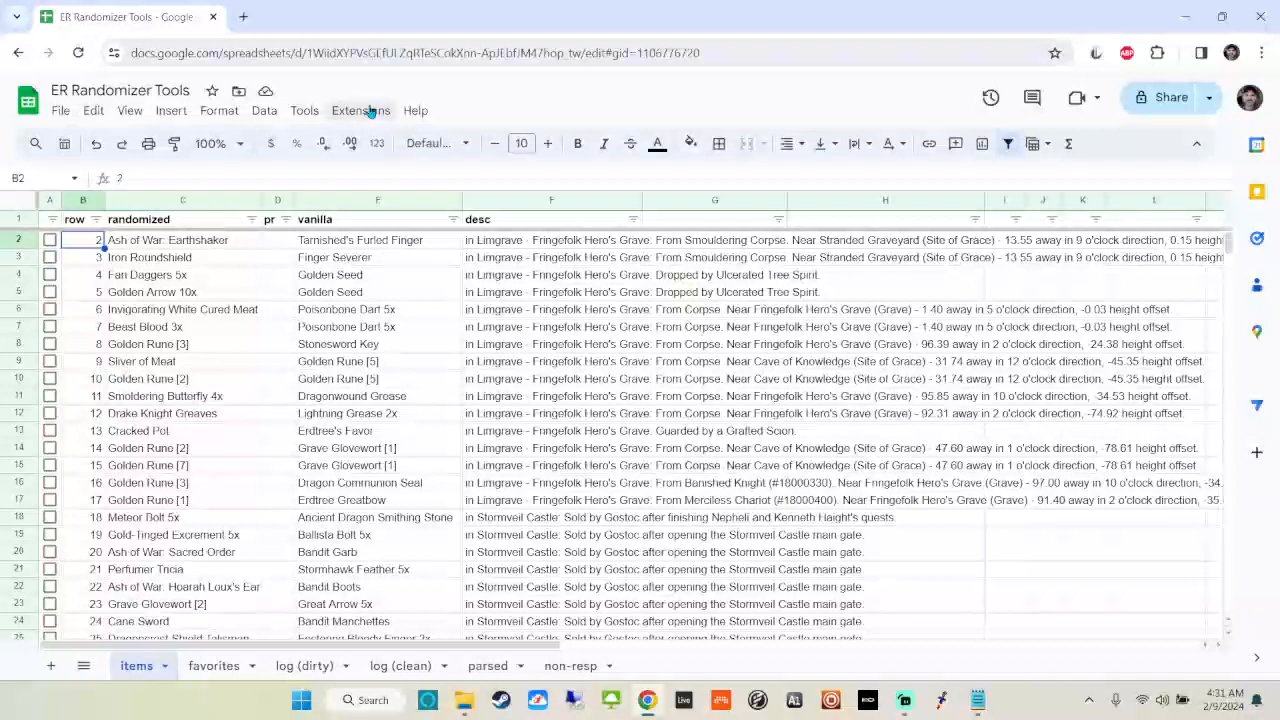
mouse_move(390, 84)
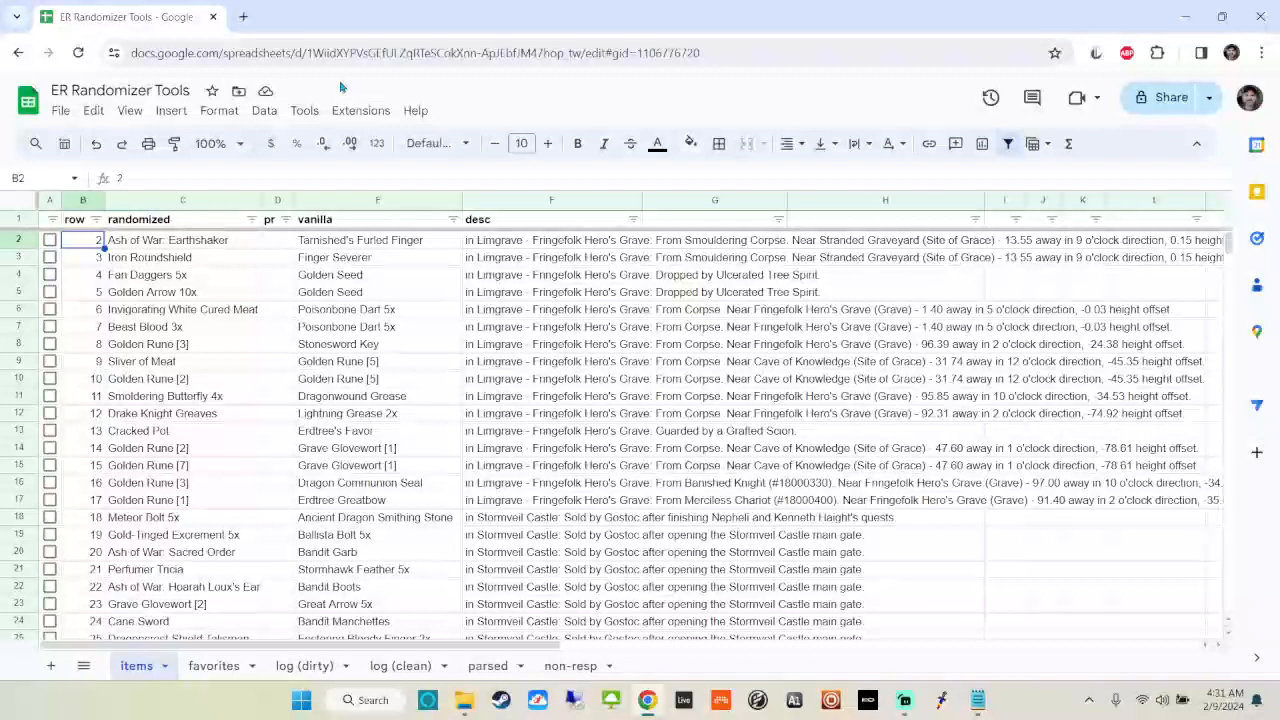
mouse_move(352, 88)
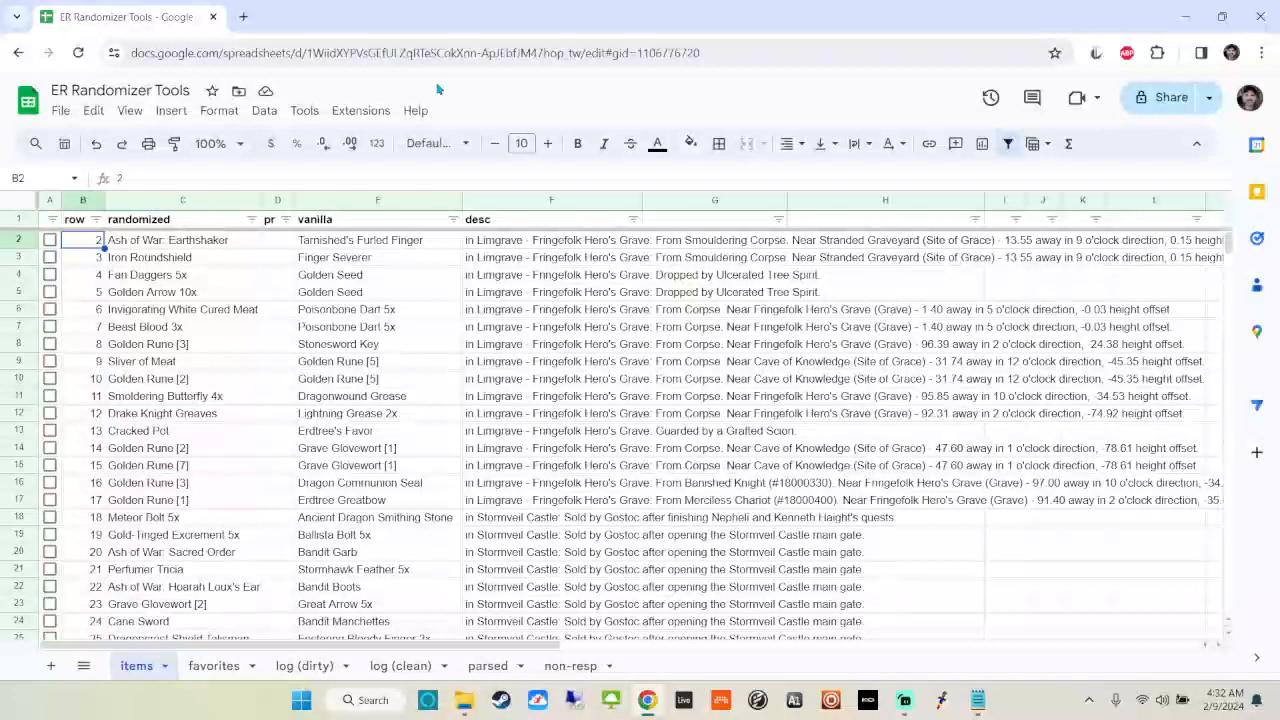
mouse_move(434, 167)
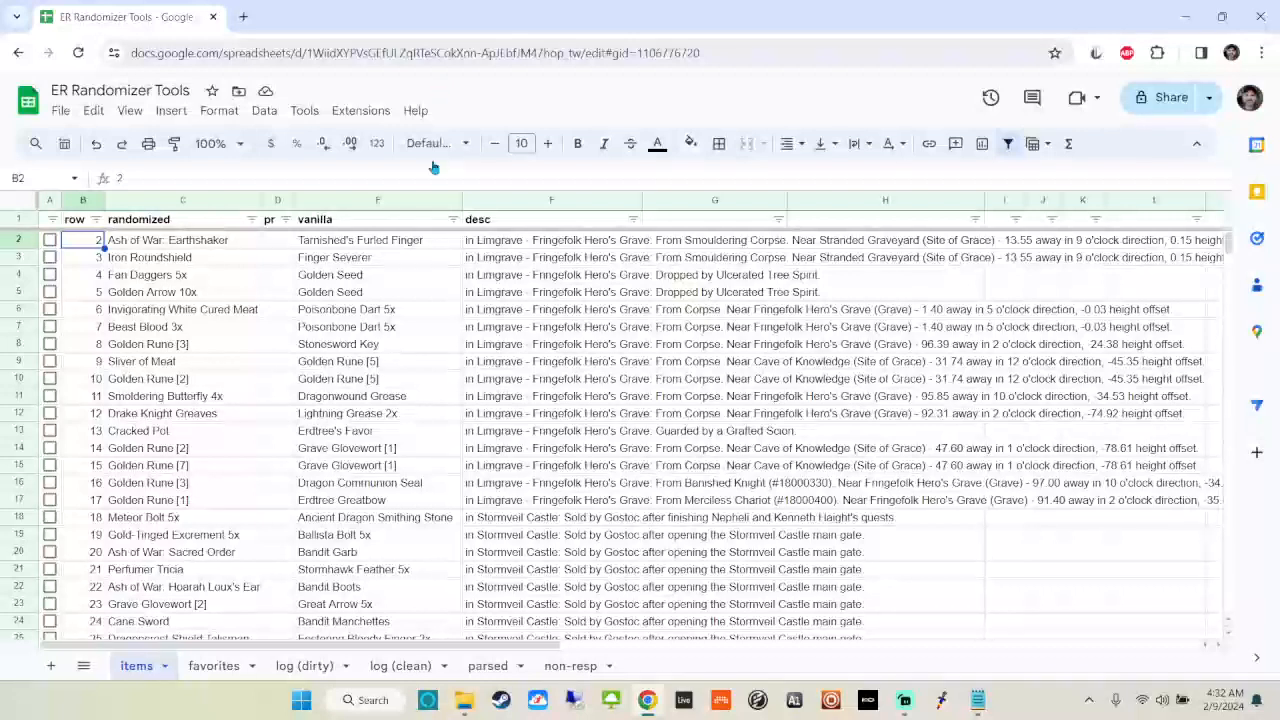
Remove the filter on the log (dirty) sheet so the hidden (cost: 40) lines reappear
left_click(304, 665)
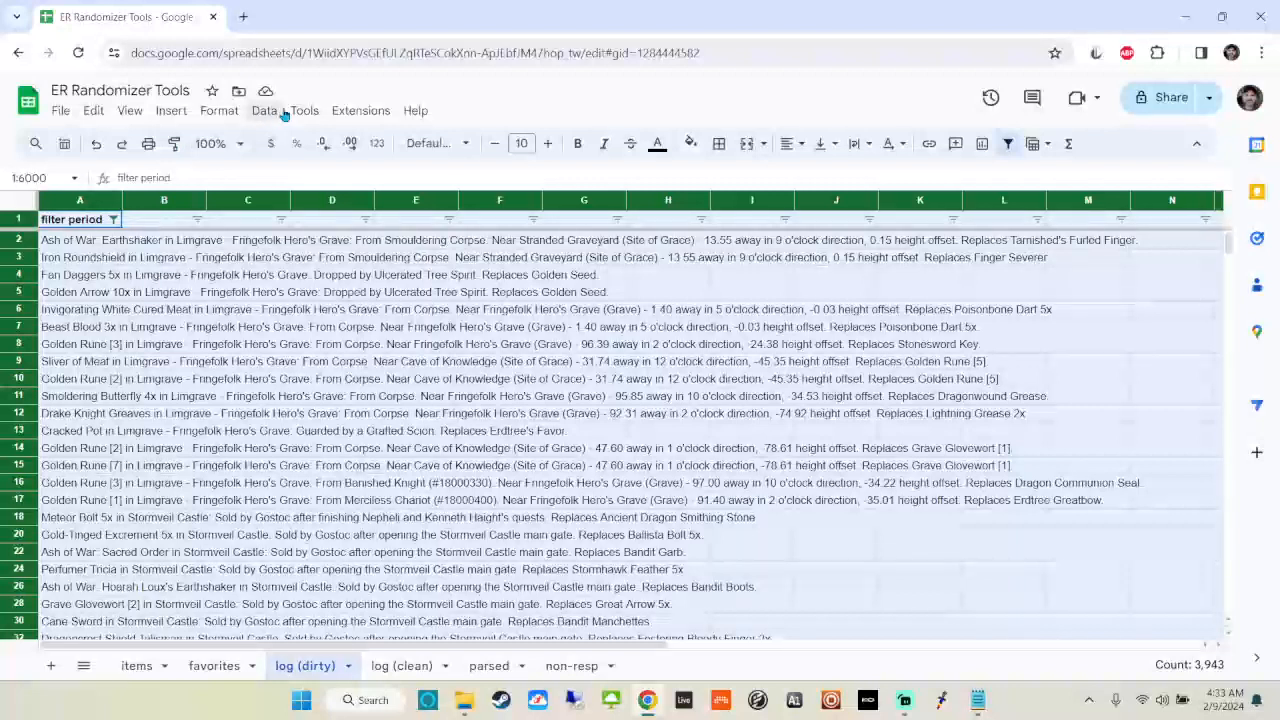
left_click(264, 110)
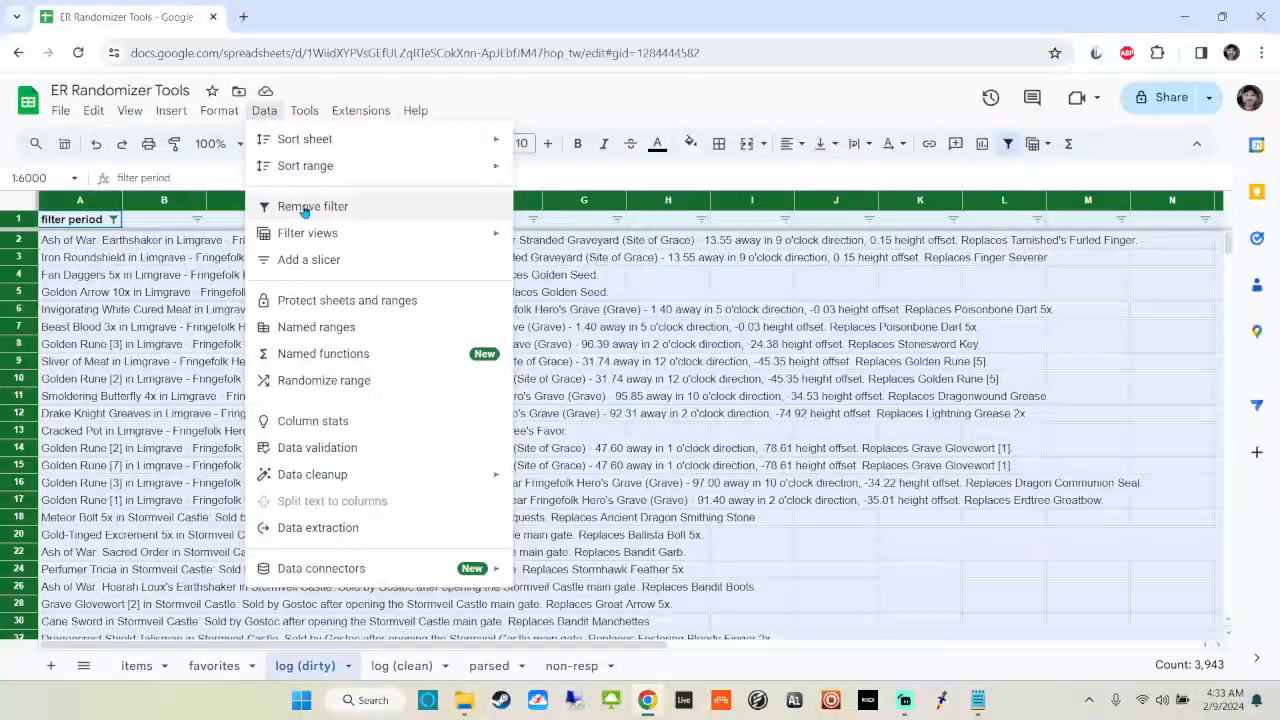
left_click(312, 206)
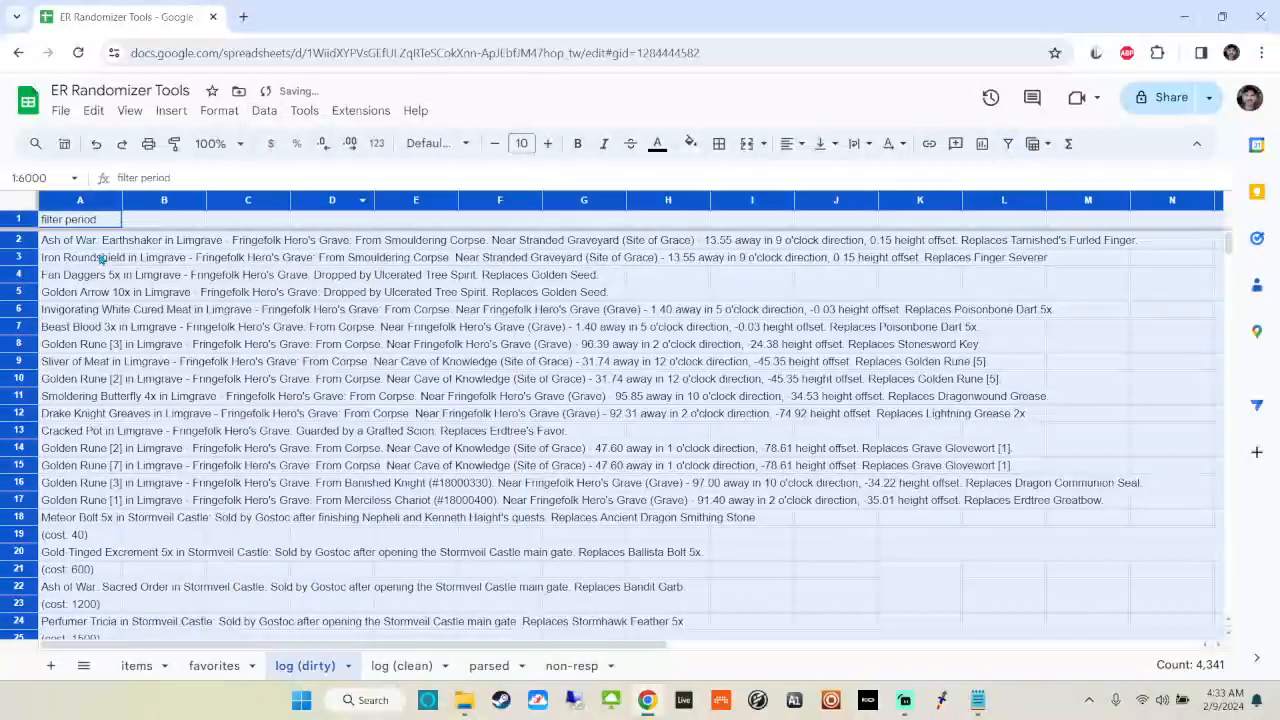
left_click(80, 239)
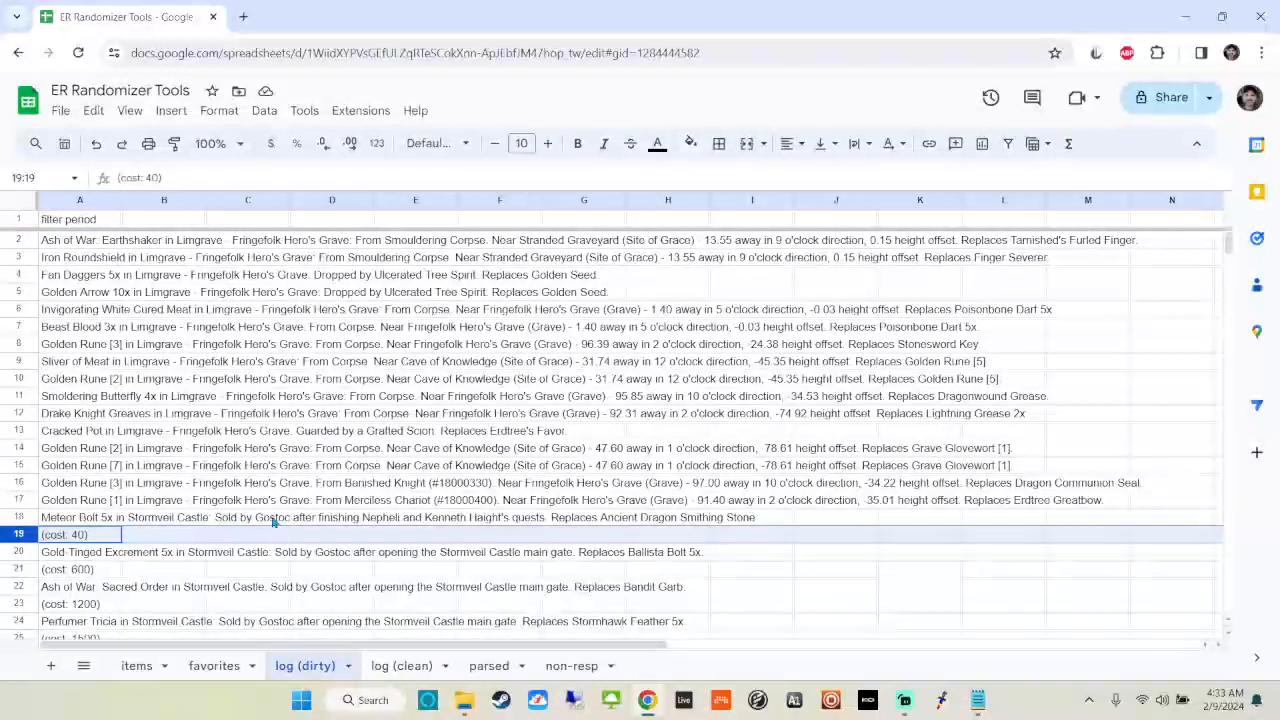
mouse_move(148, 527)
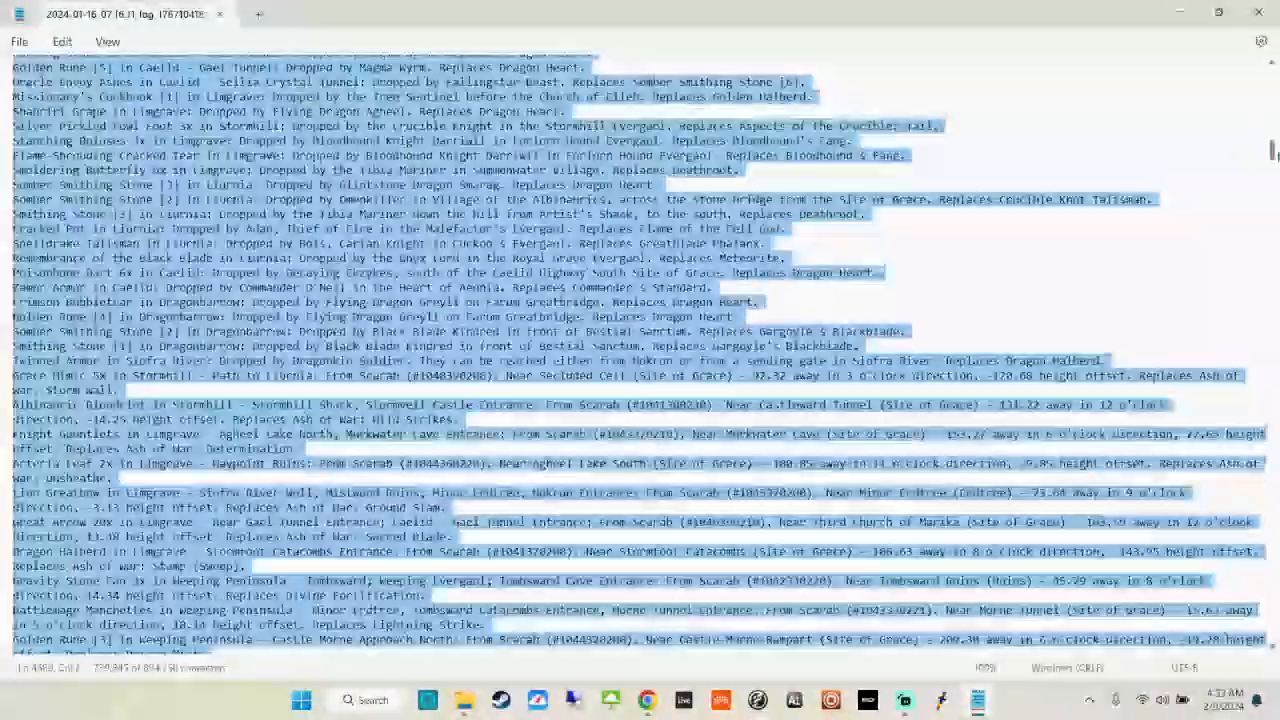
Scroll through the randomizer log in Notepad down to the drop-chance section
scroll("down", 3)
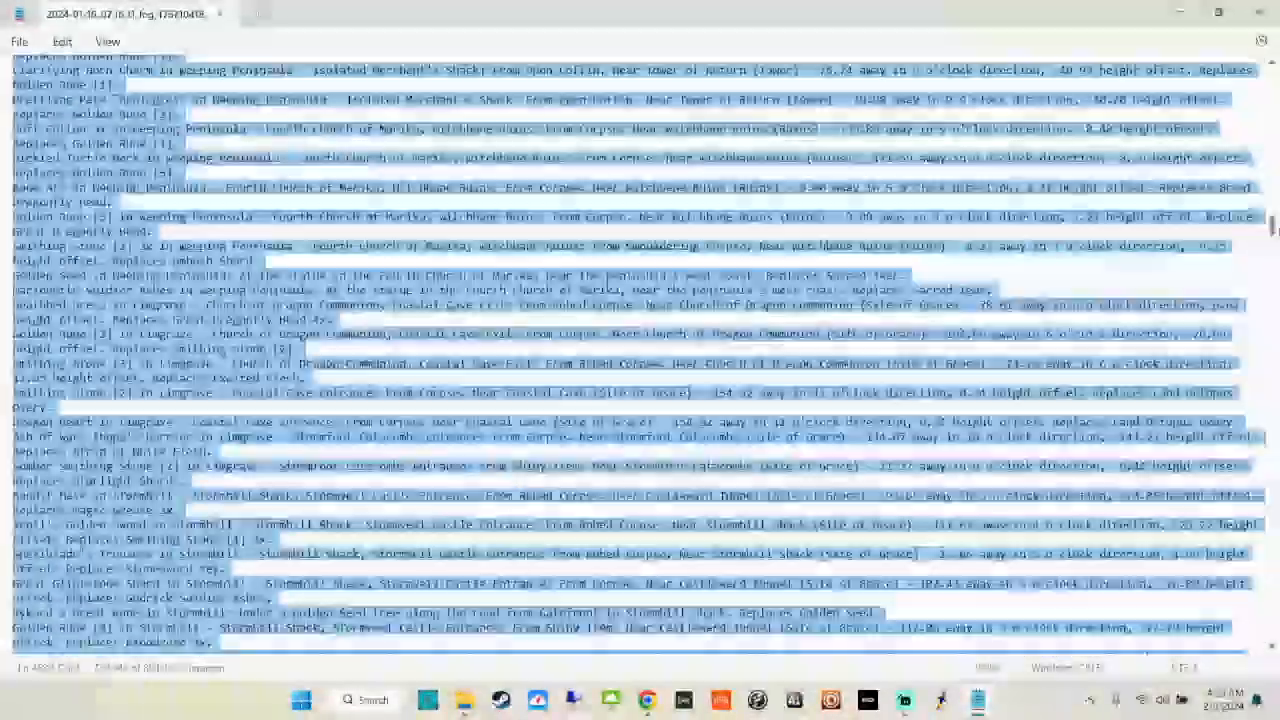
scroll("down", 3)
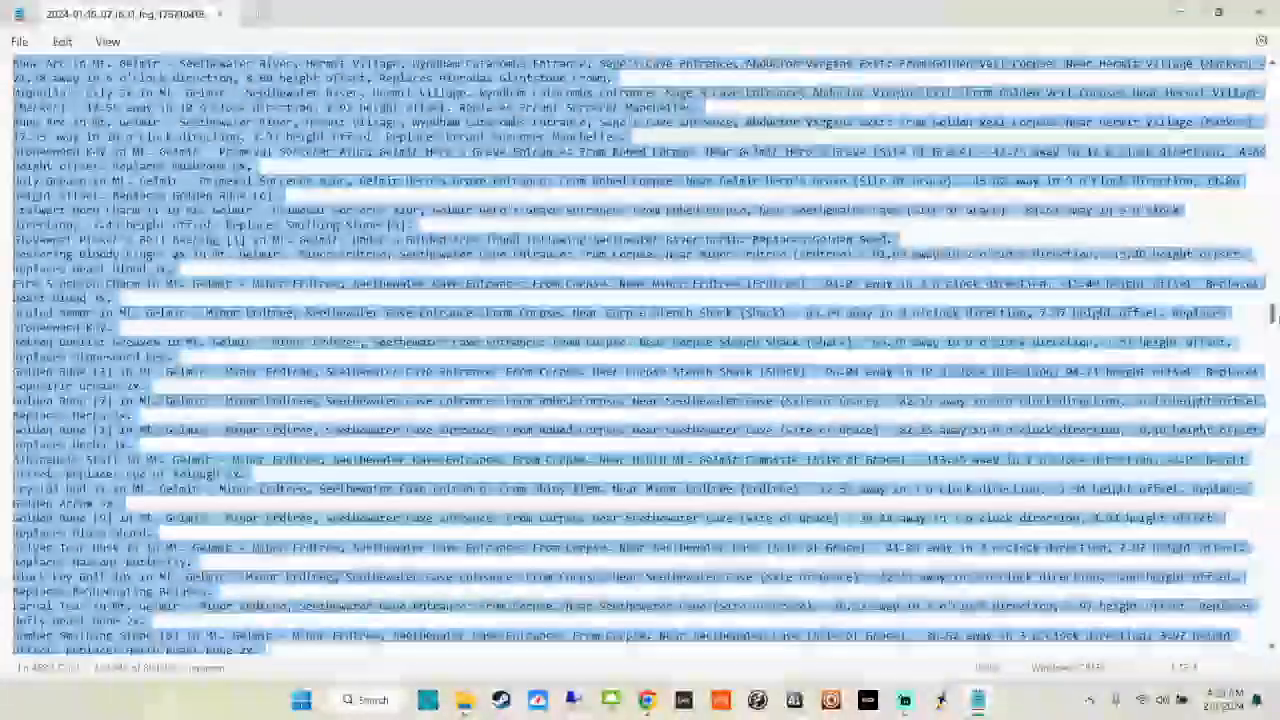
scroll("down", 3)
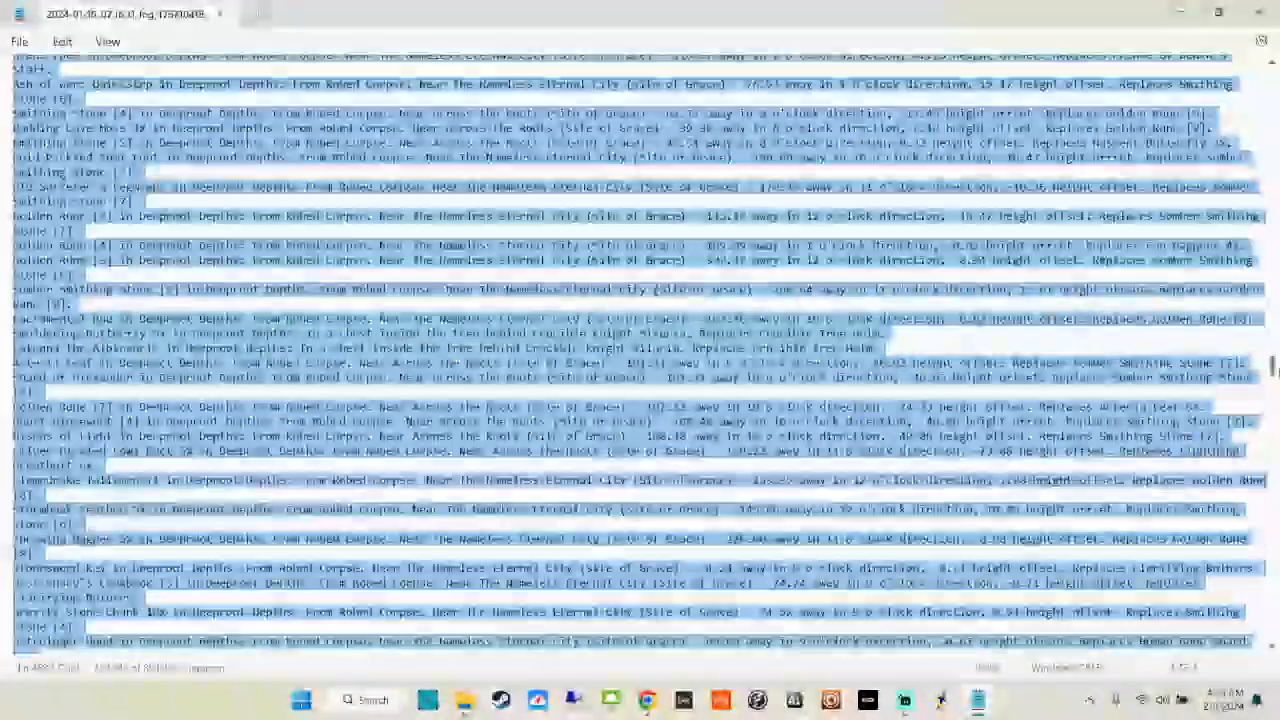
scroll("down", 3)
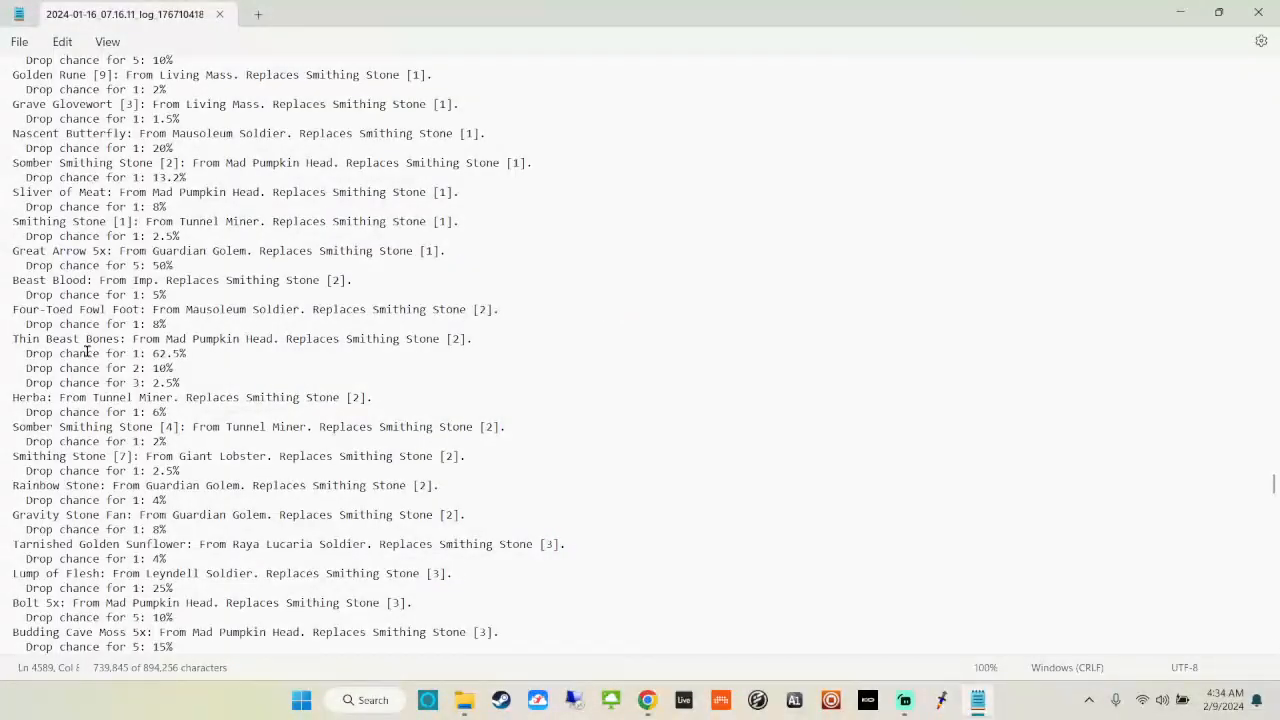
mouse_move(1159, 347)
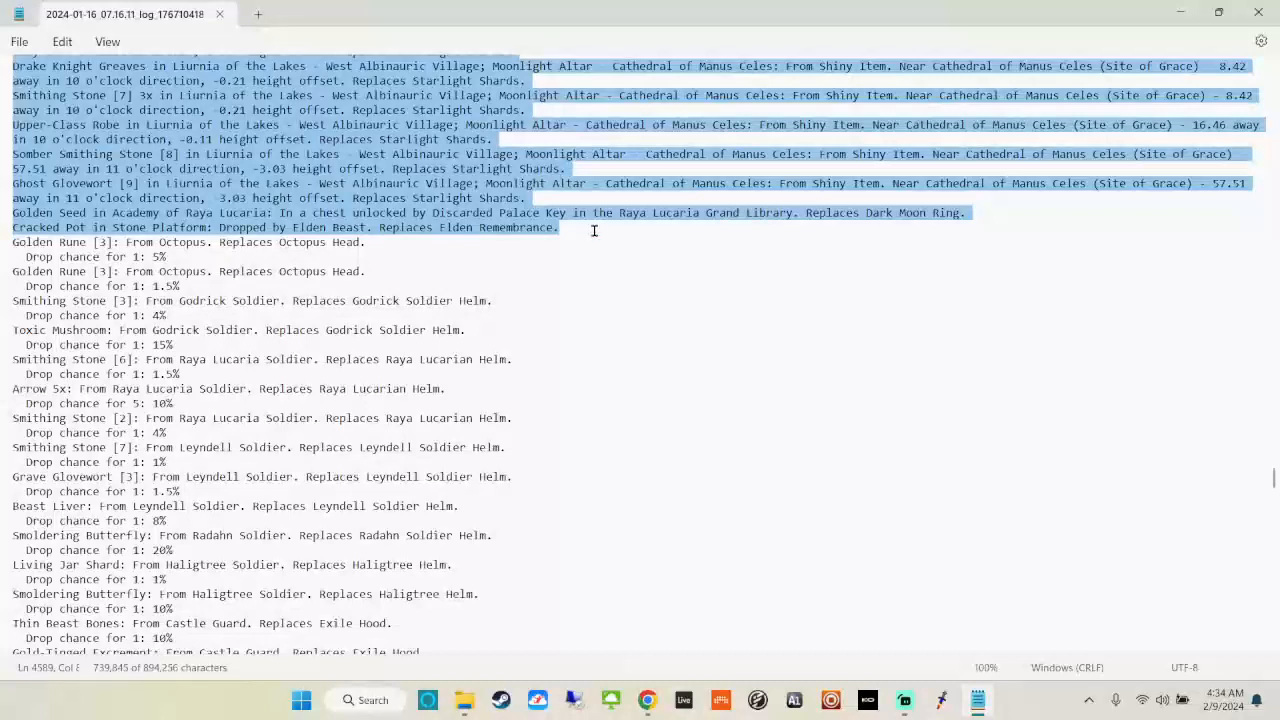
mouse_move(474, 255)
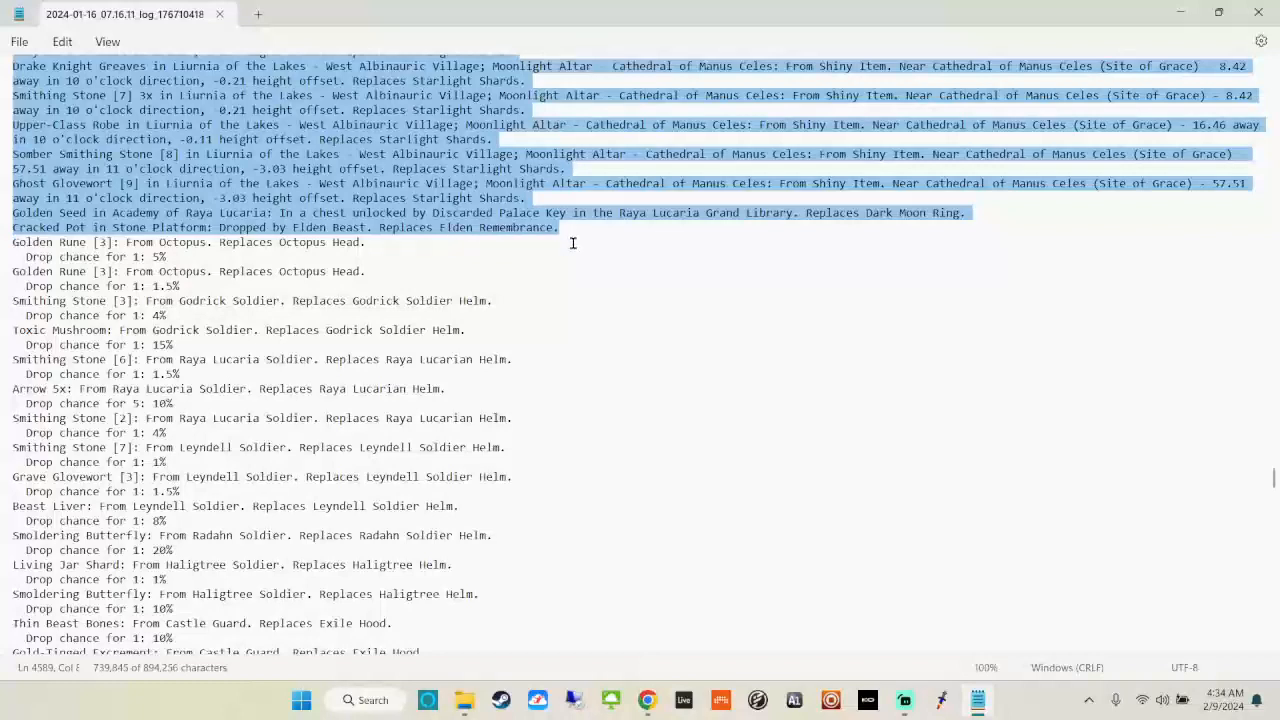
mouse_move(573, 263)
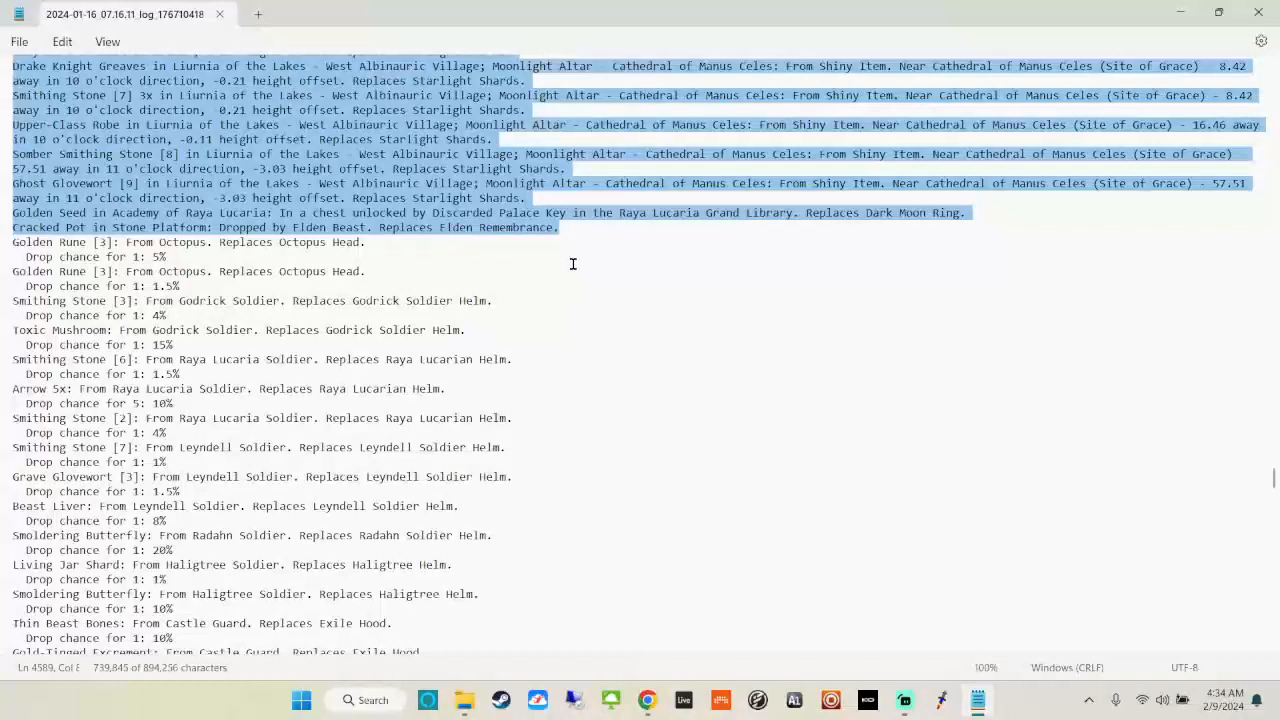
mouse_move(293, 267)
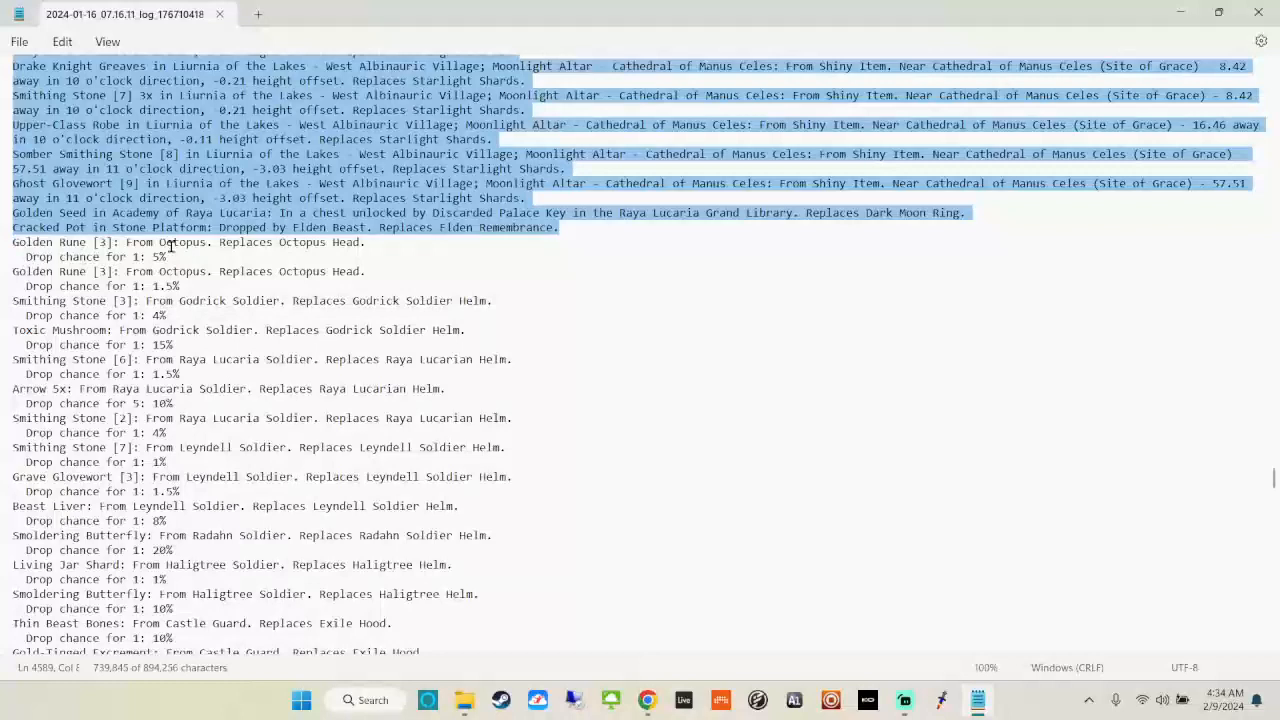
mouse_move(485, 317)
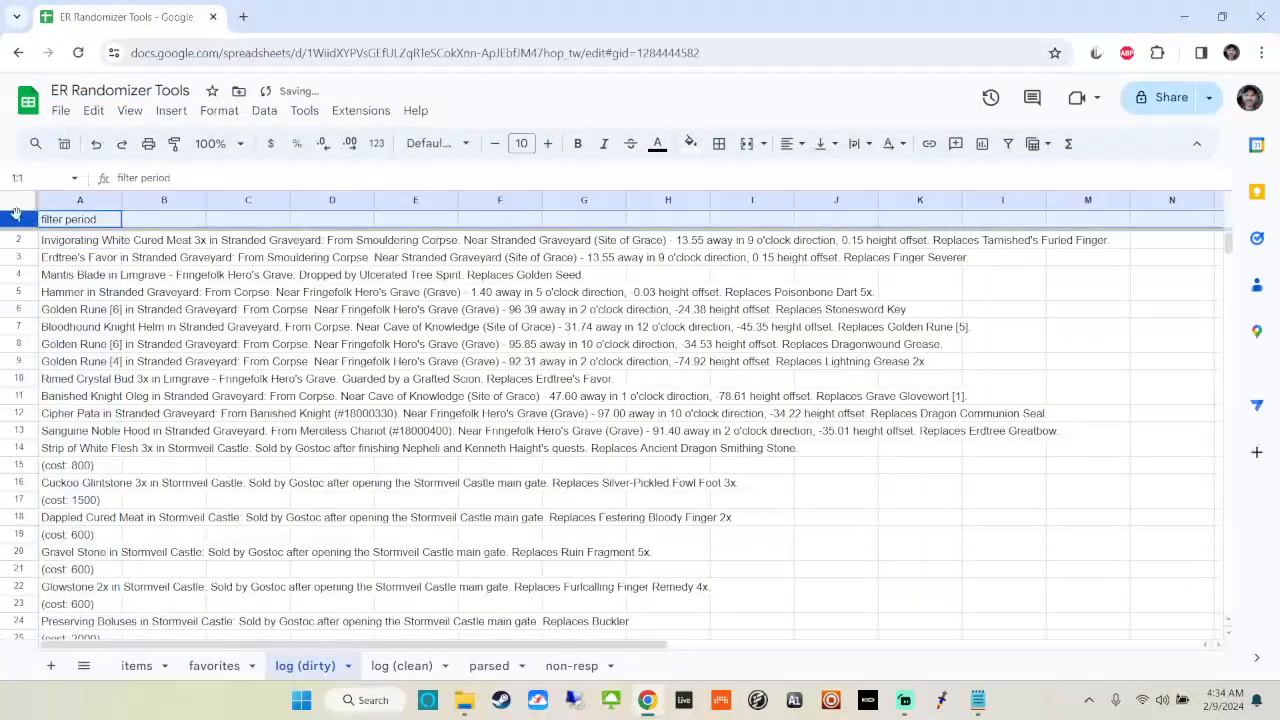
Create a filter on column A with the condition 'Text ends with .' and apply it
left_click(264, 110)
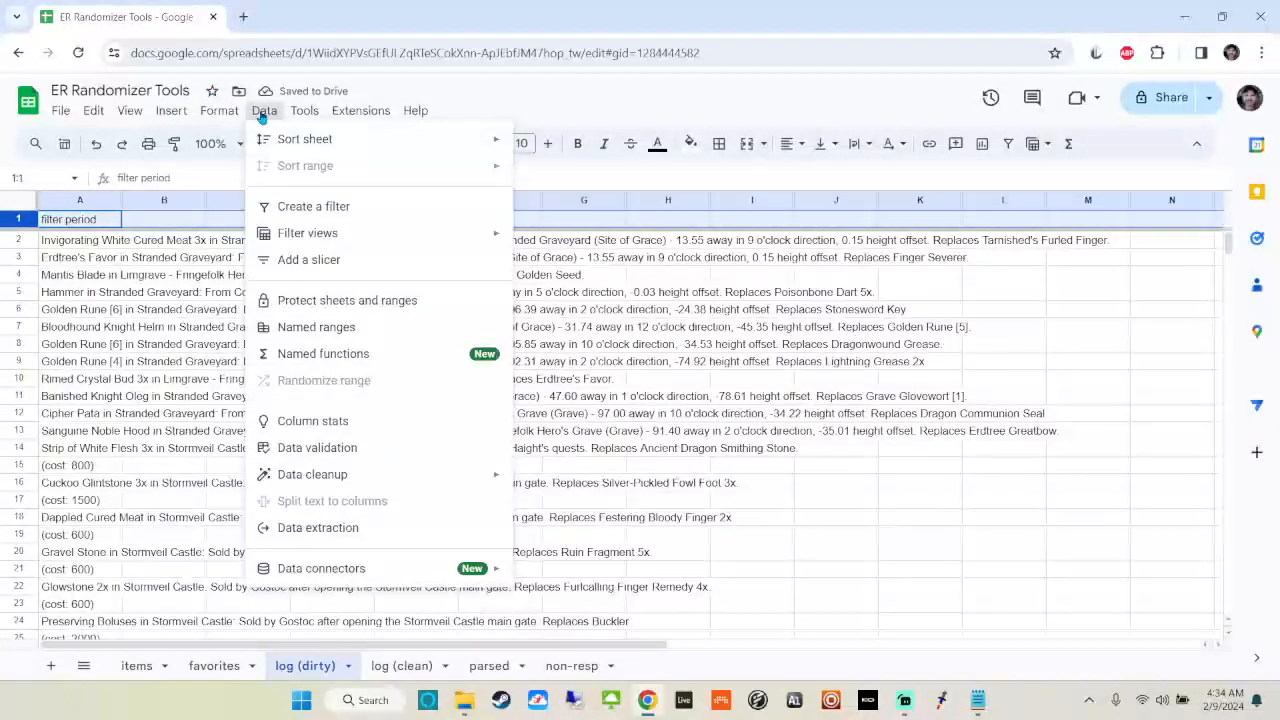
left_click(313, 206)
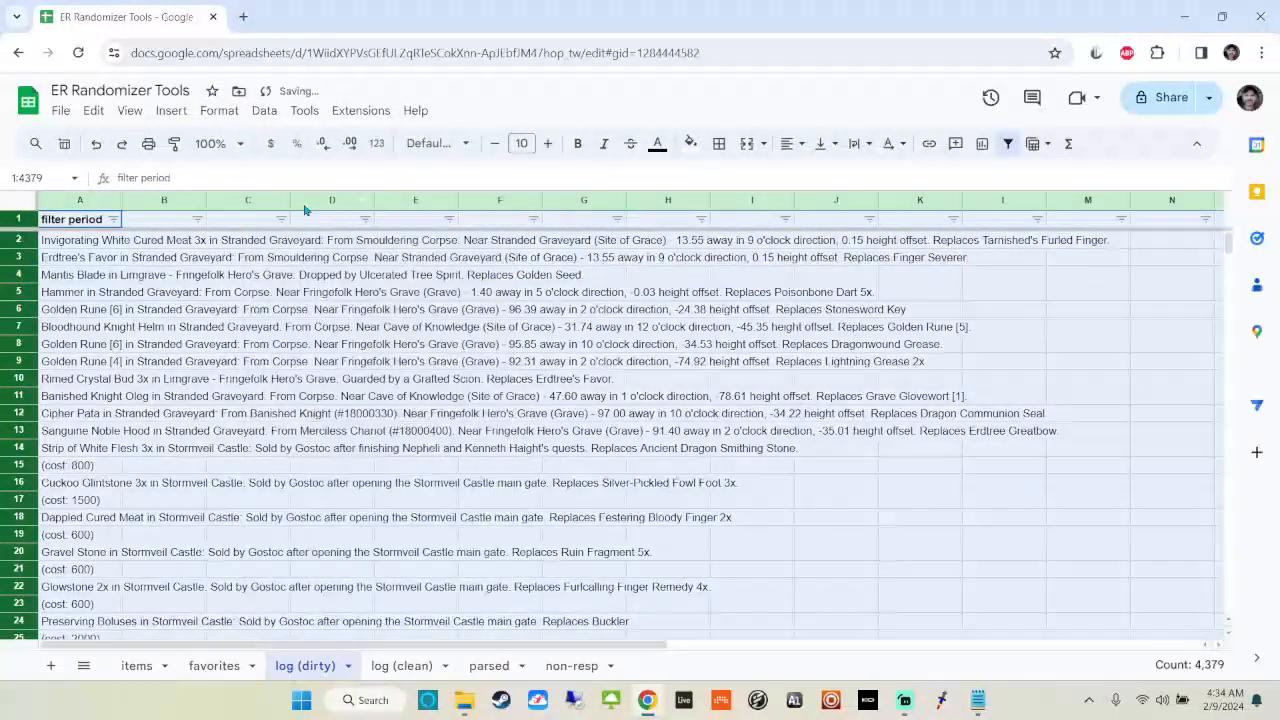
left_click(113, 219)
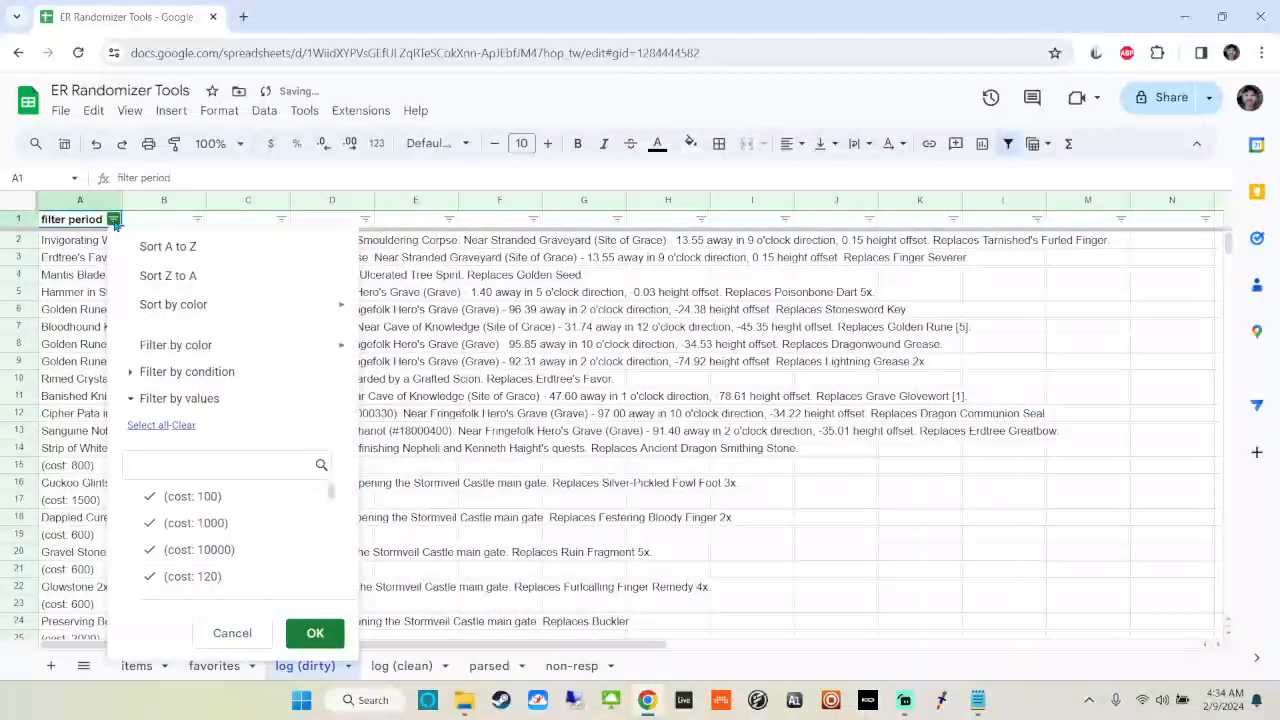
left_click(187, 371)
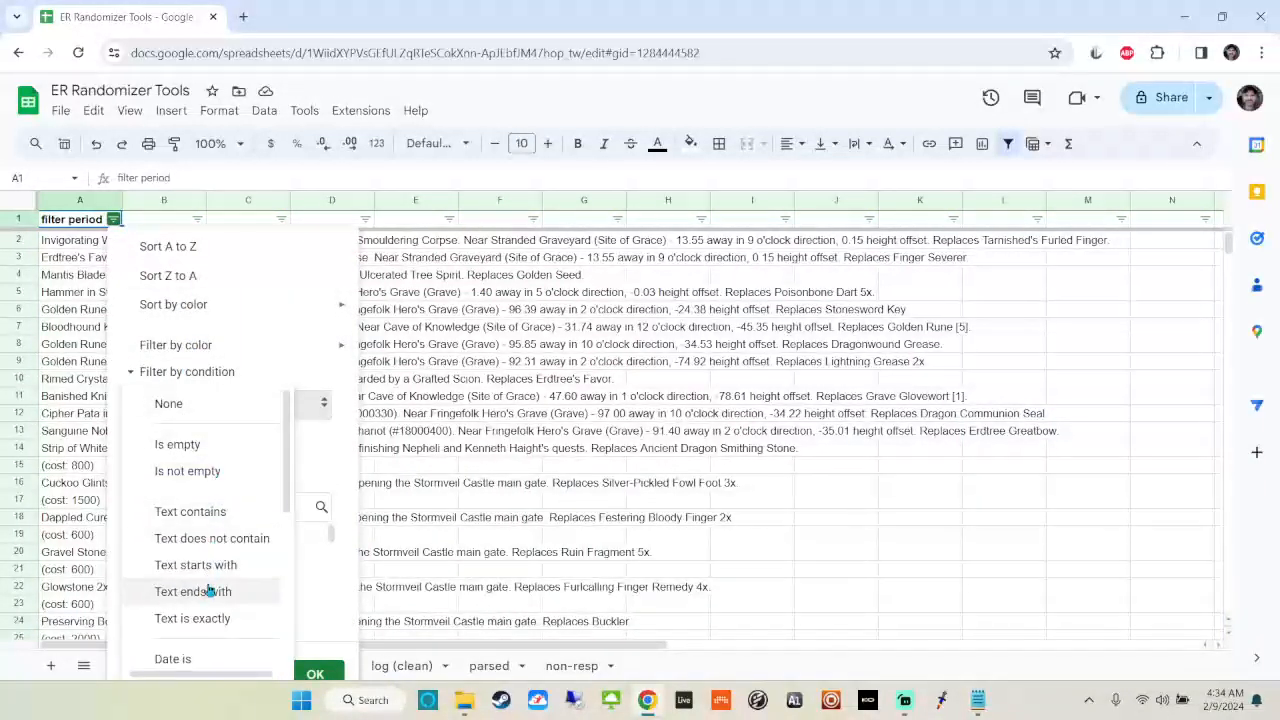
left_click(193, 591)
type(".")
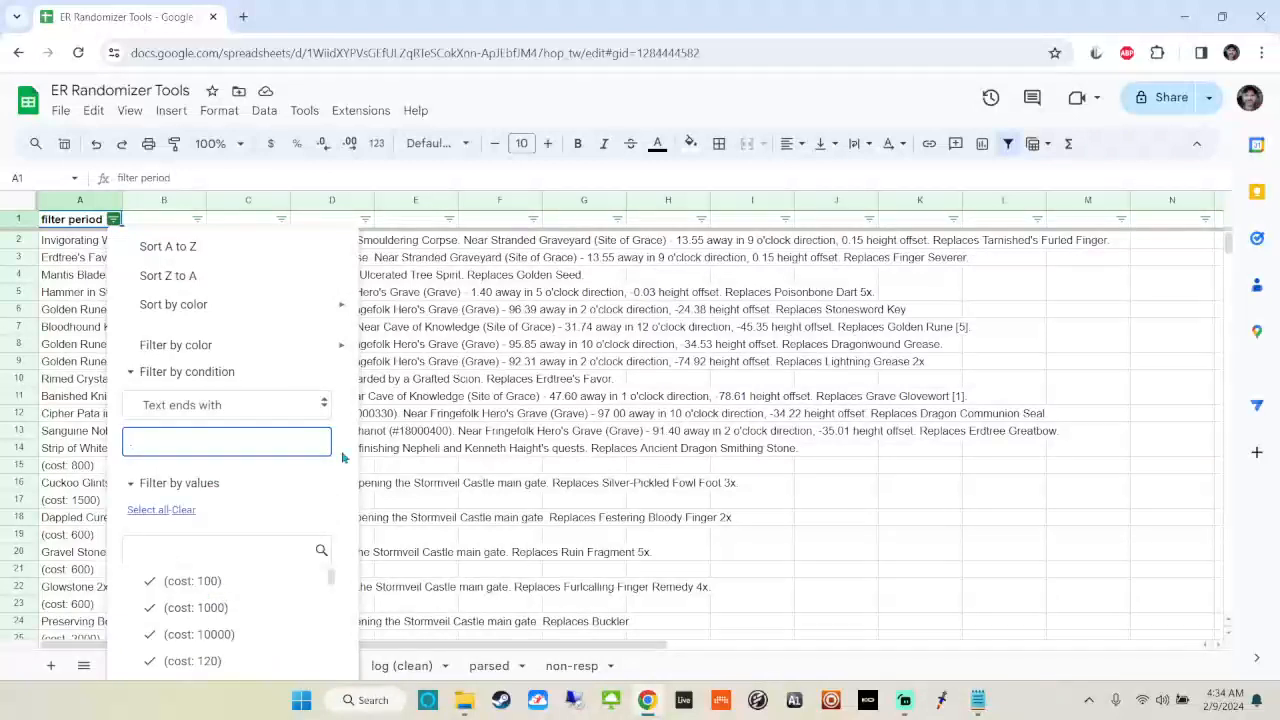
left_click(220, 550)
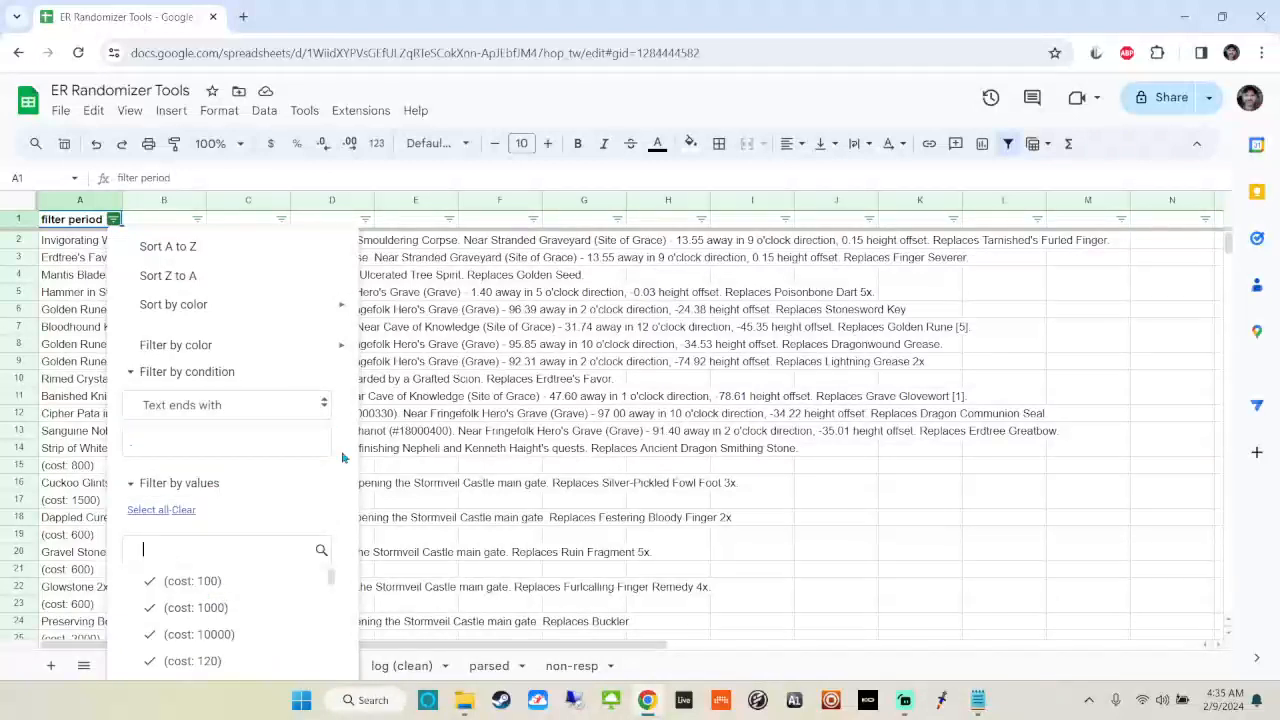
scroll("down", 3)
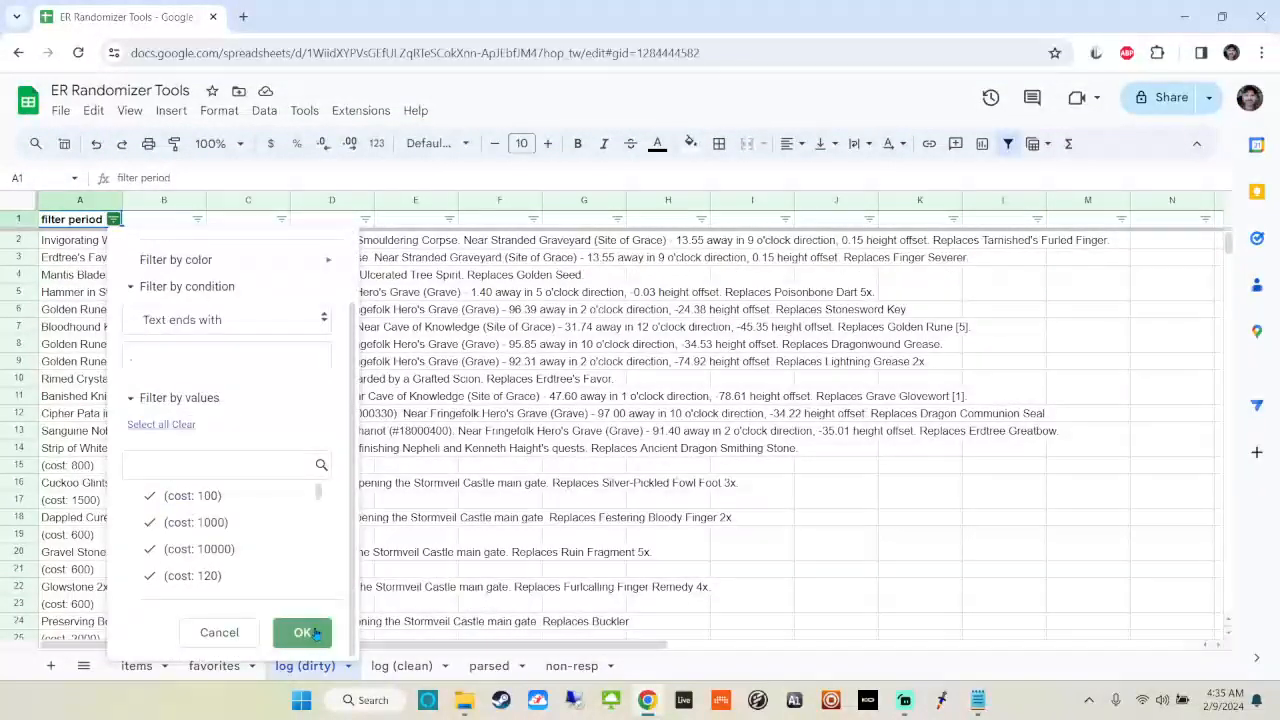
left_click(303, 632)
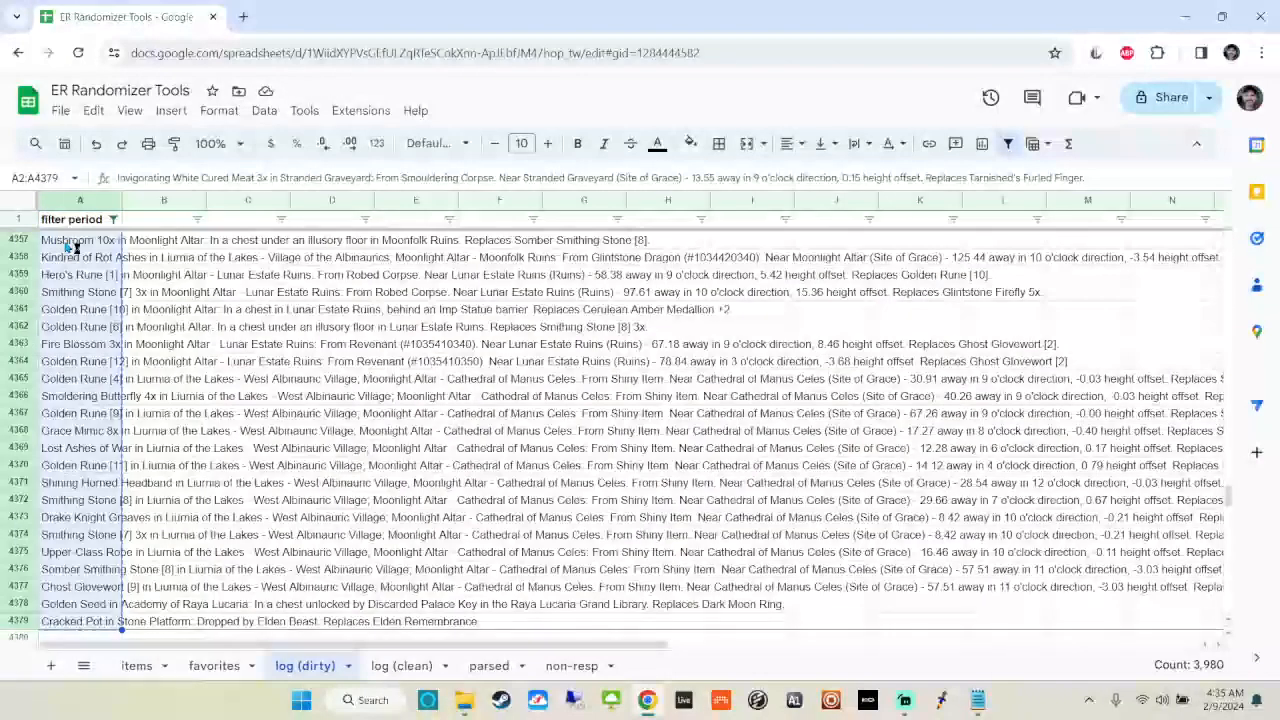
Paste the filtered log lines into the log (clean) sheet, replacing its old contents
left_click(401, 665)
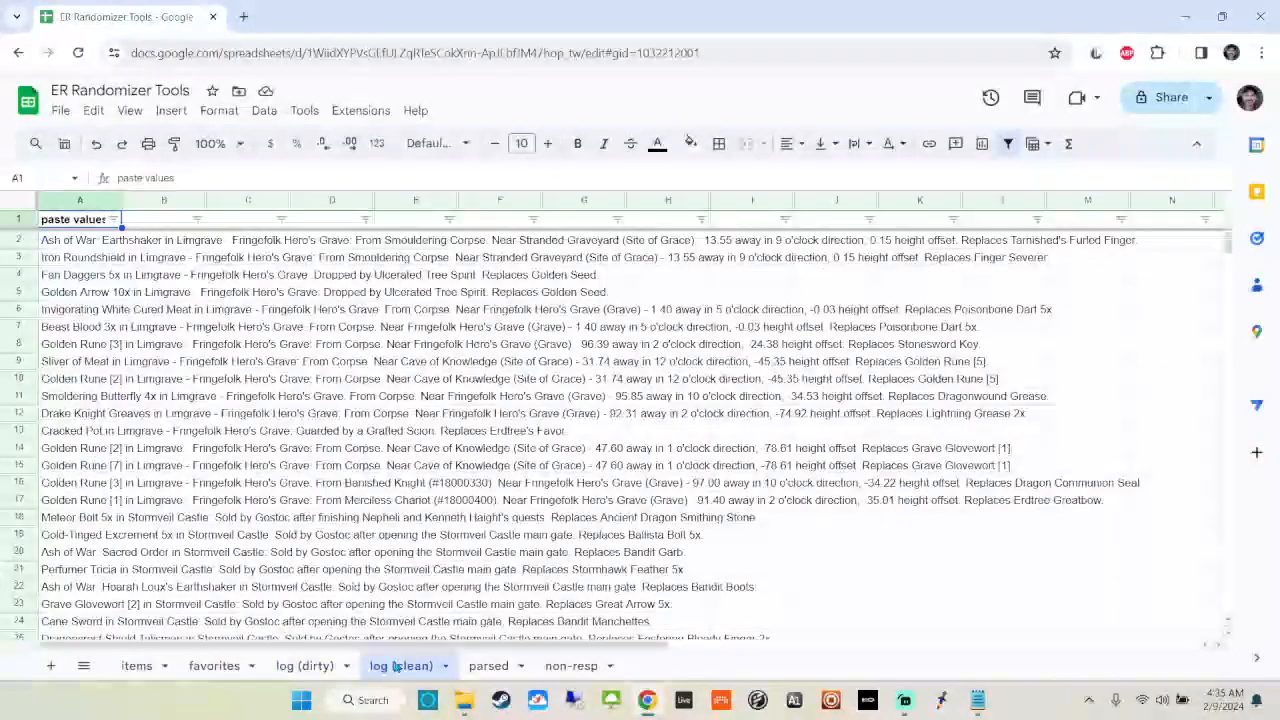
left_click(80, 239)
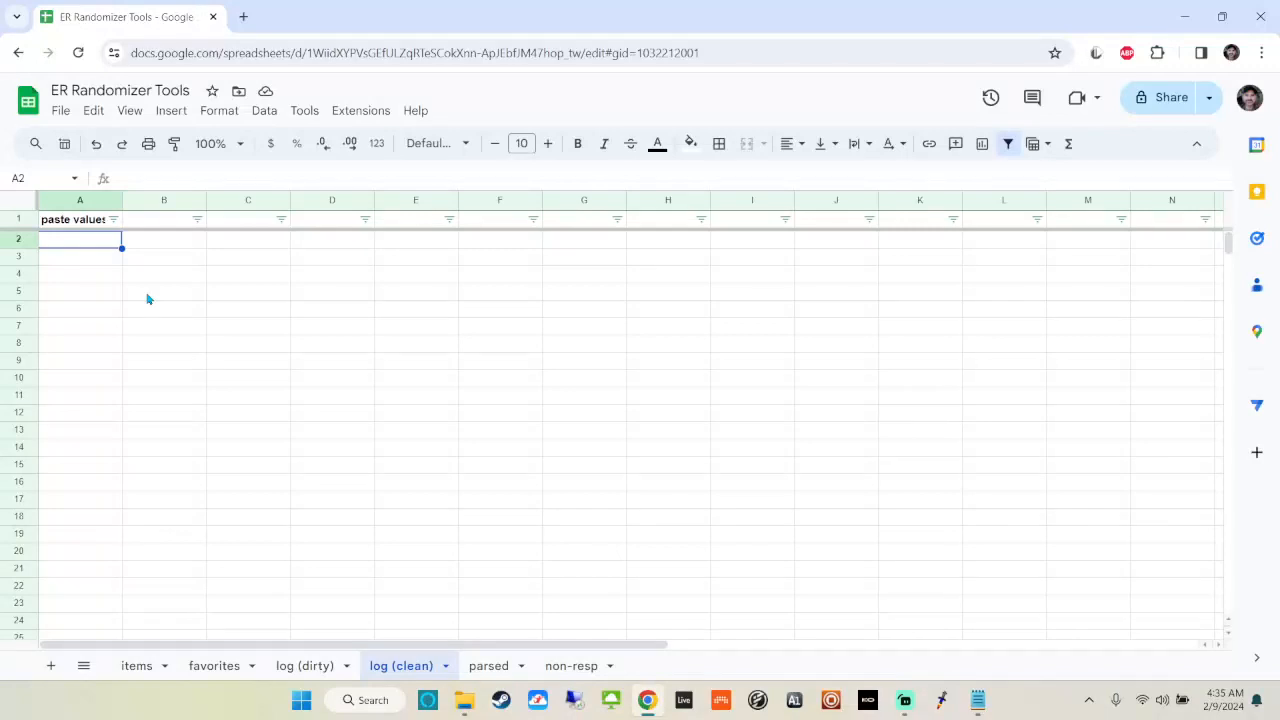
key("ctrl+v")
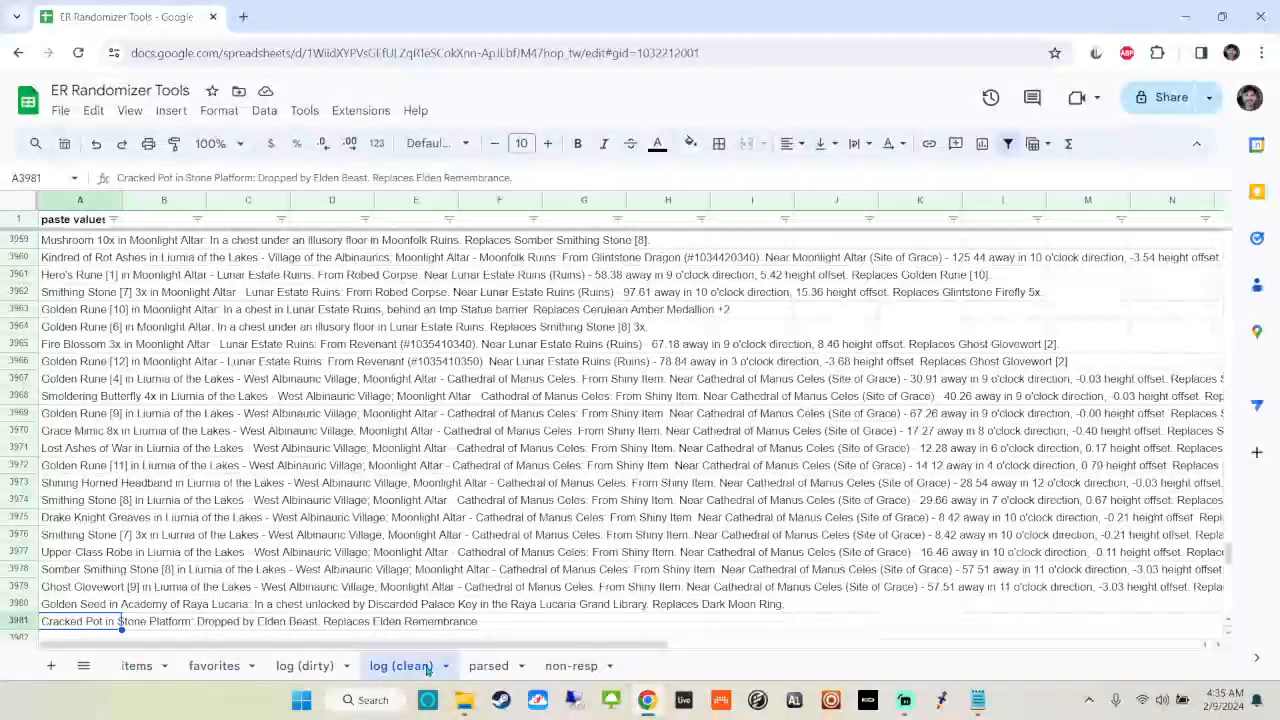
Check the clean log's row count, then mark parsed sheet rows to receive copied formulas
left_click(489, 665)
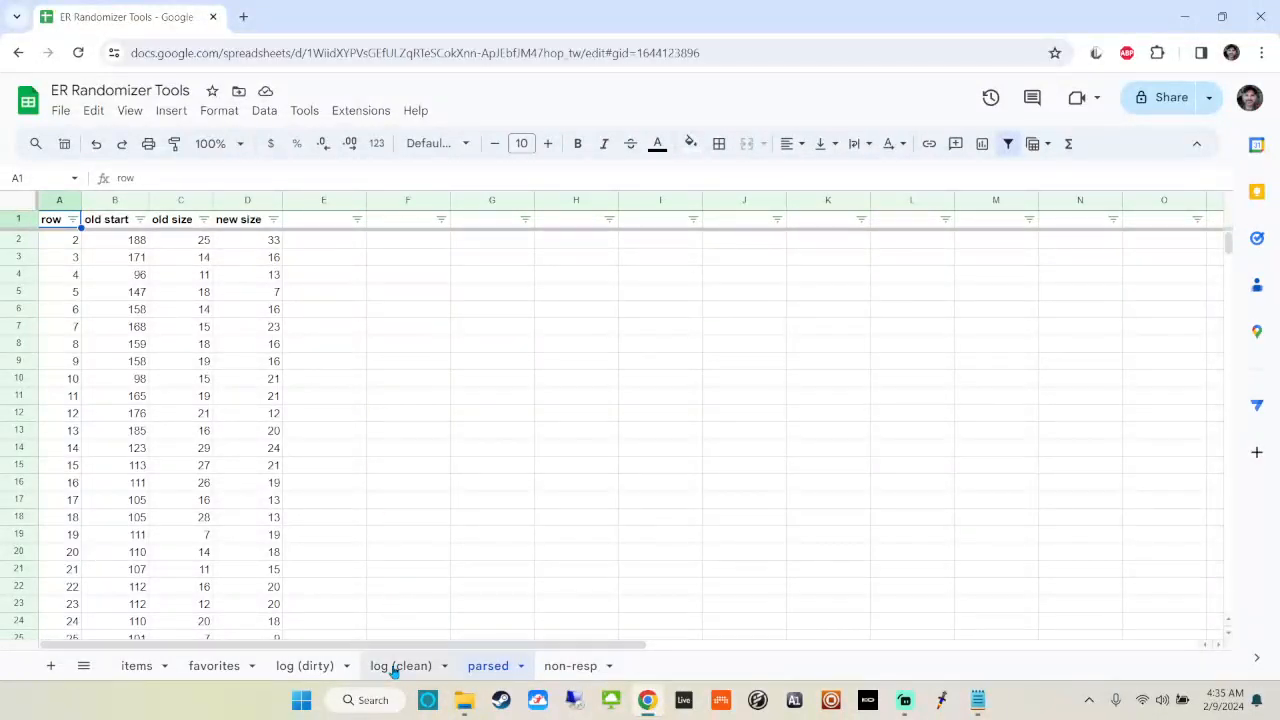
left_click(488, 665)
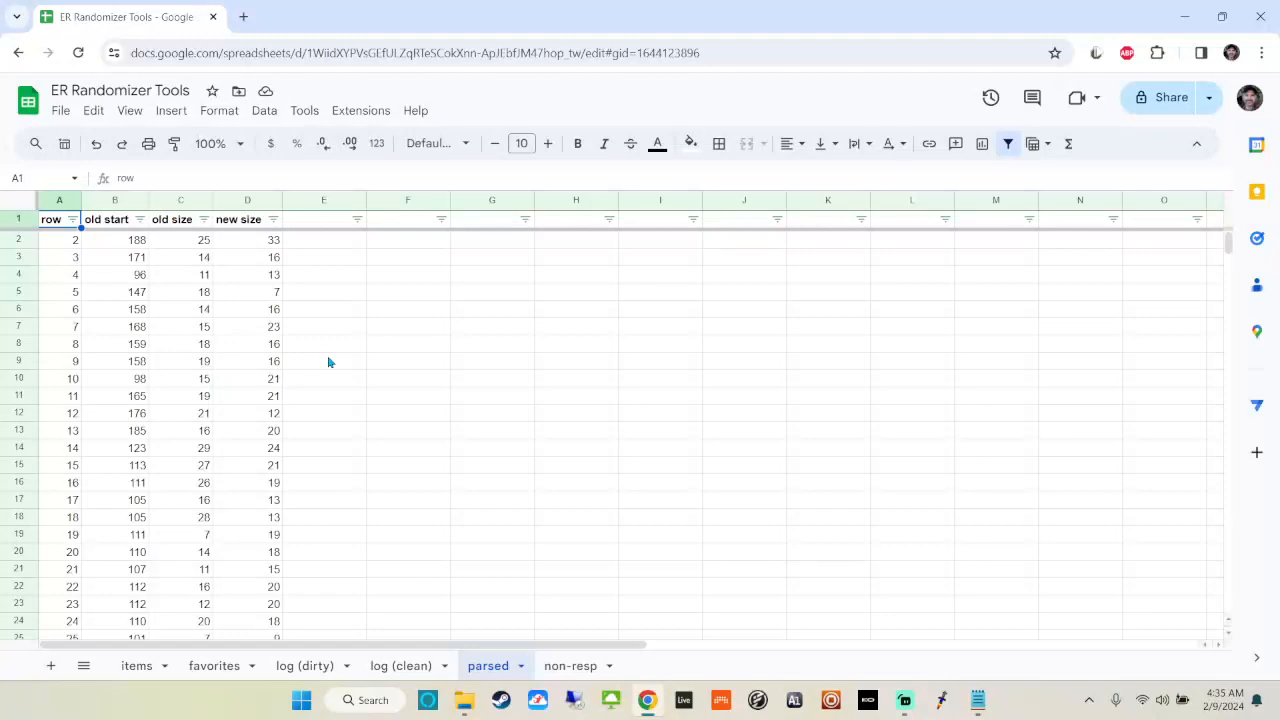
mouse_move(195, 268)
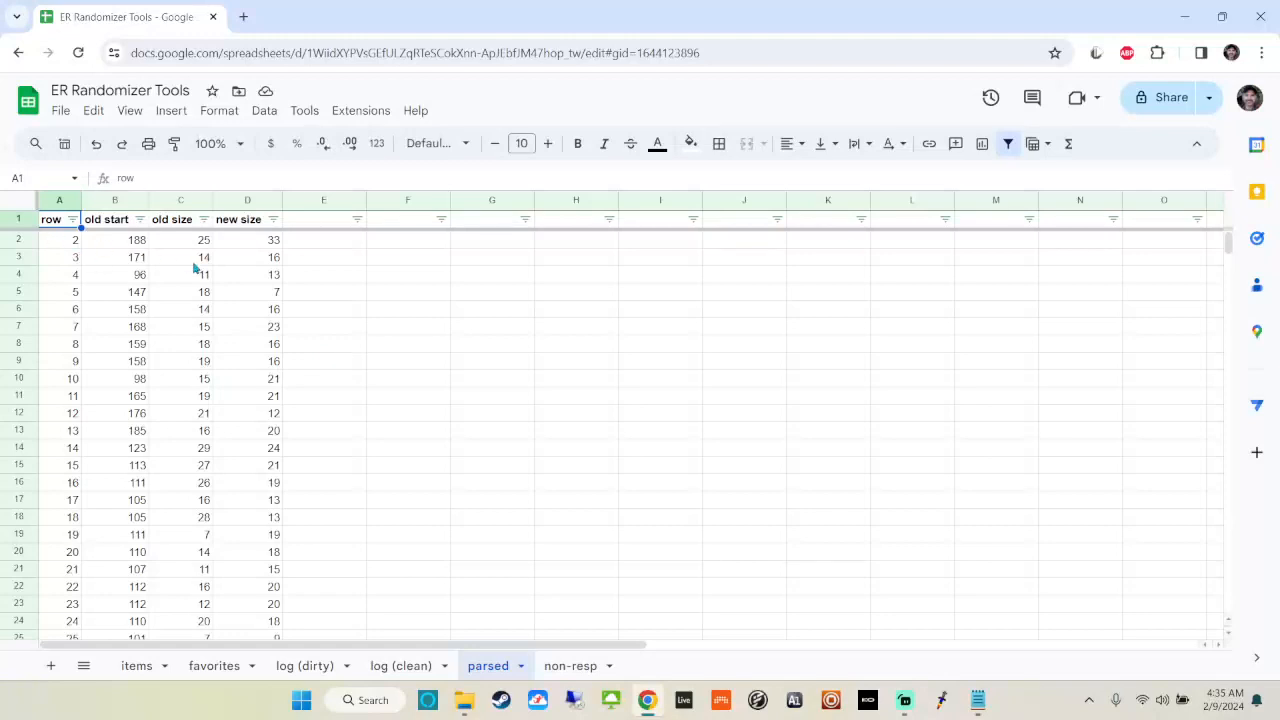
mouse_move(100, 287)
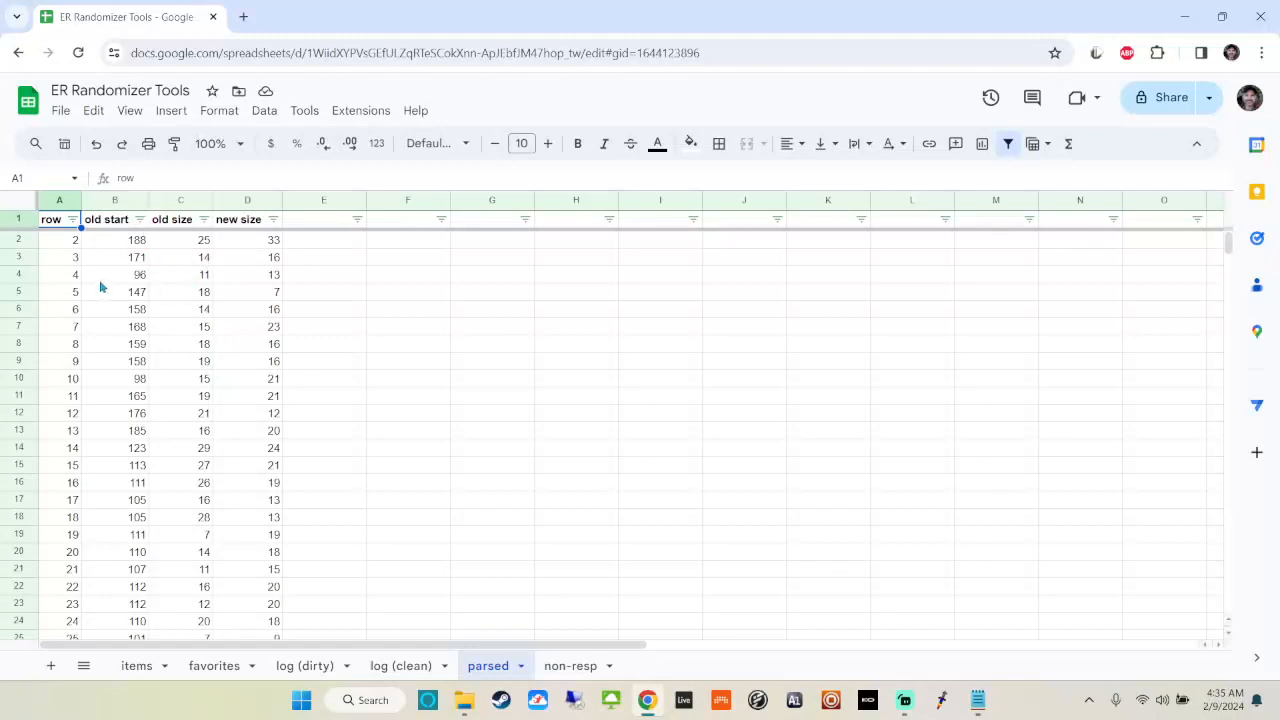
left_click(58, 239)
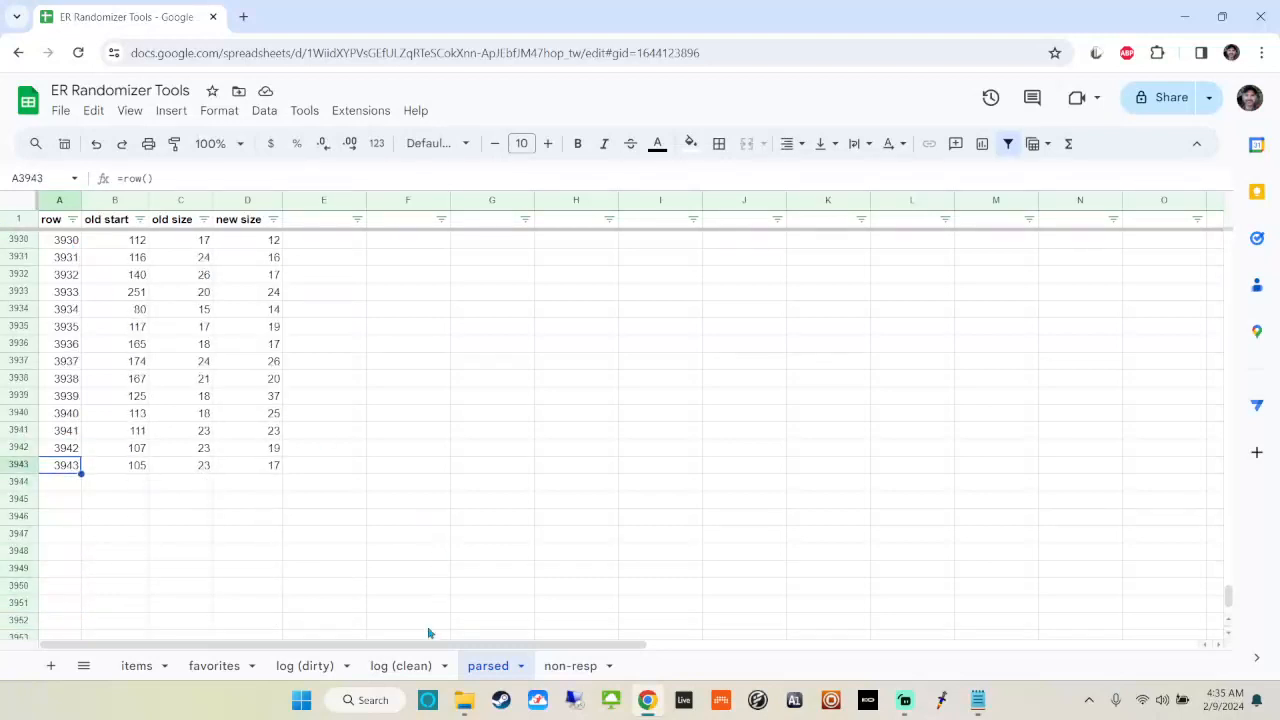
left_click(399, 665)
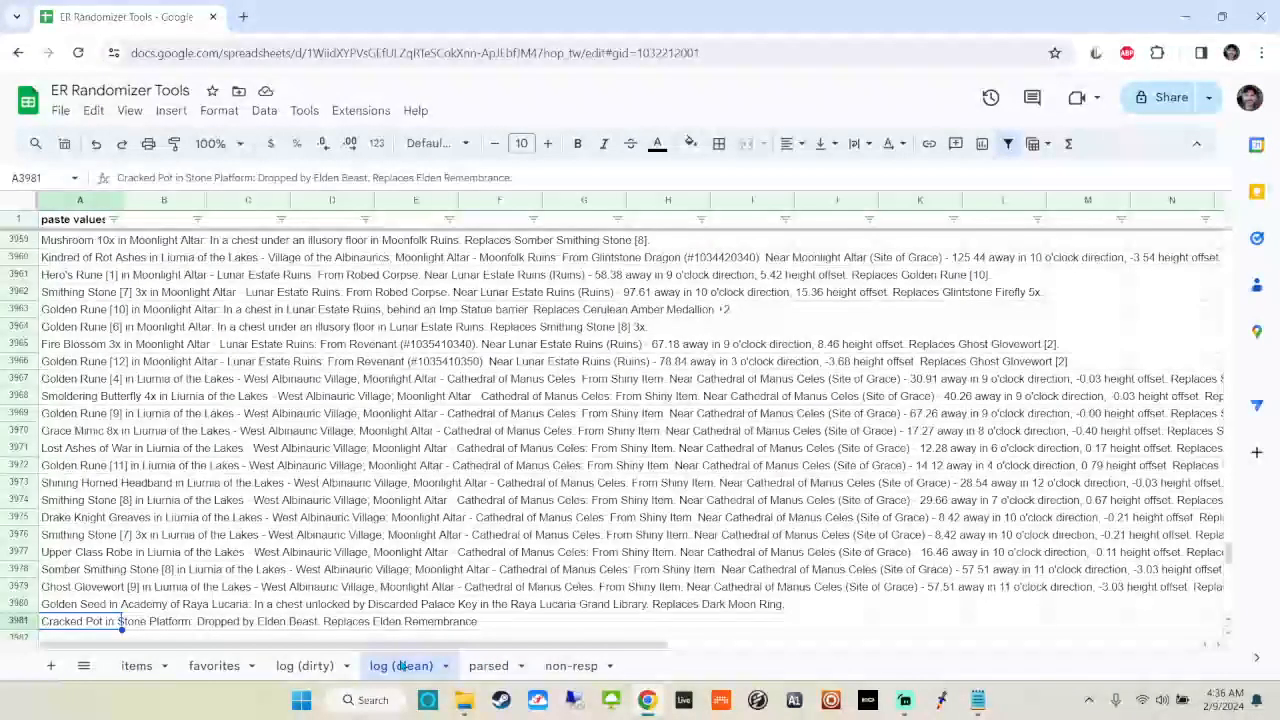
left_click(488, 665)
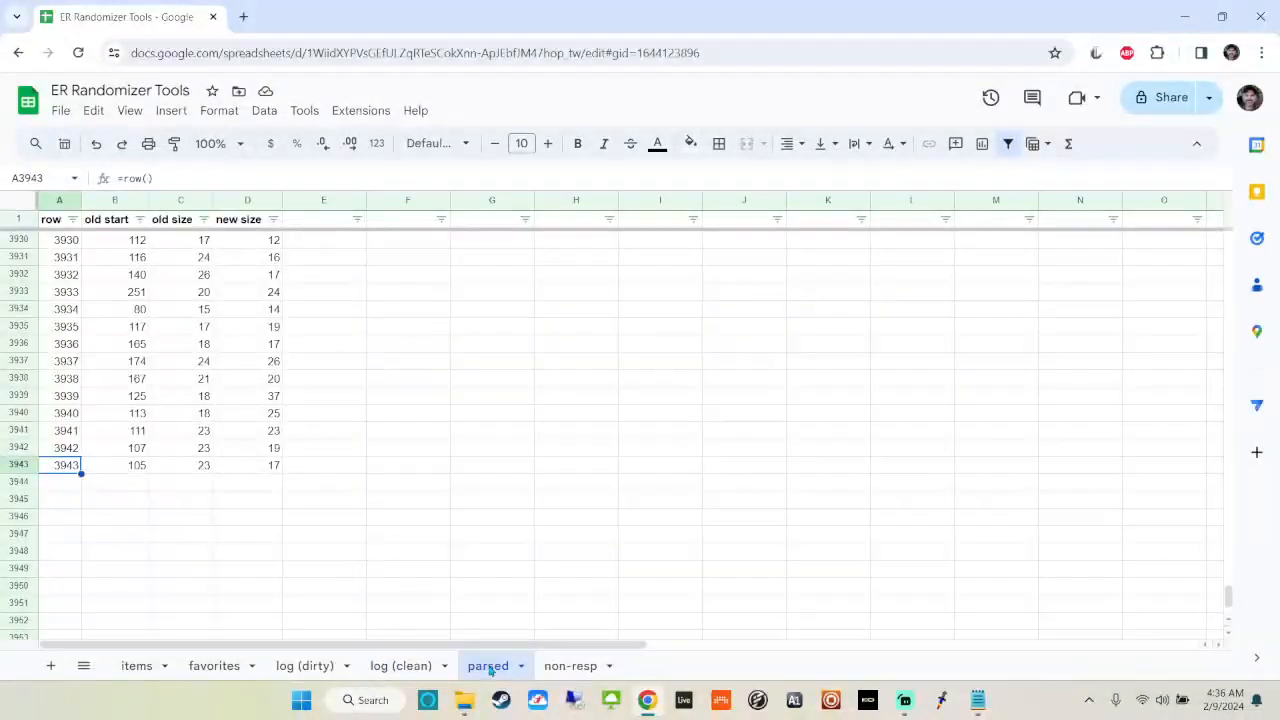
left_click_drag(59, 464, 273, 464)
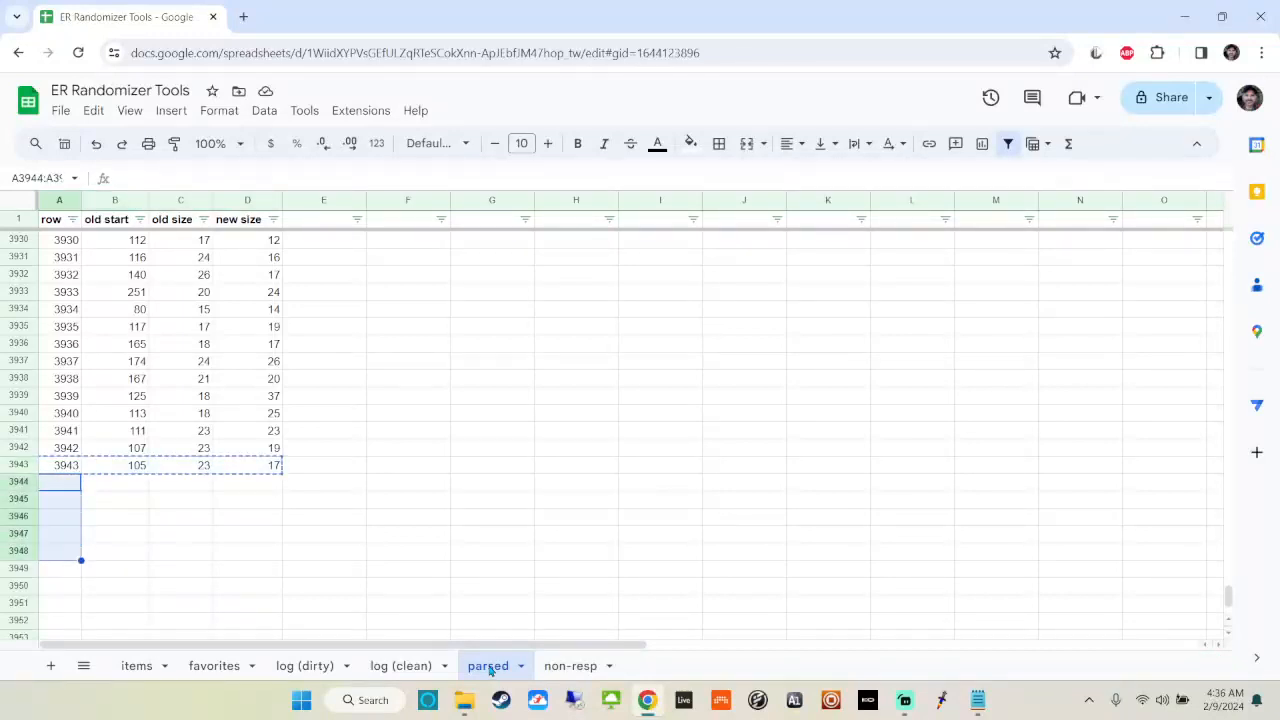
scroll("down", 3)
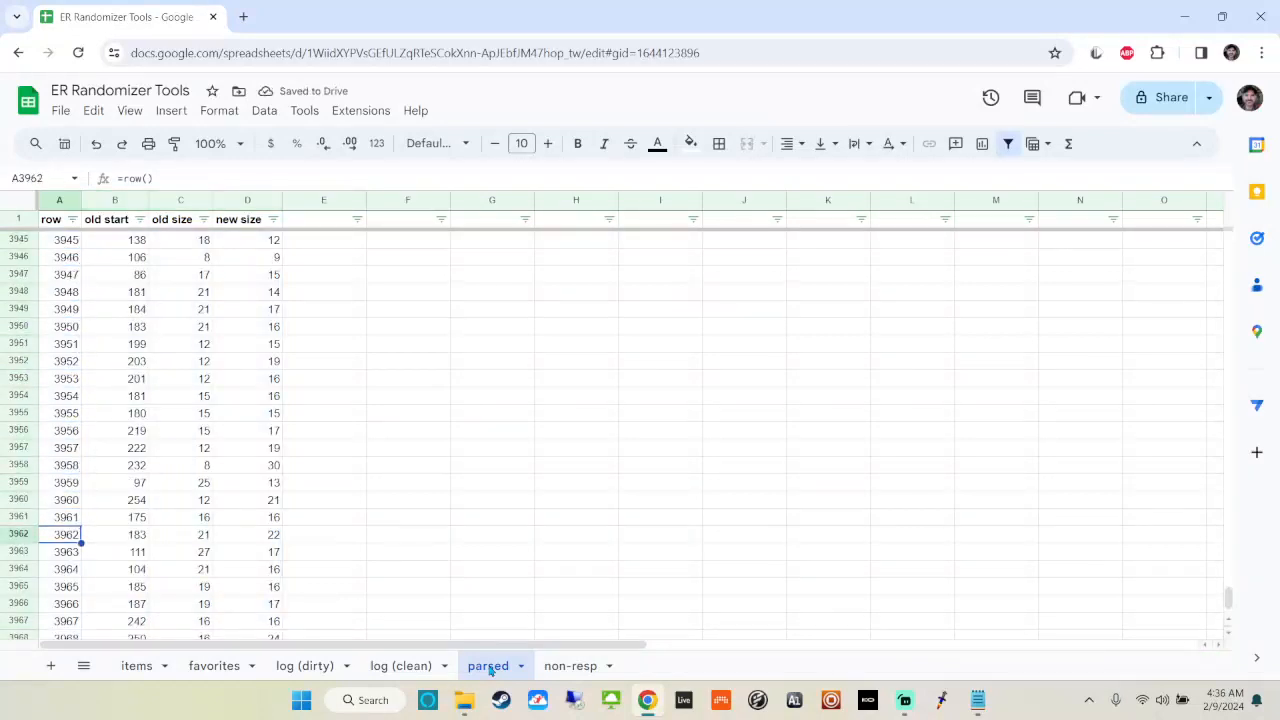
scroll("down", 3)
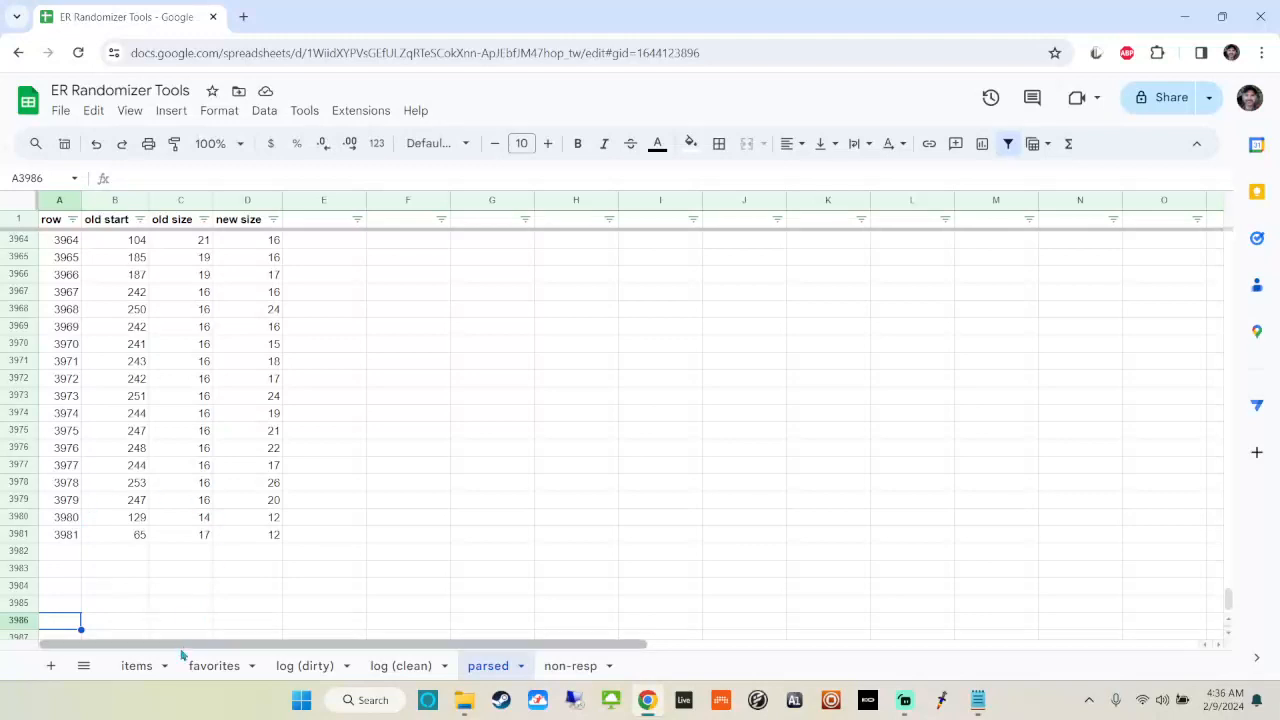
Switch to the items sheet of randomized items, vanilla items and descriptions
left_click(136, 665)
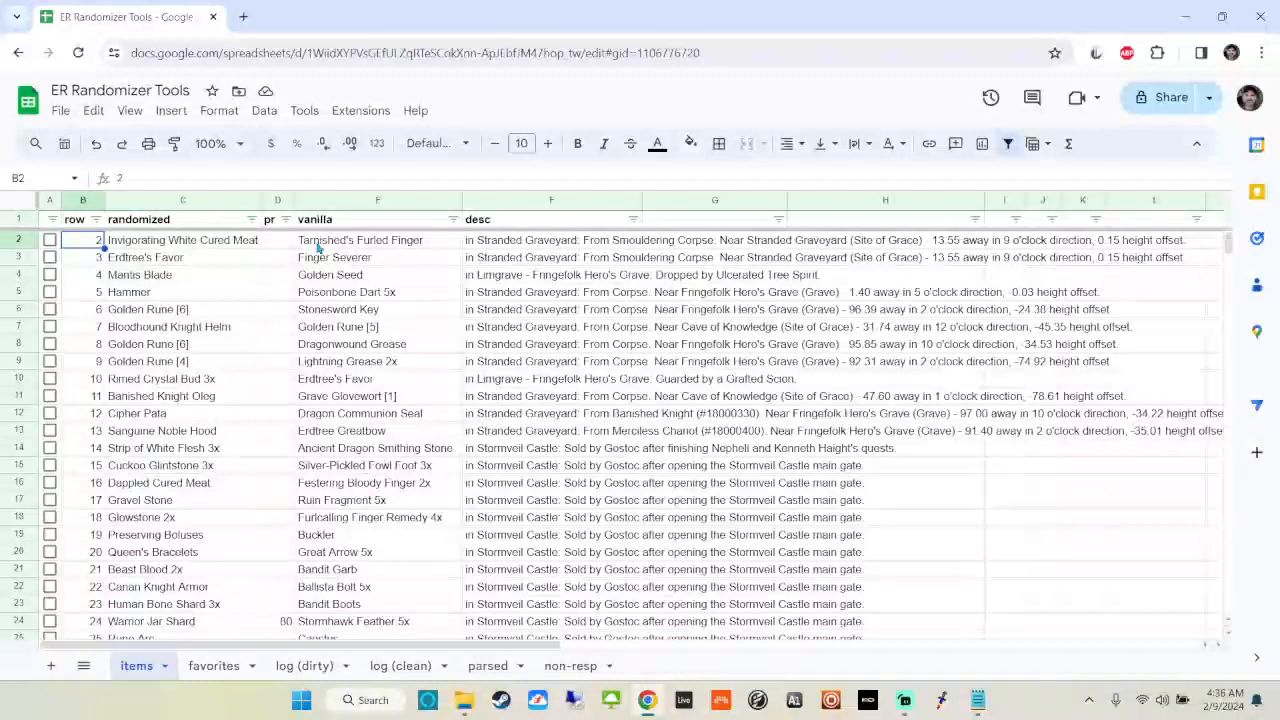
mouse_move(452, 248)
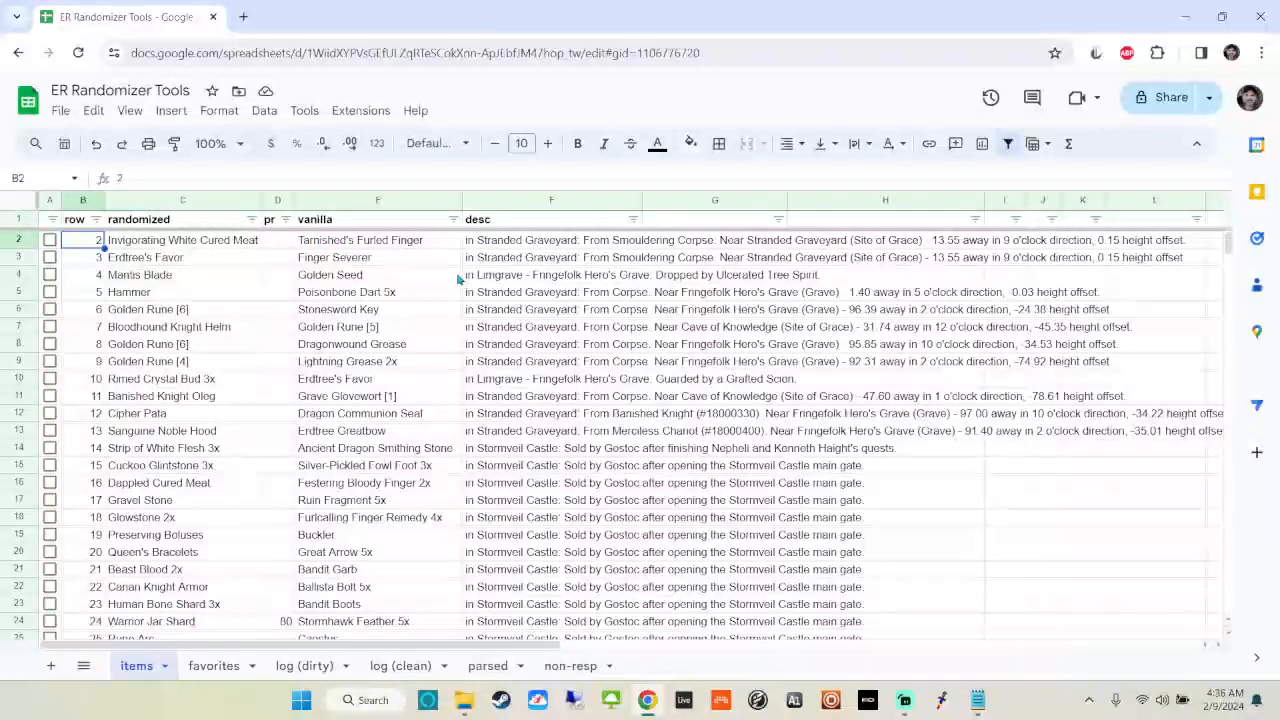
mouse_move(278, 287)
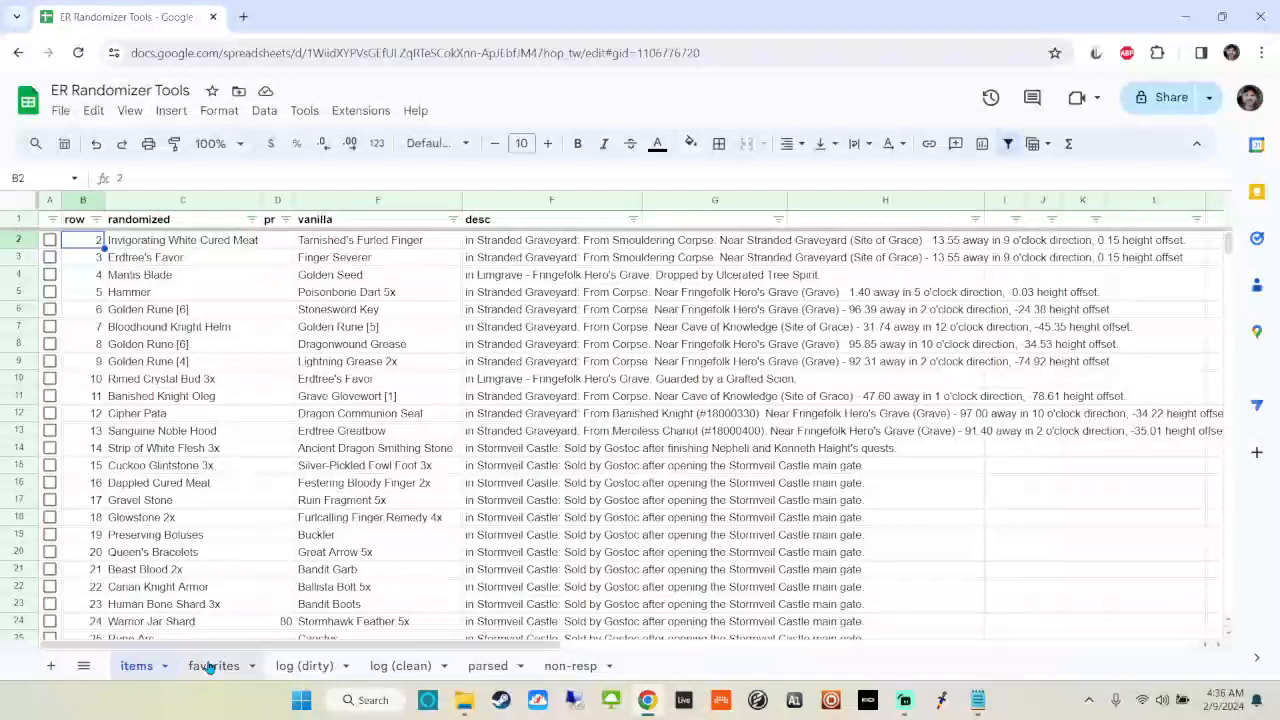
Review favorites priorities, from Pureblood Knight's Medal down to Warrior Jar Shard
left_click(214, 665)
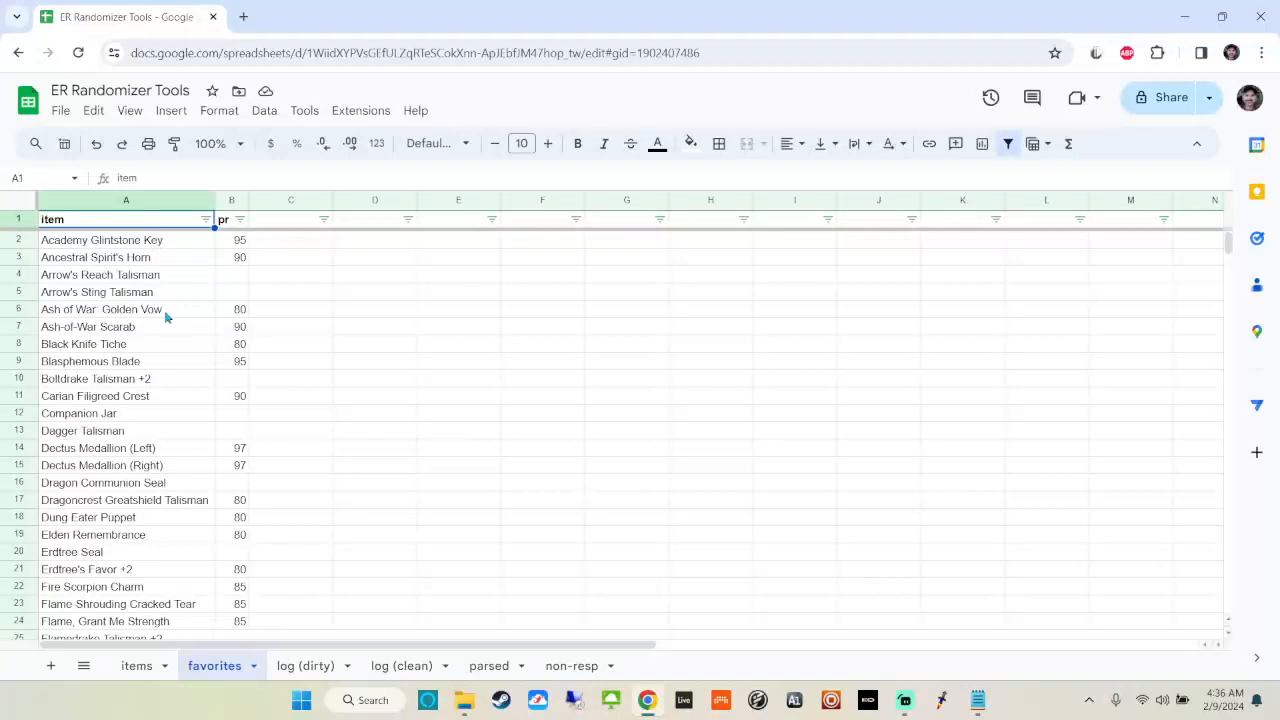
mouse_move(237, 253)
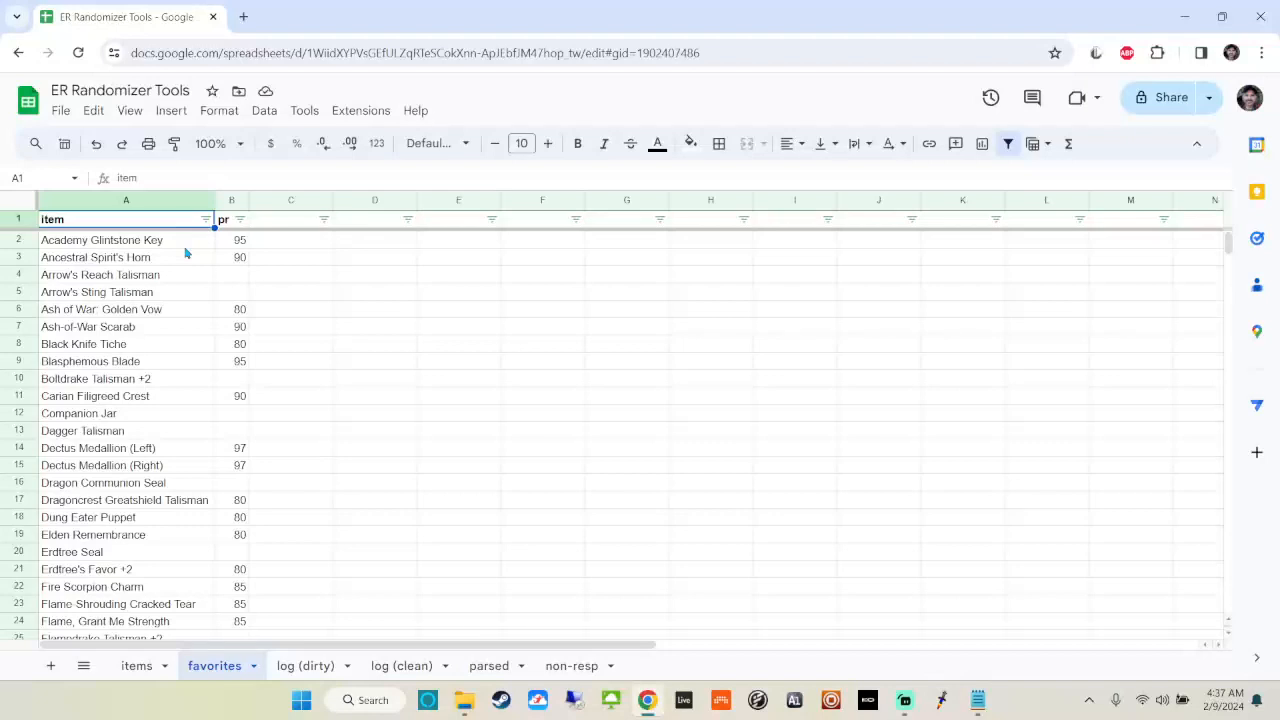
mouse_move(235, 248)
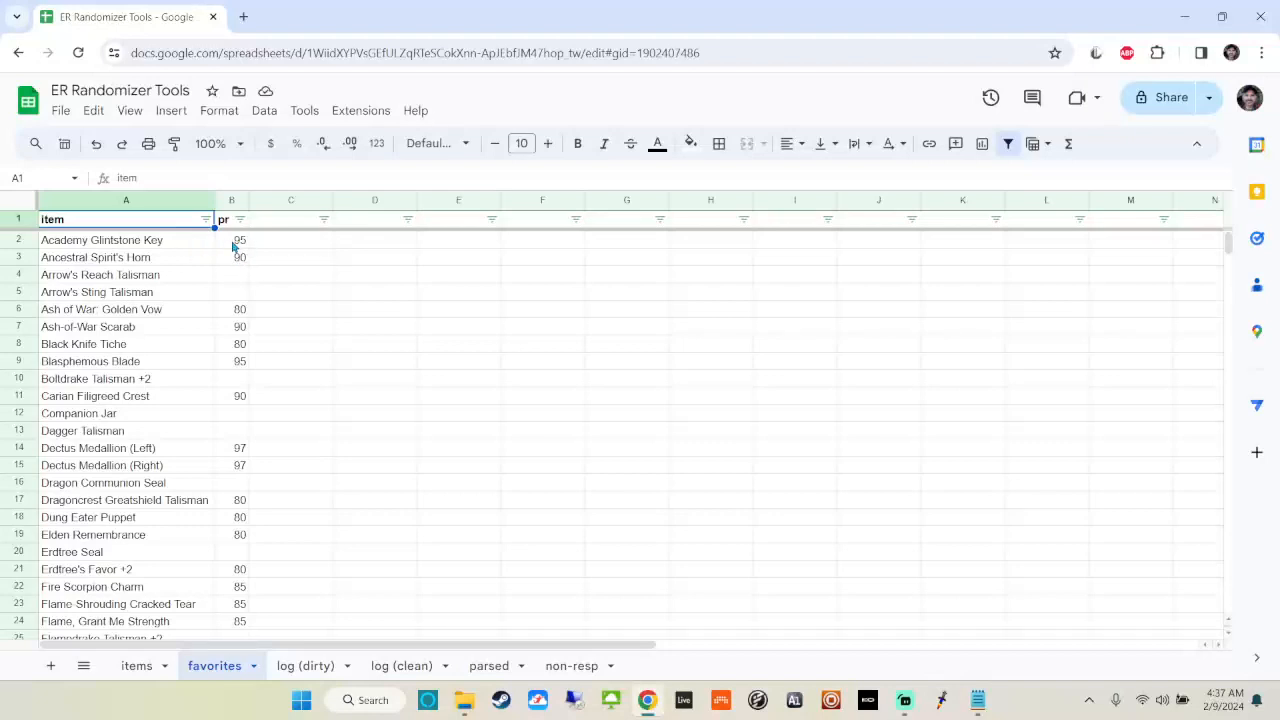
mouse_move(238, 265)
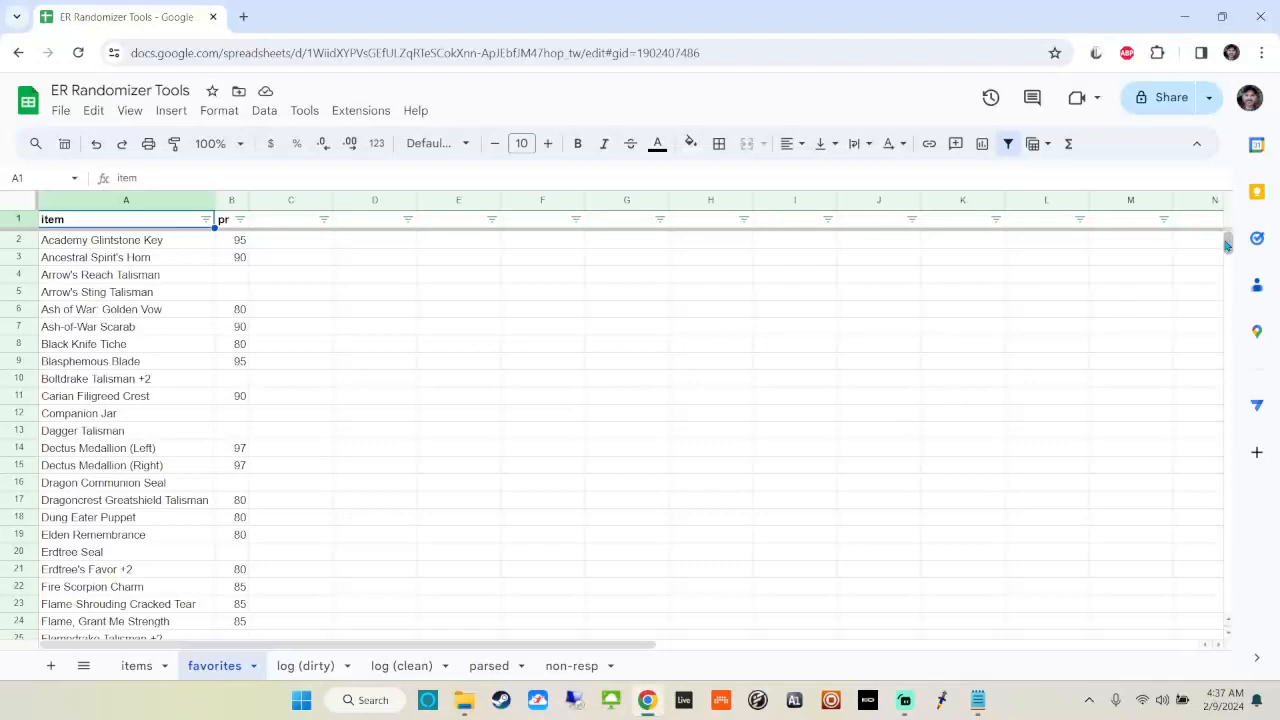
scroll("down", 3)
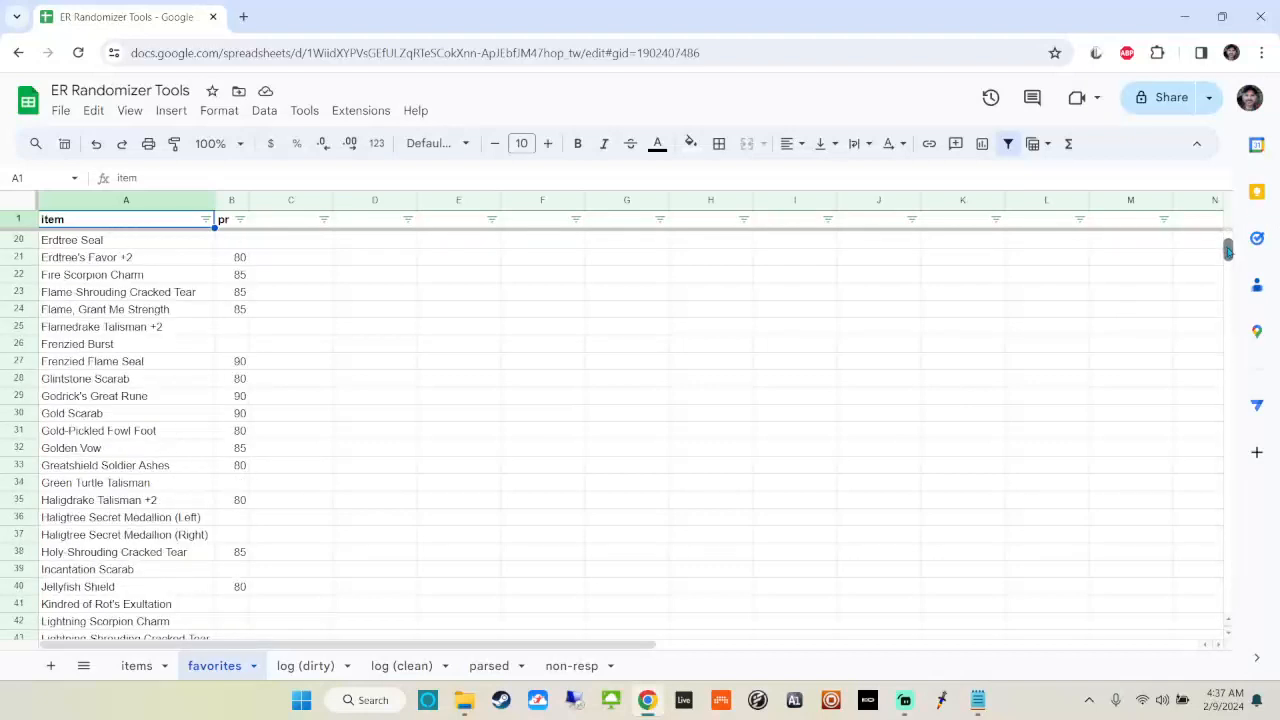
scroll("down", 3)
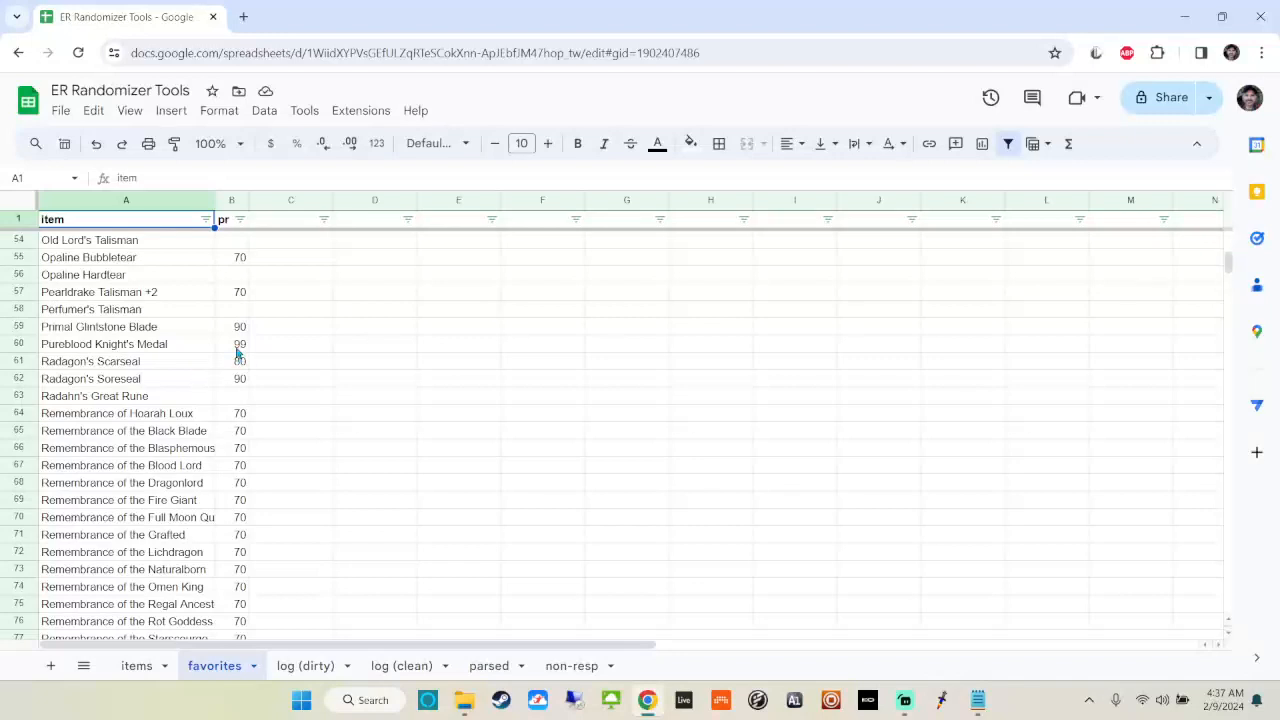
left_click(232, 343)
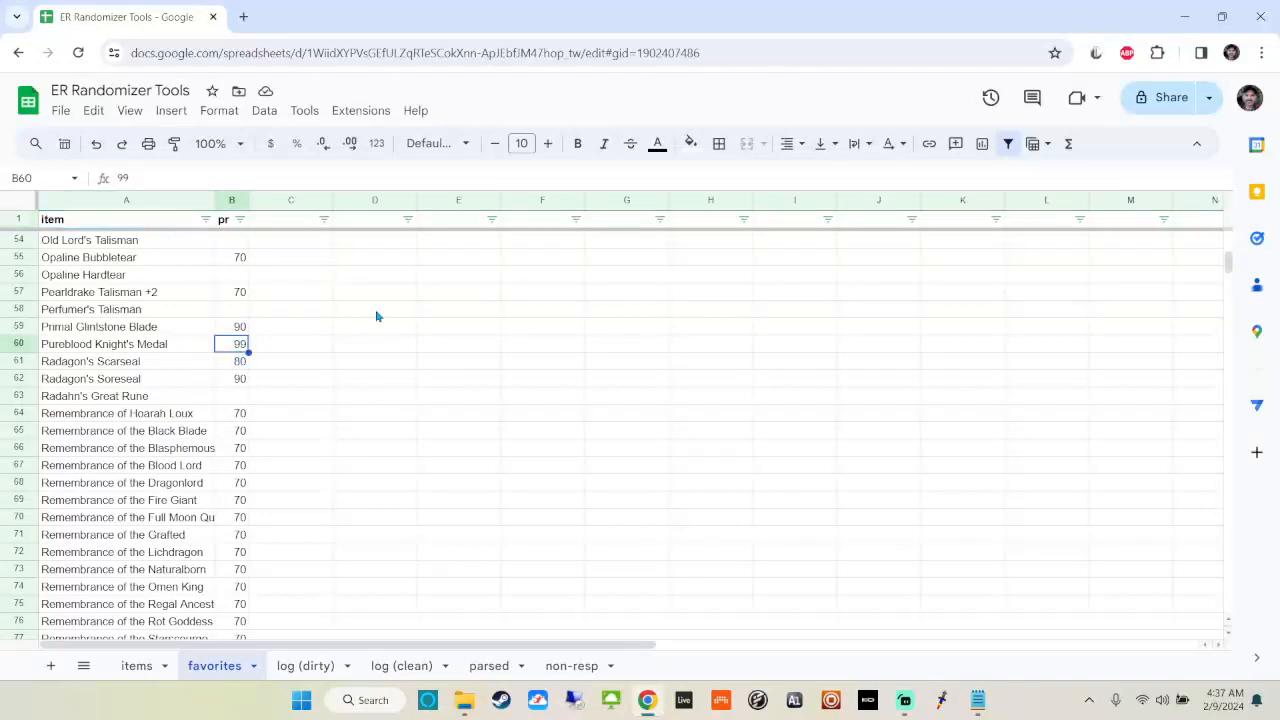
mouse_move(228, 562)
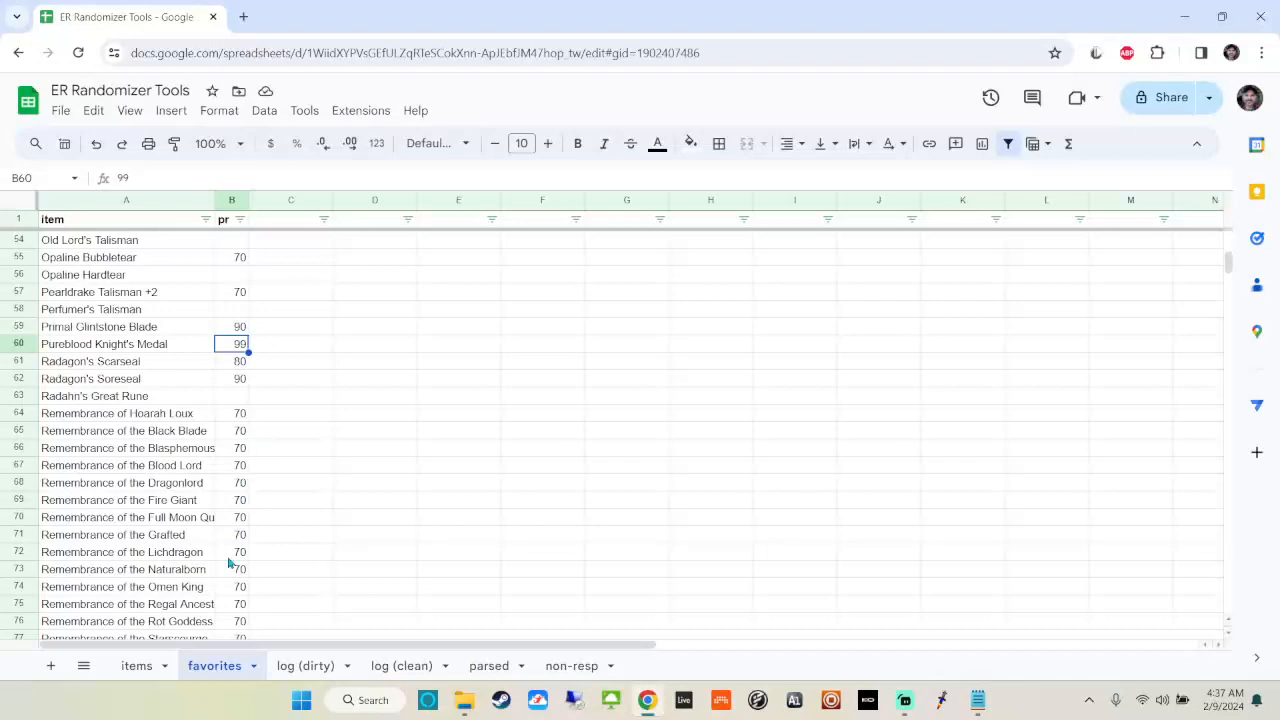
mouse_move(226, 382)
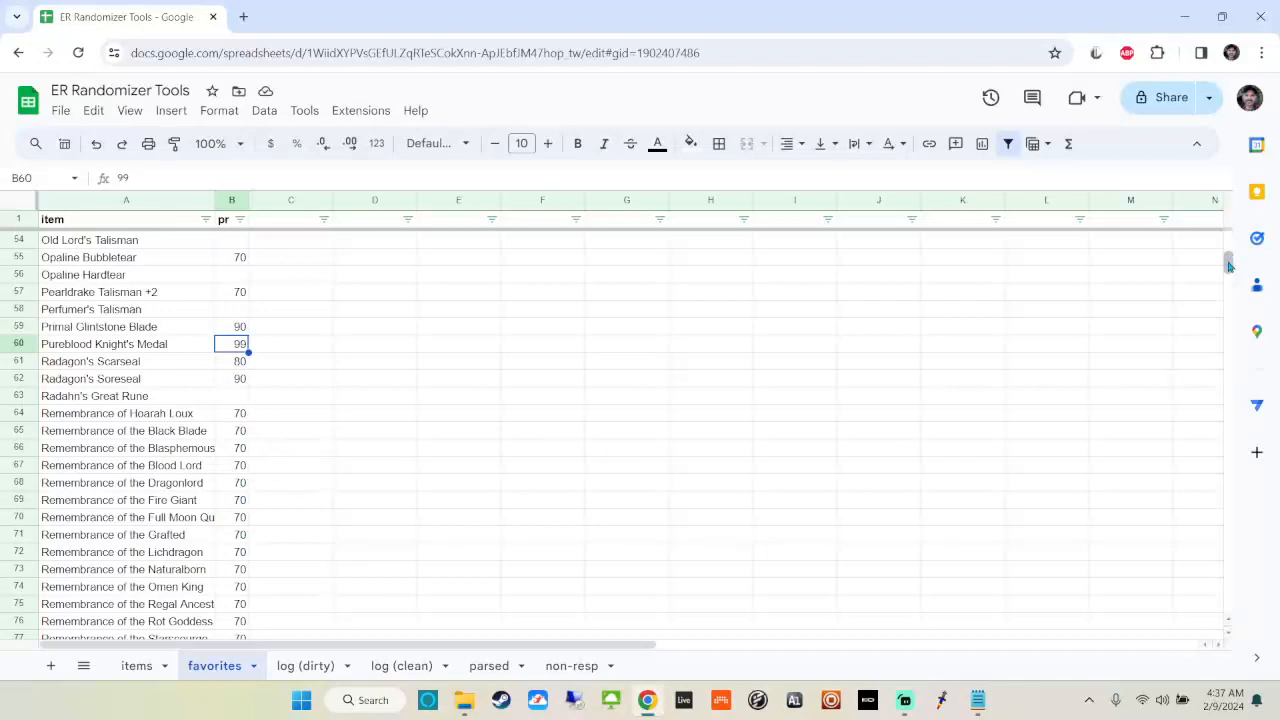
scroll("down", 3)
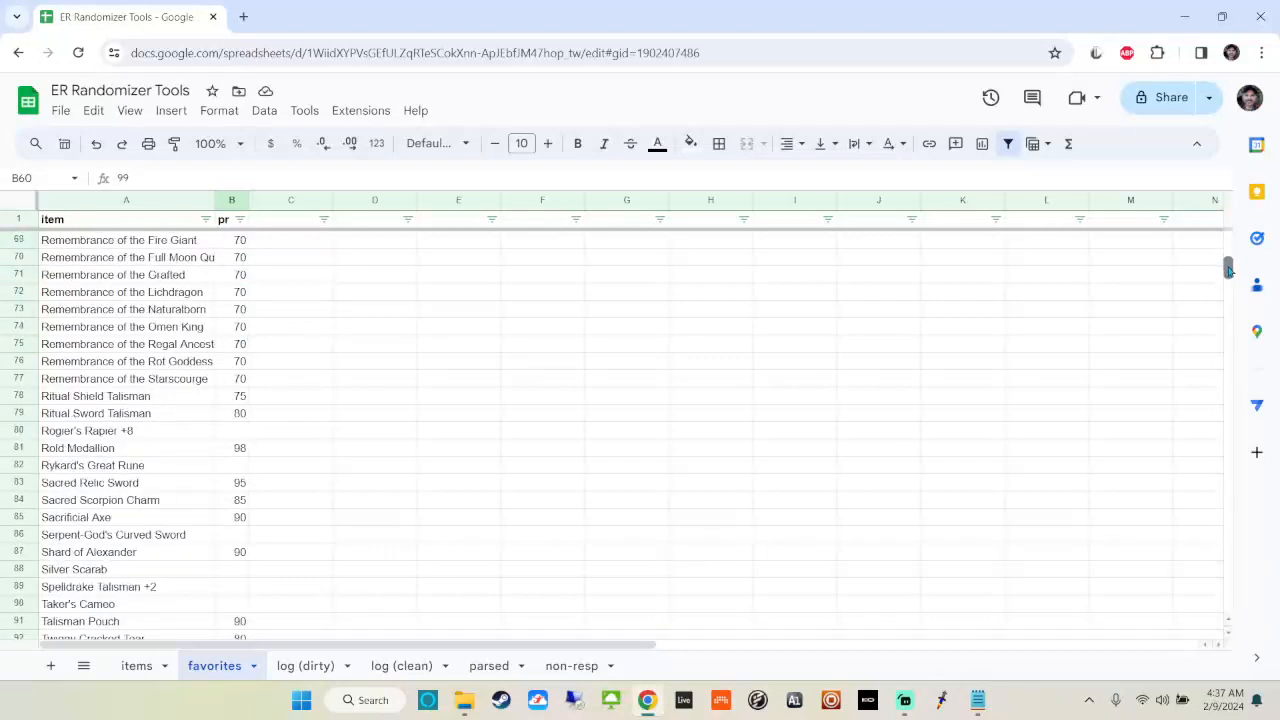
scroll("down", 3)
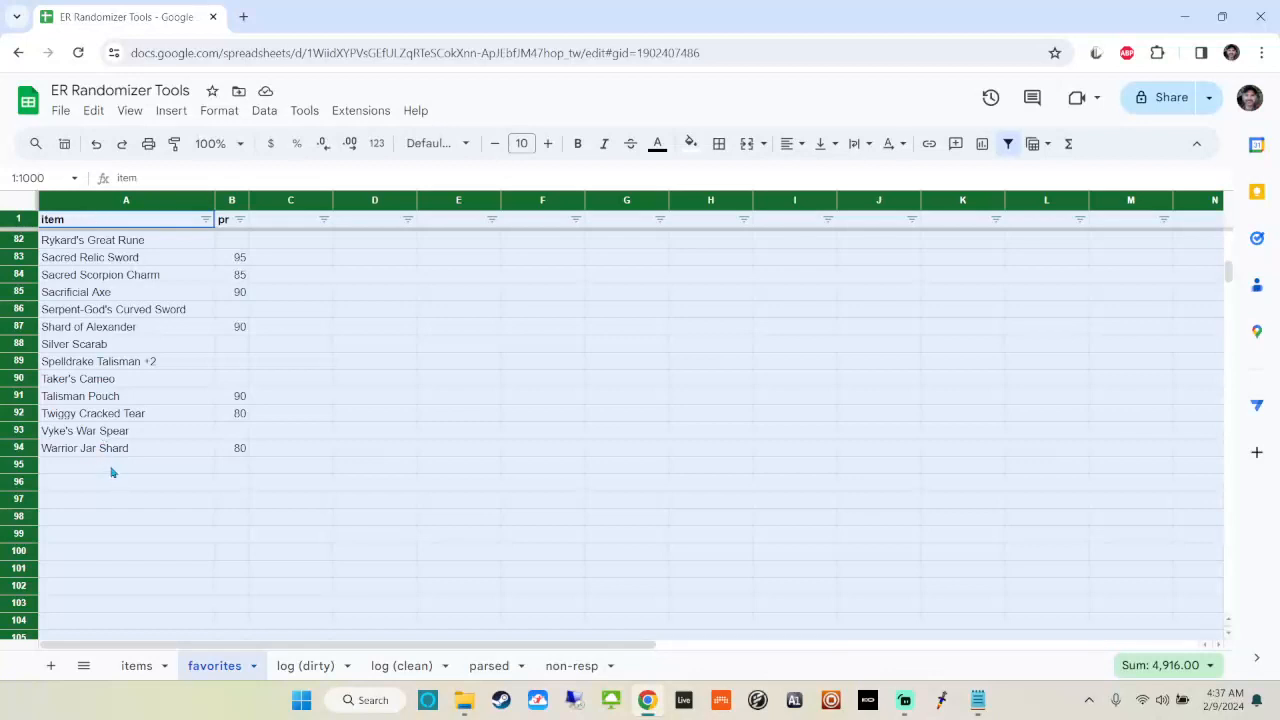
left_click(126, 463)
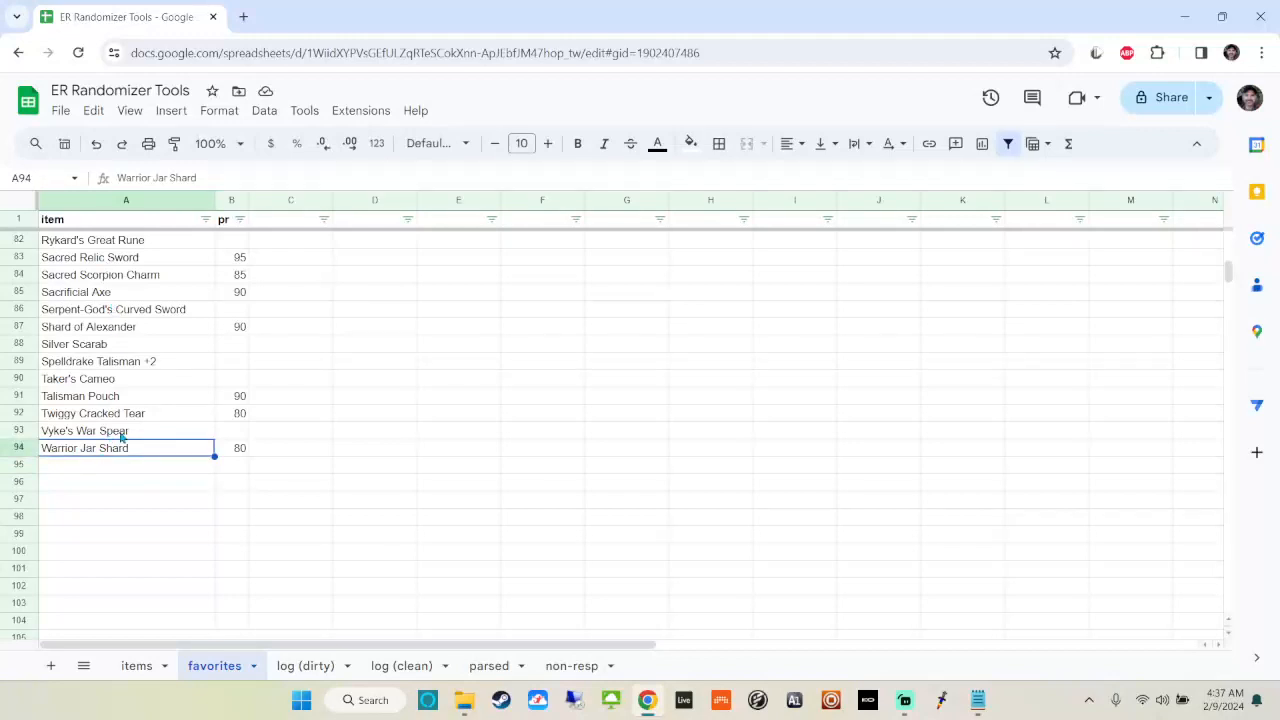
mouse_move(139, 331)
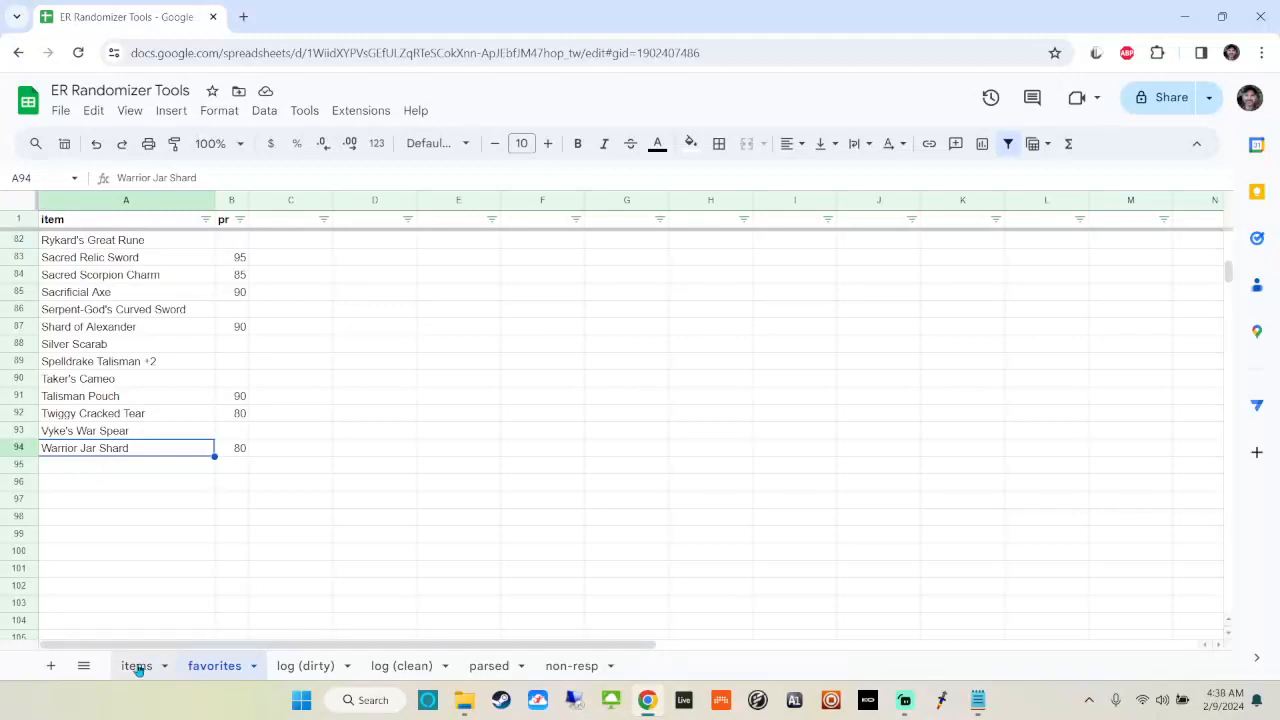
Enter =row in items row 3943 and select the empty rows beneath it
left_click(136, 665)
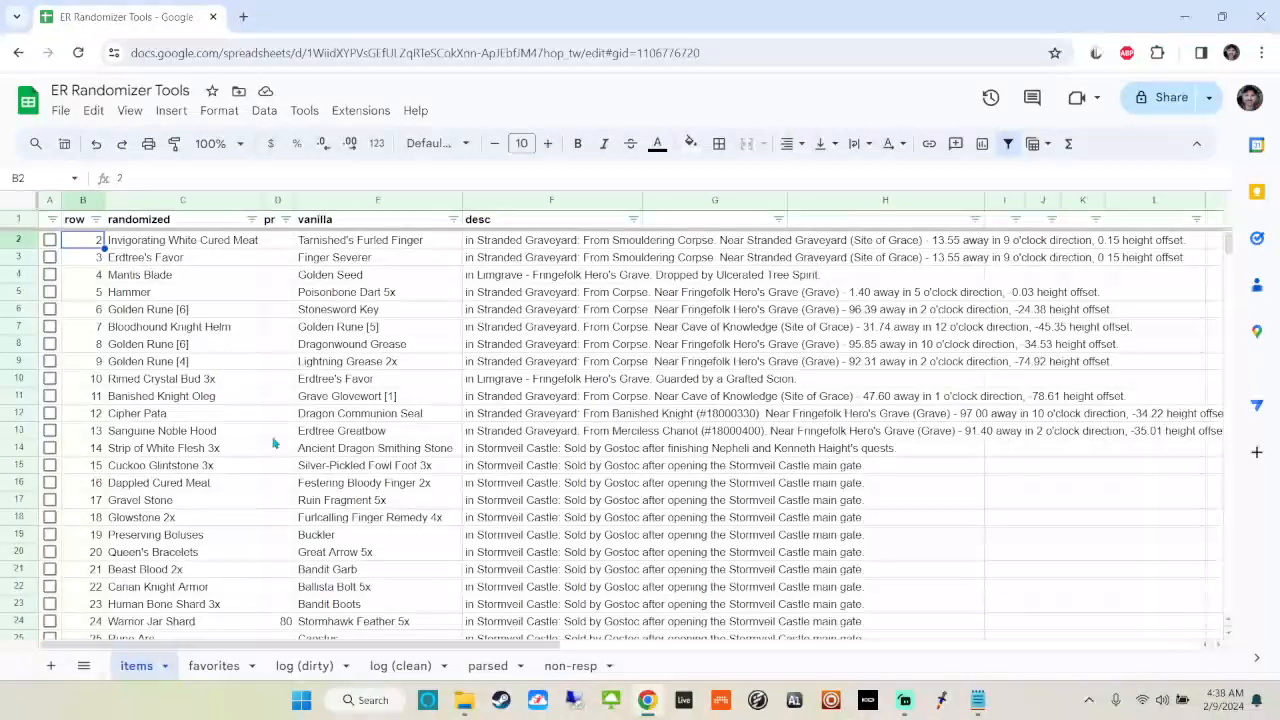
left_click(400, 665)
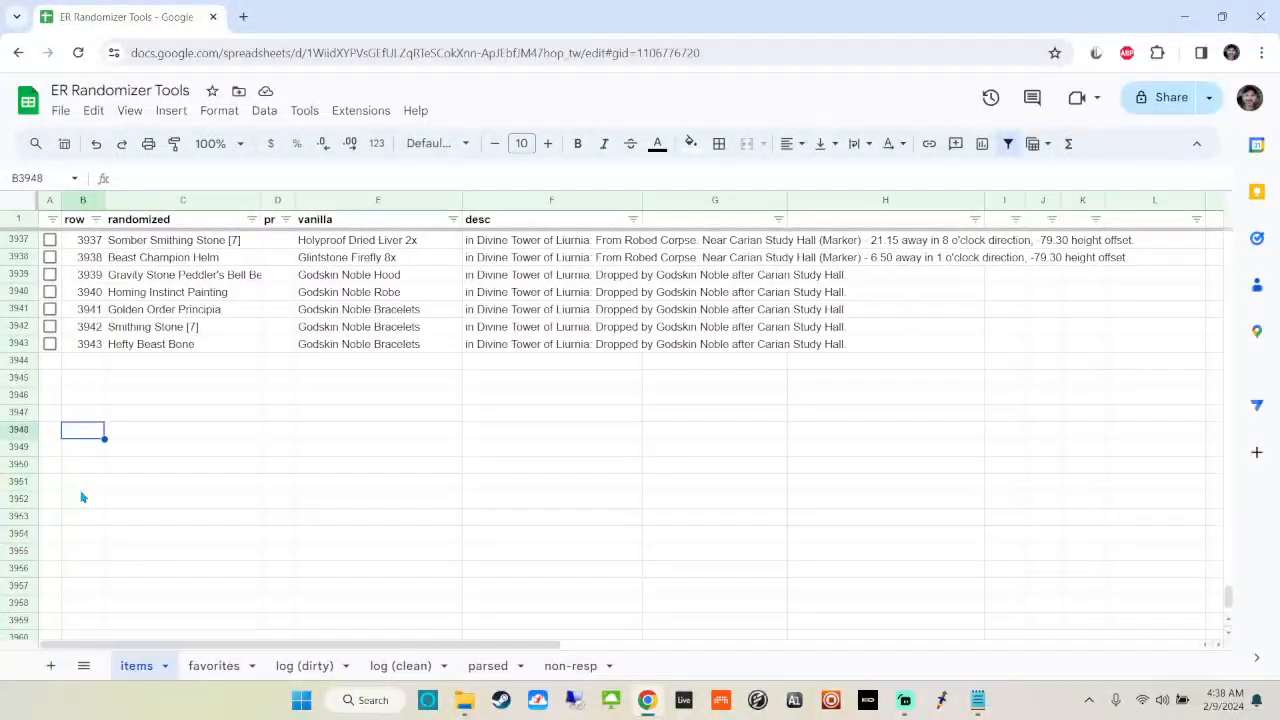
left_click(83, 343)
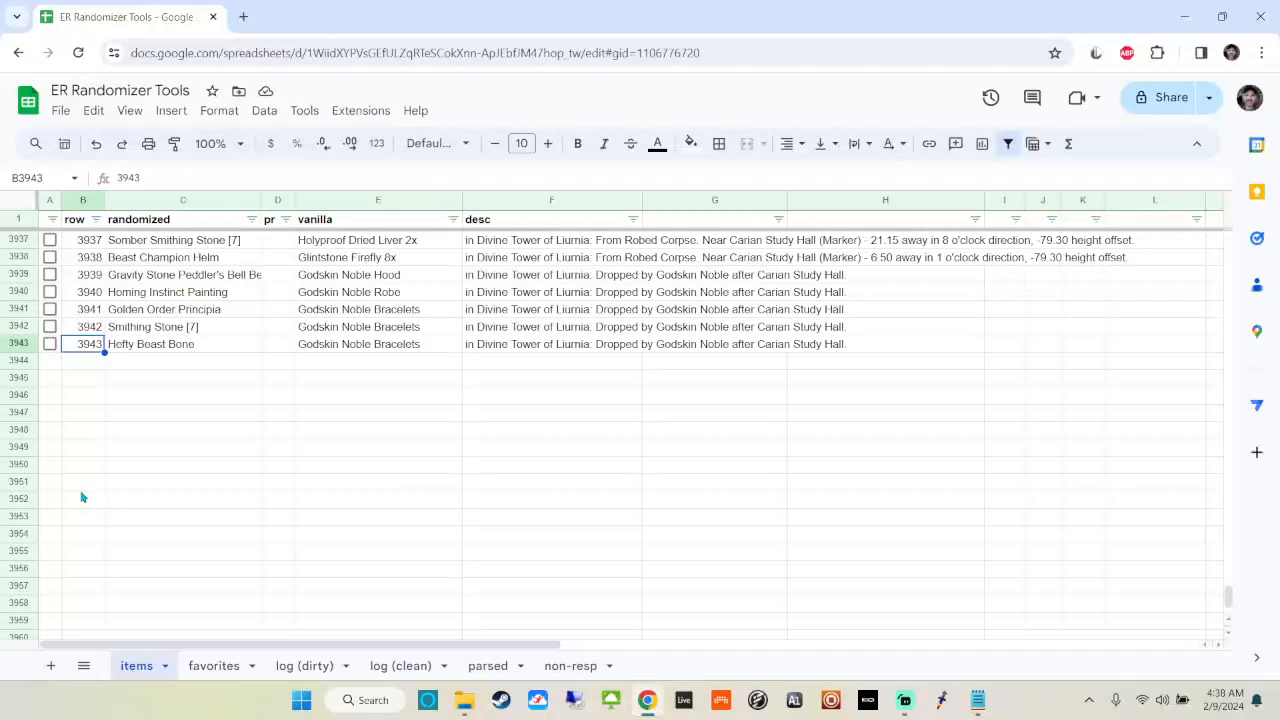
type("=row(")
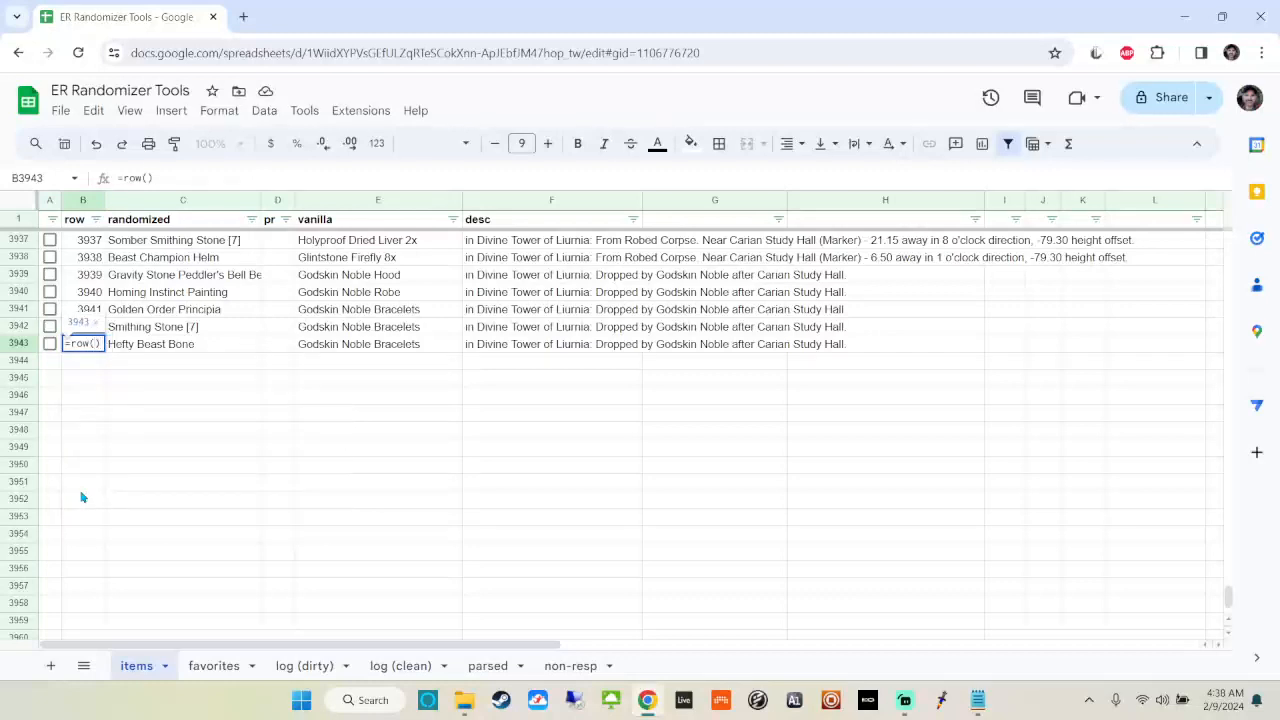
key("Enter")
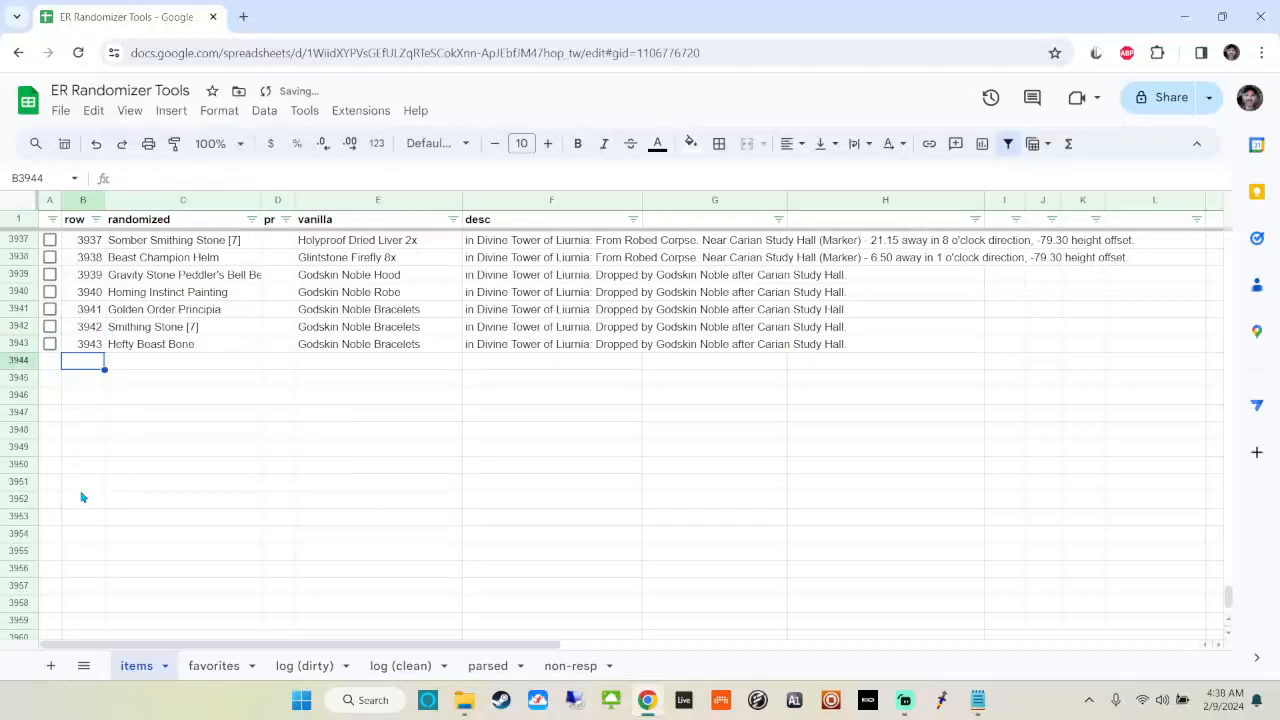
left_click(49, 343)
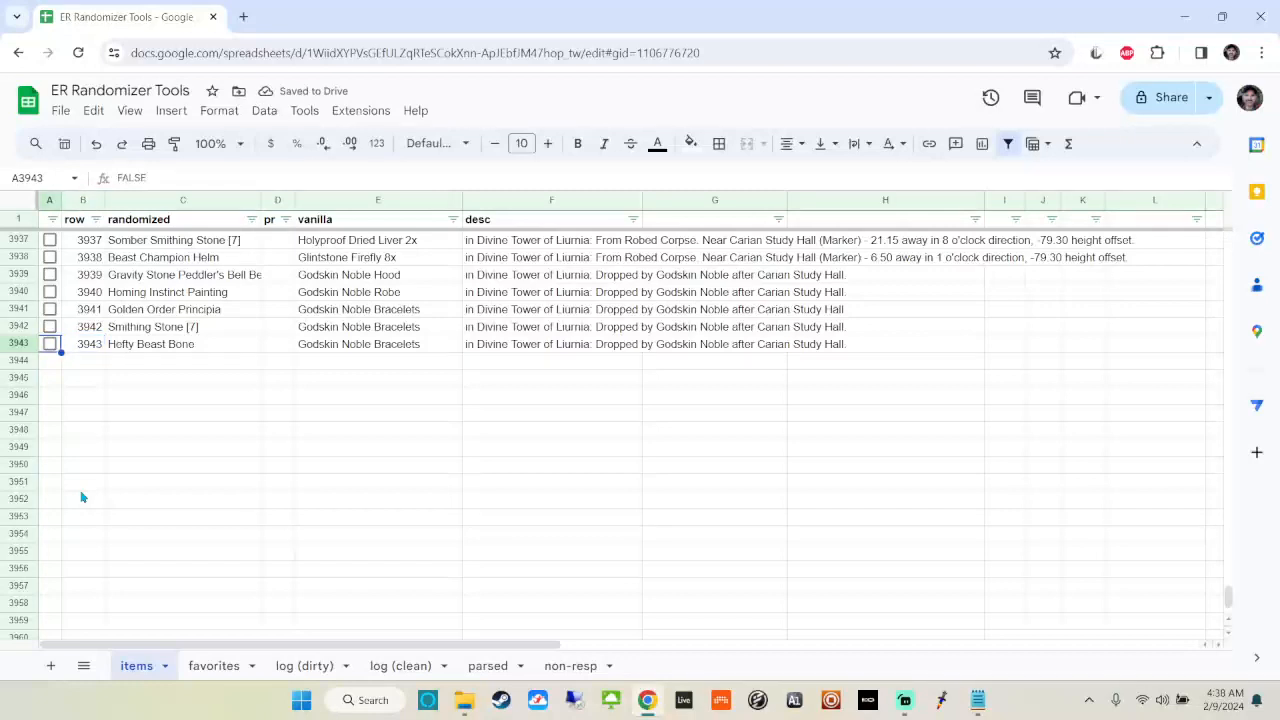
left_click(18, 343)
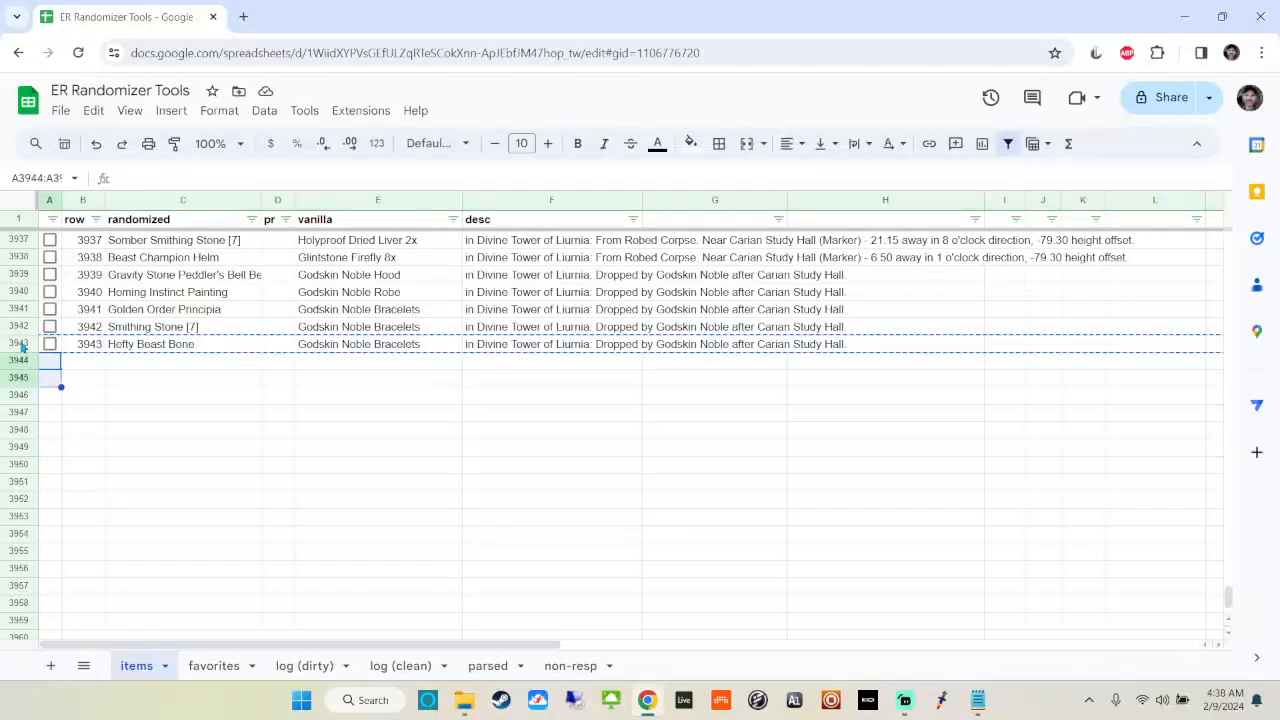
scroll("down", 3)
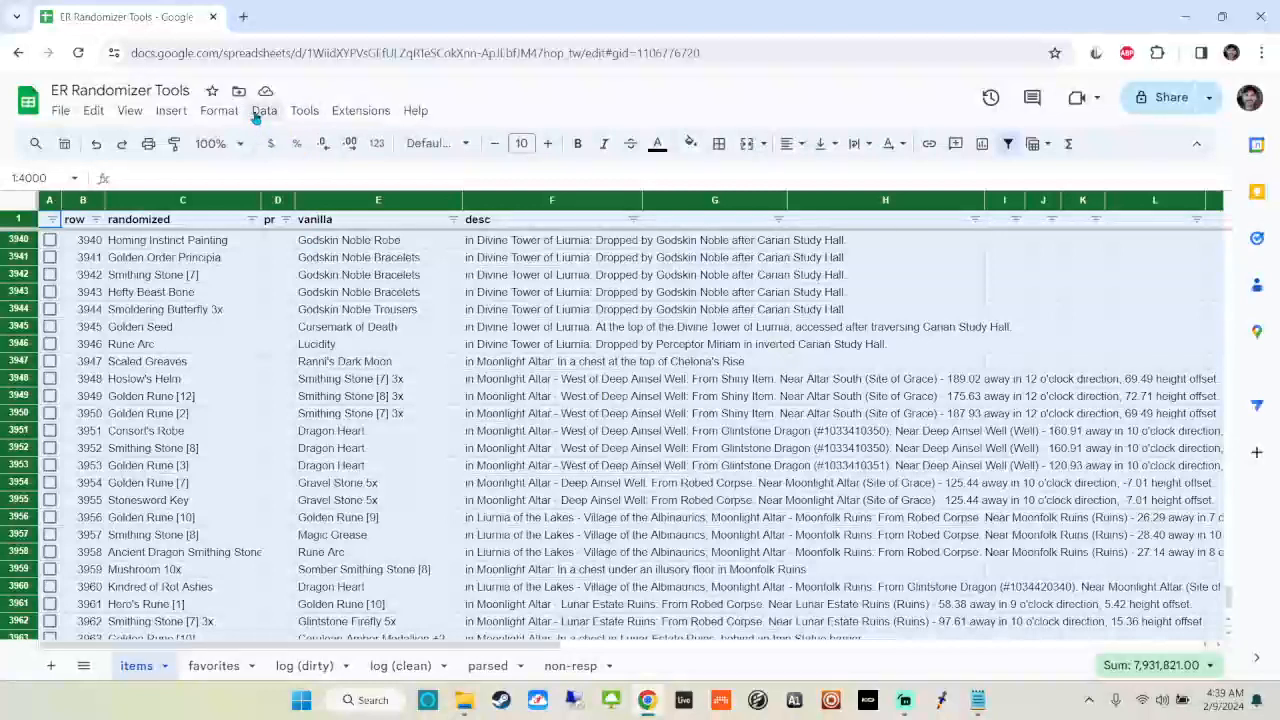
Sort the range with a header row by pr Z to A, then randomized A to Z
left_click(264, 110)
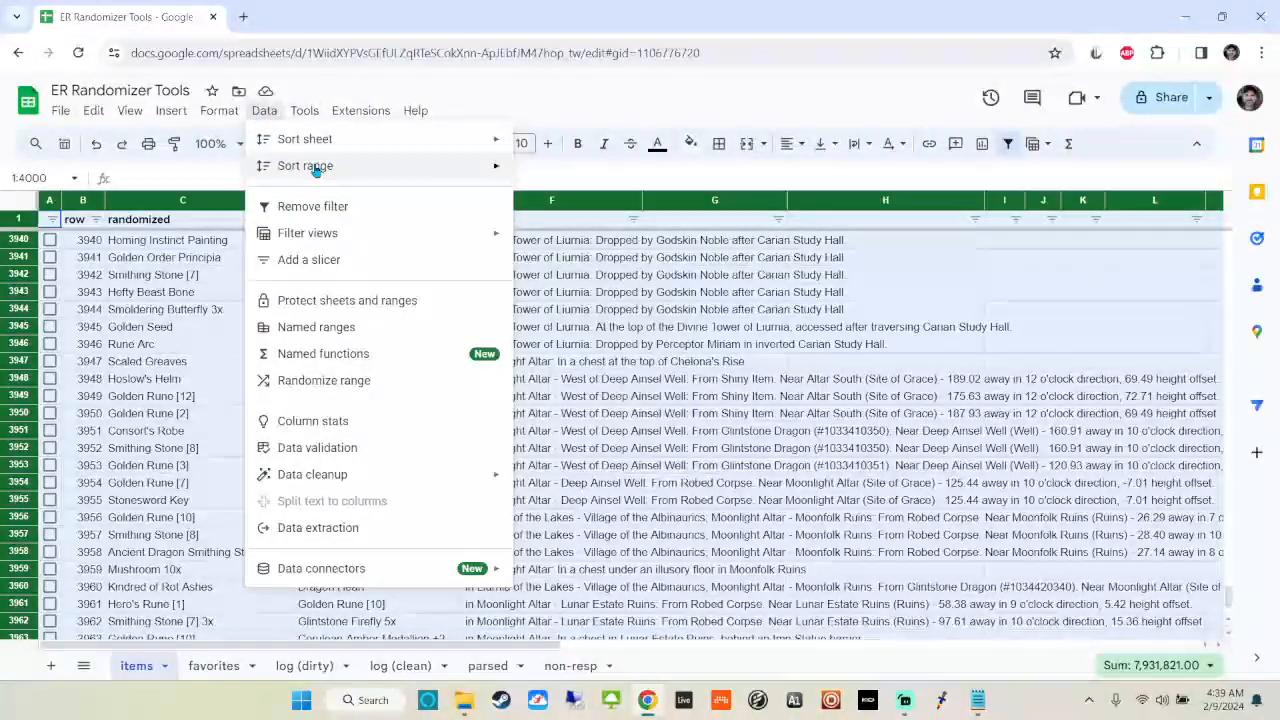
left_click(305, 165)
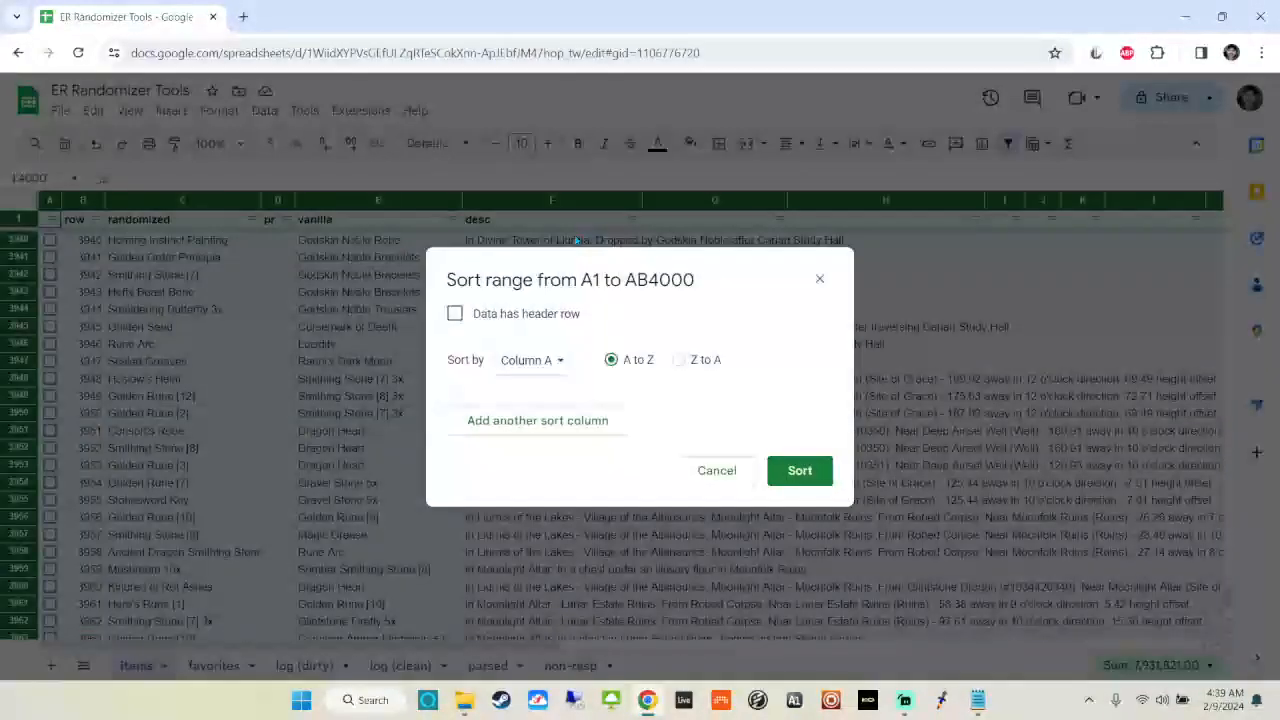
left_click(455, 313)
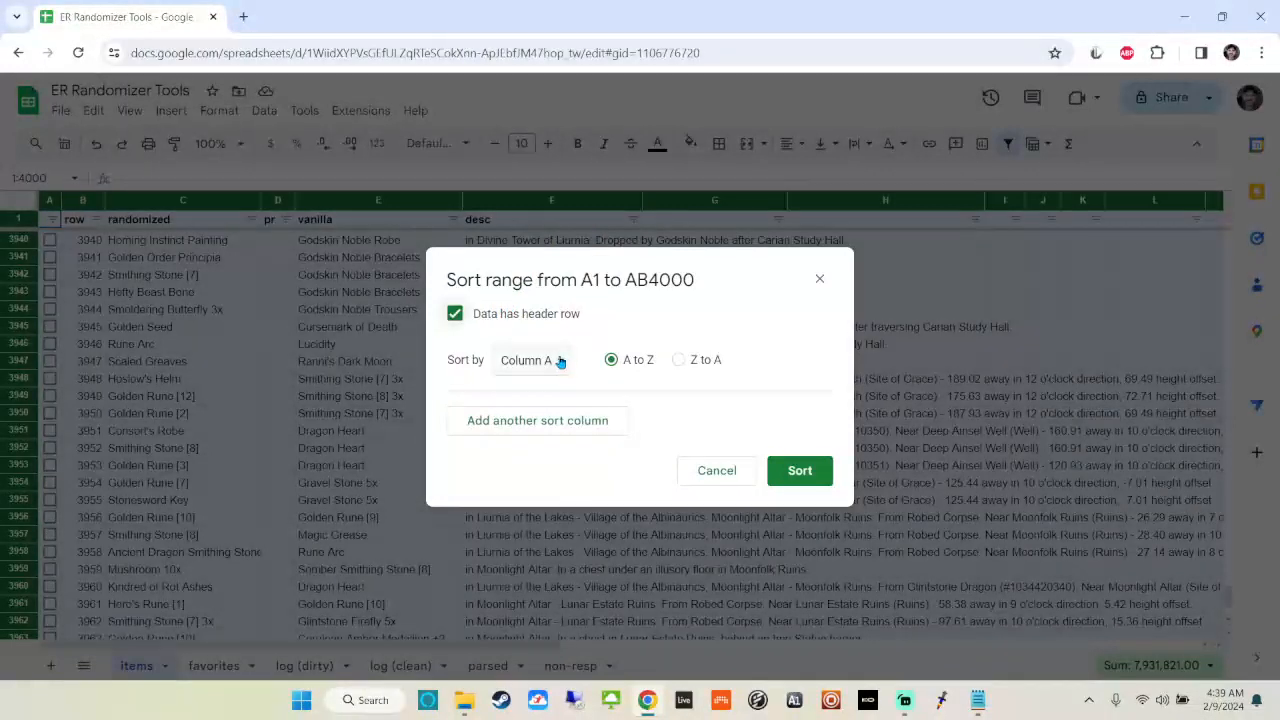
left_click(532, 360)
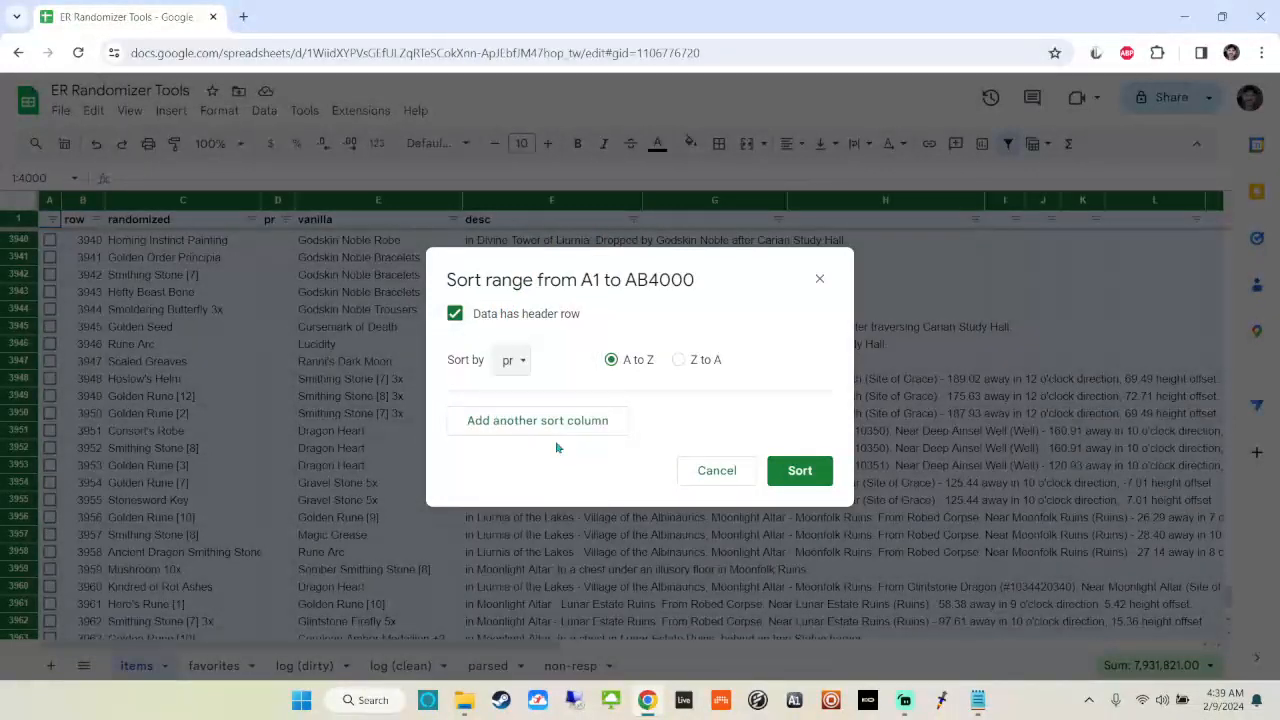
left_click(679, 359)
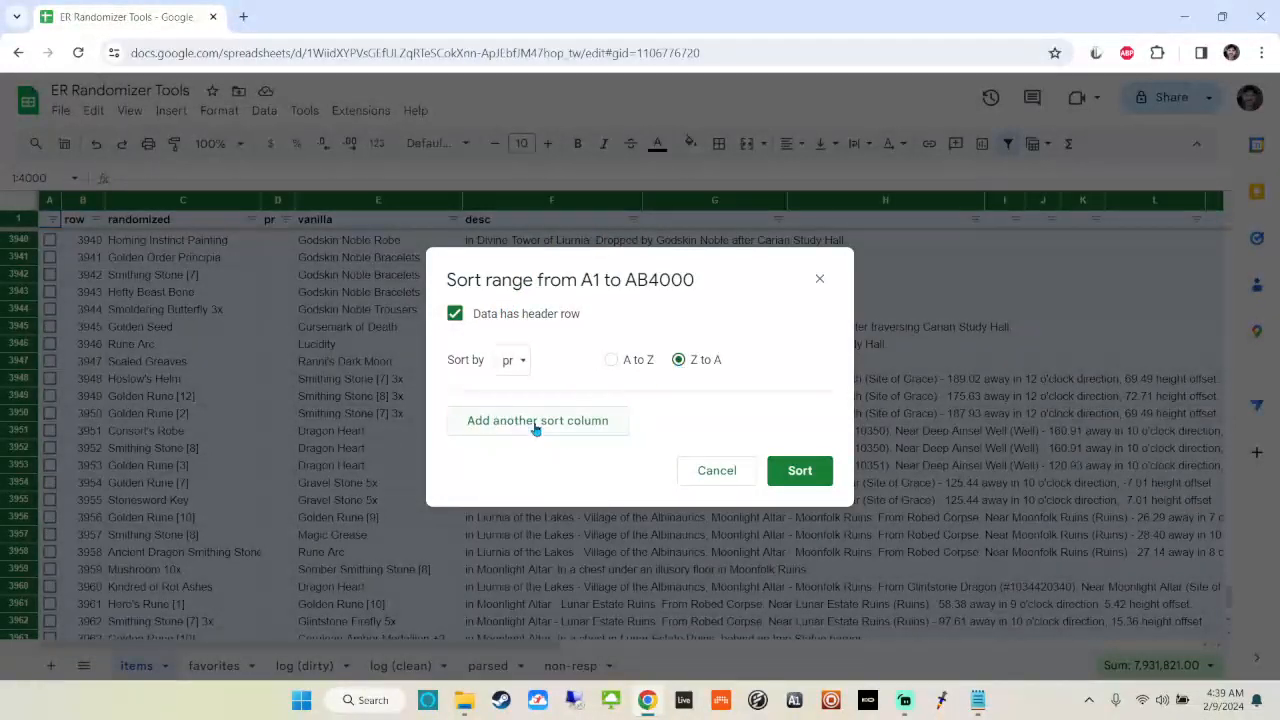
left_click(537, 420)
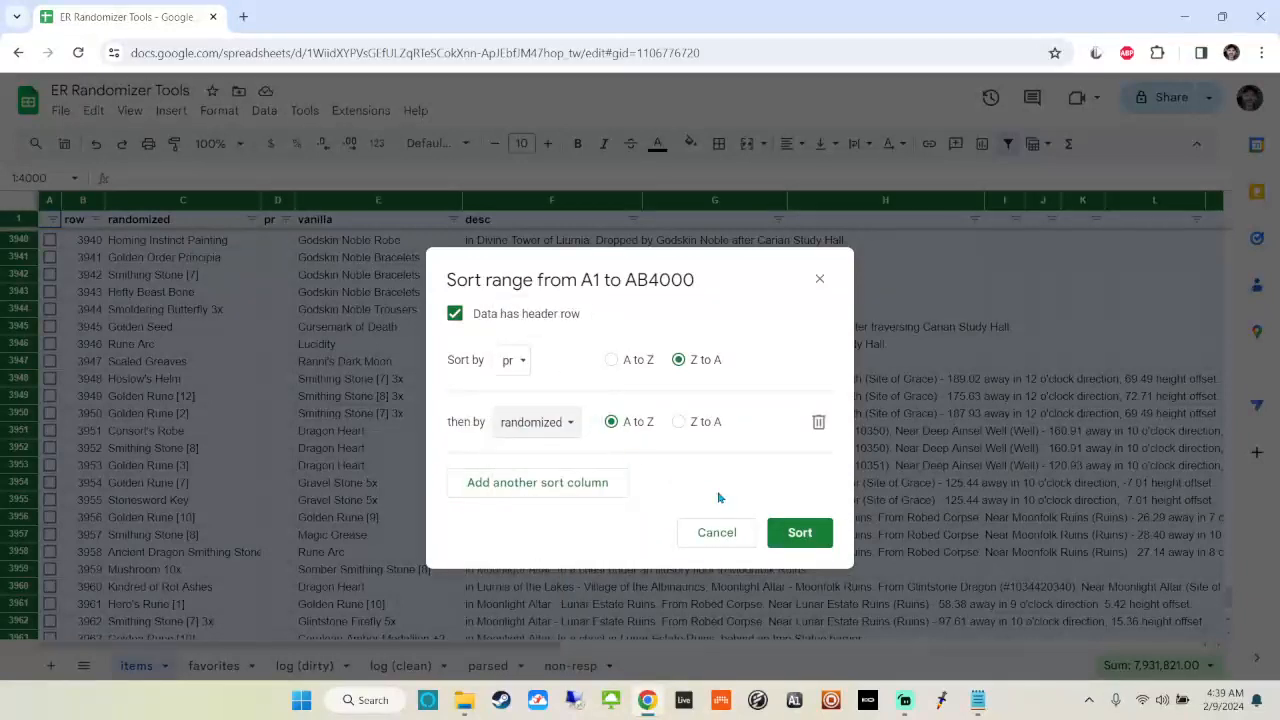
left_click(799, 532)
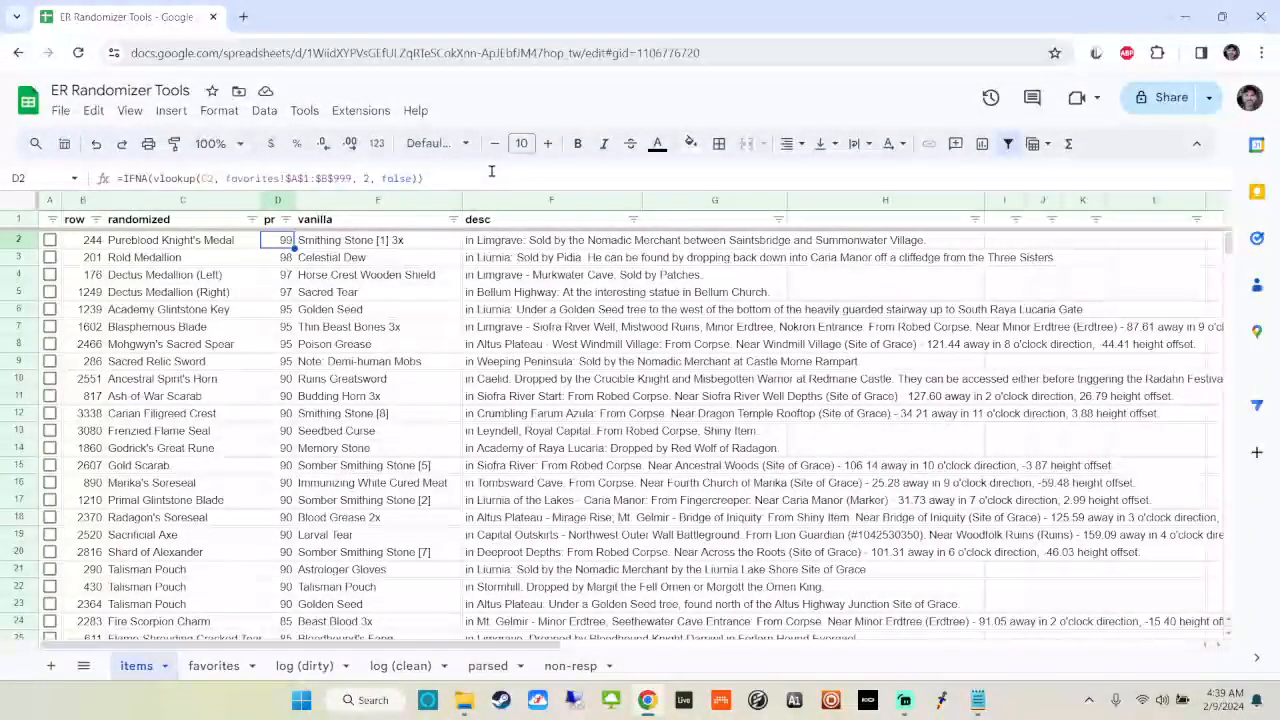
left_click(278, 326)
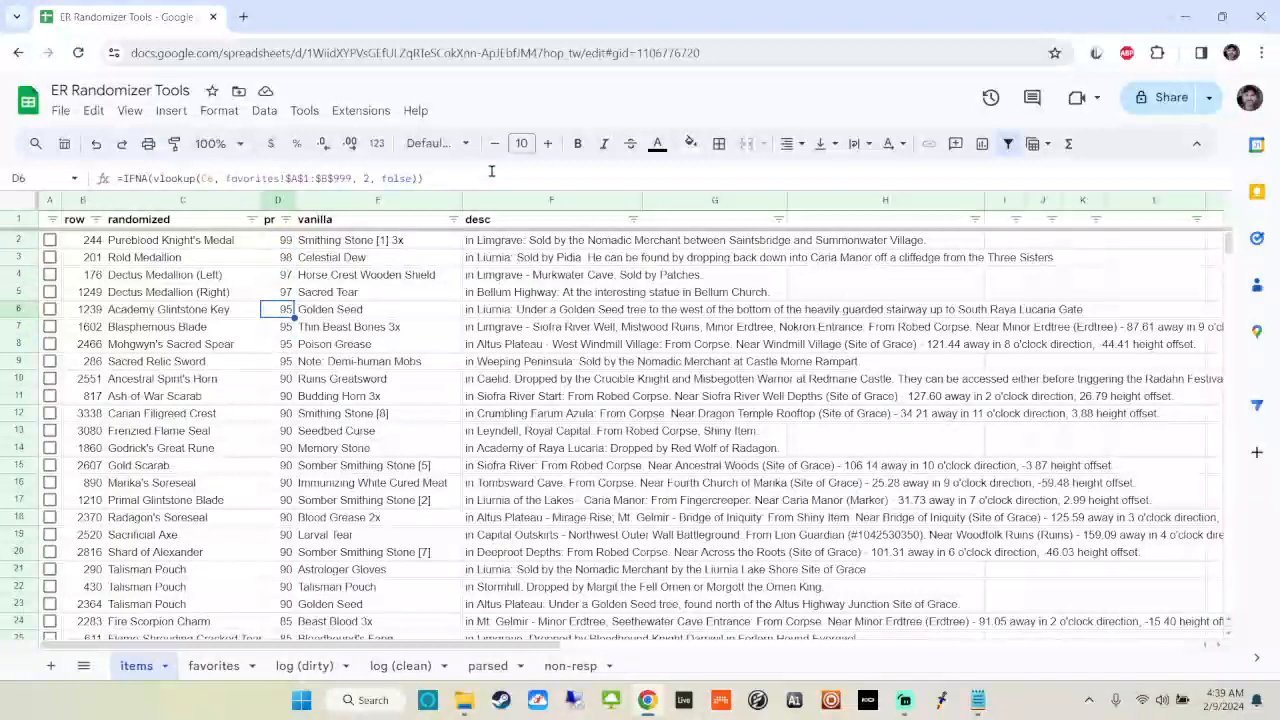
left_click(278, 292)
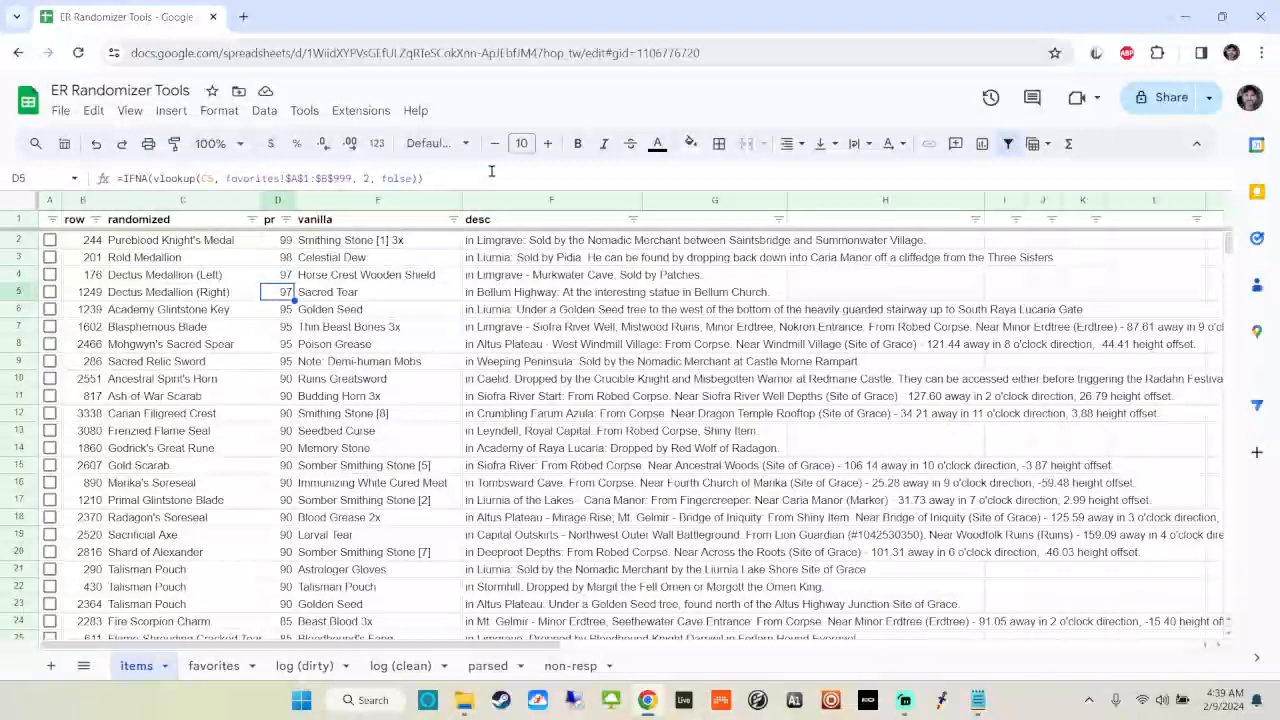
left_click(278, 239)
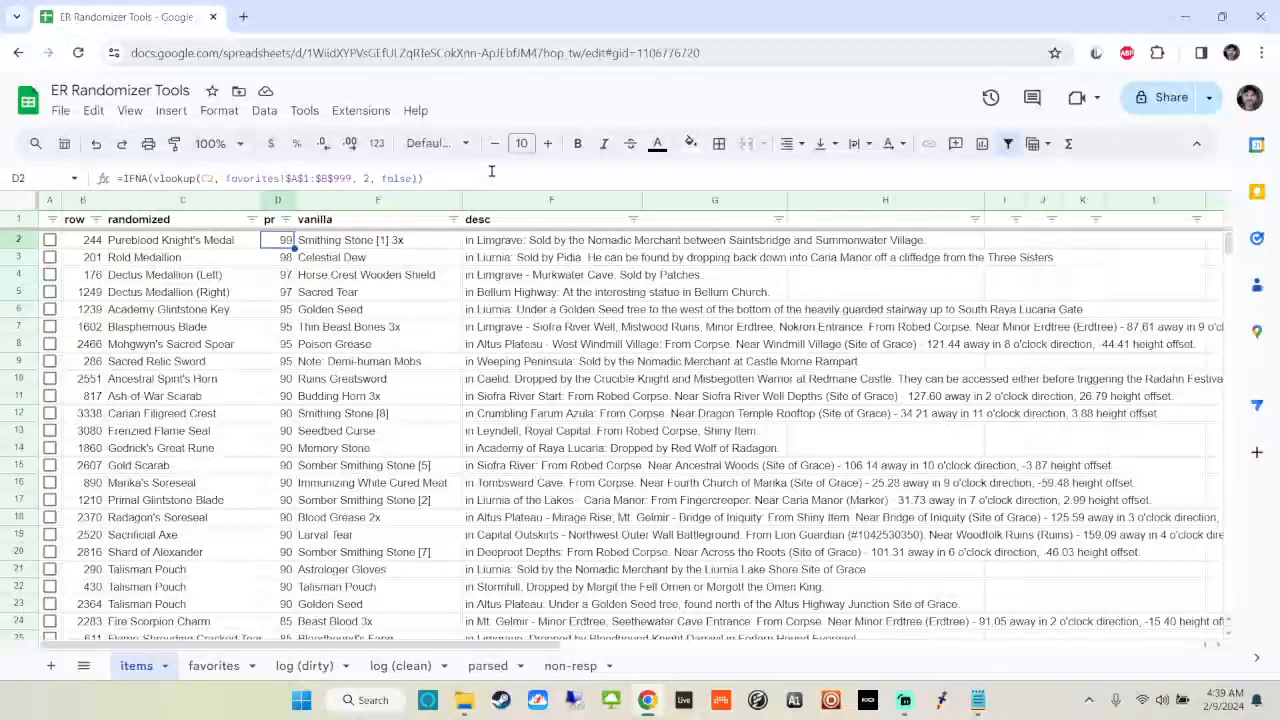
left_click(183, 240)
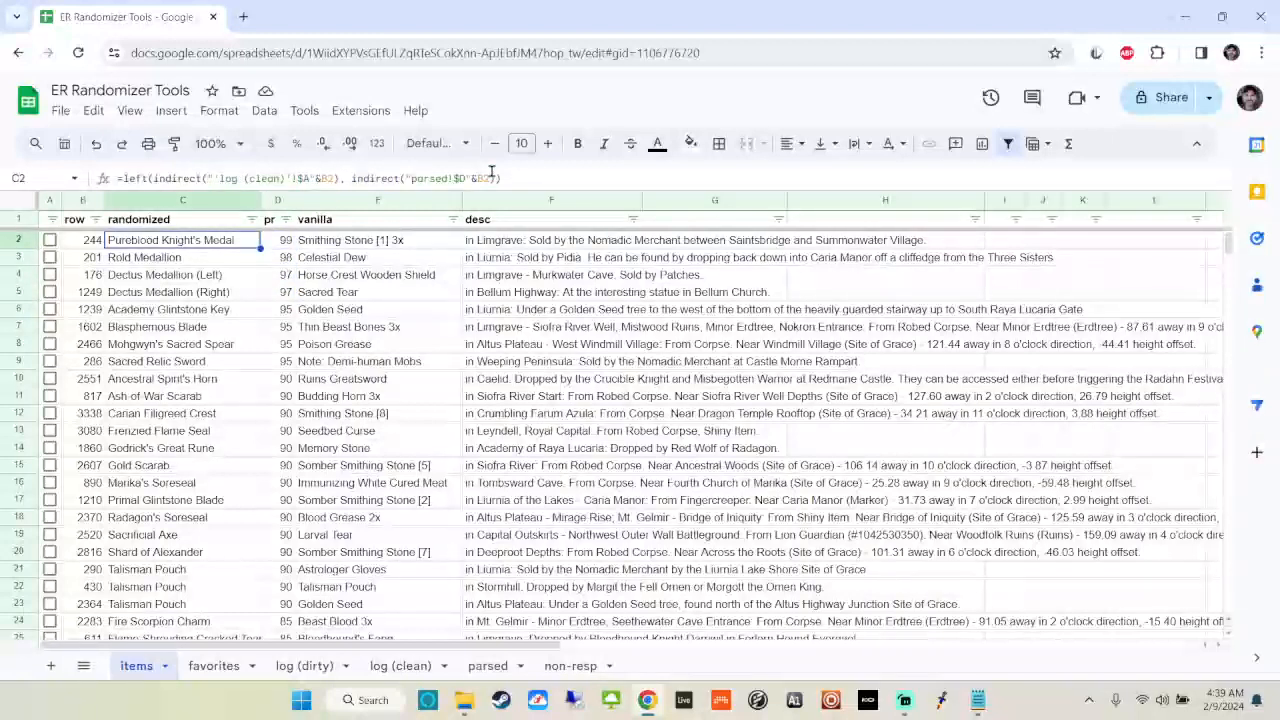
left_click(550, 240)
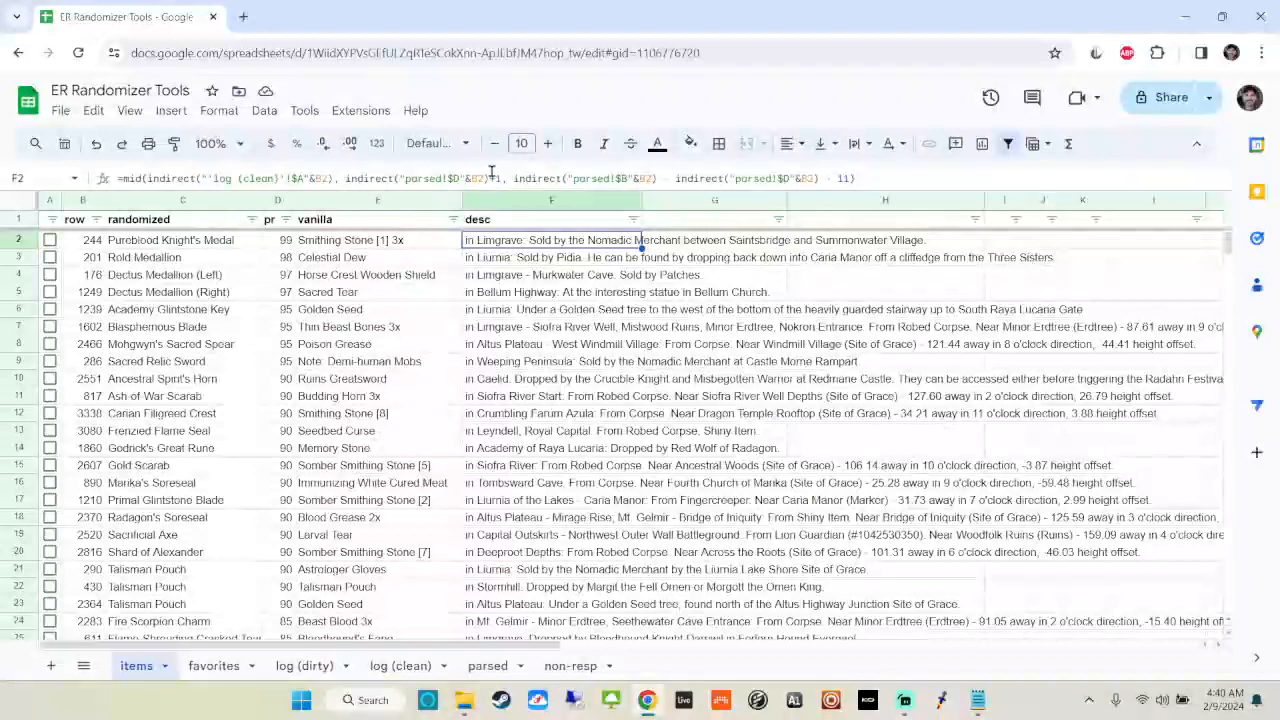
left_click(377, 239)
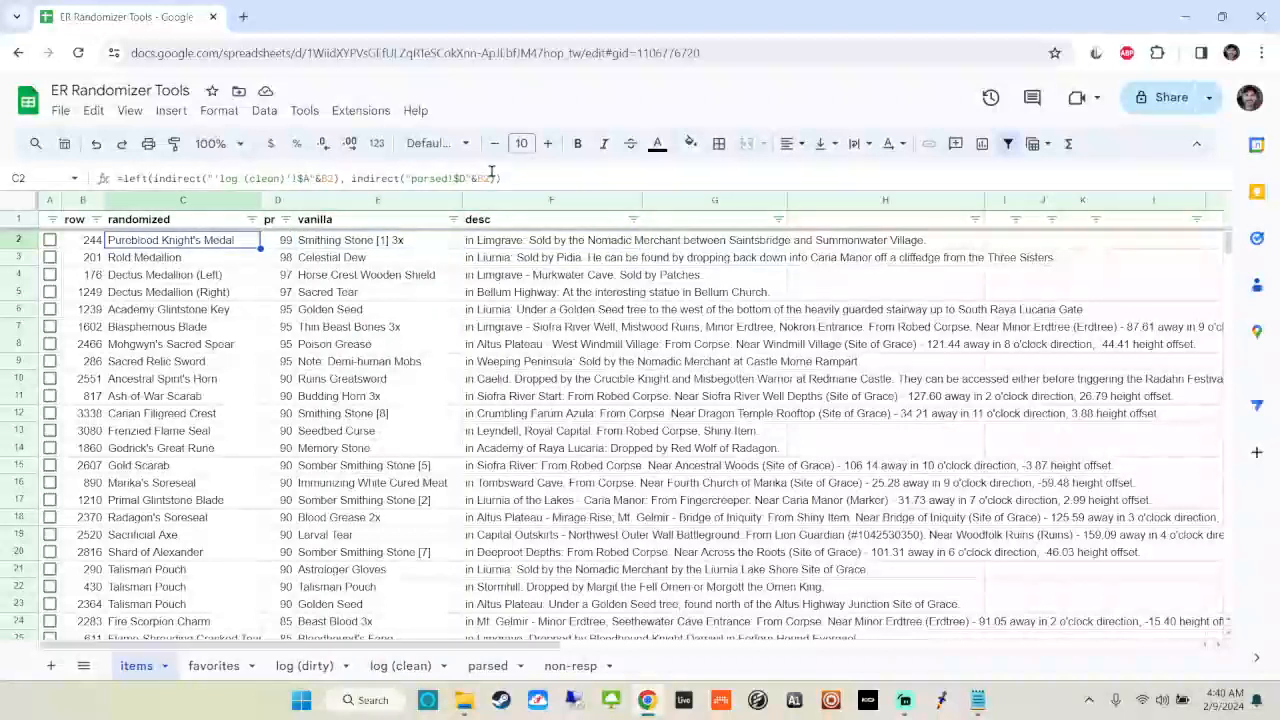
left_click(377, 240)
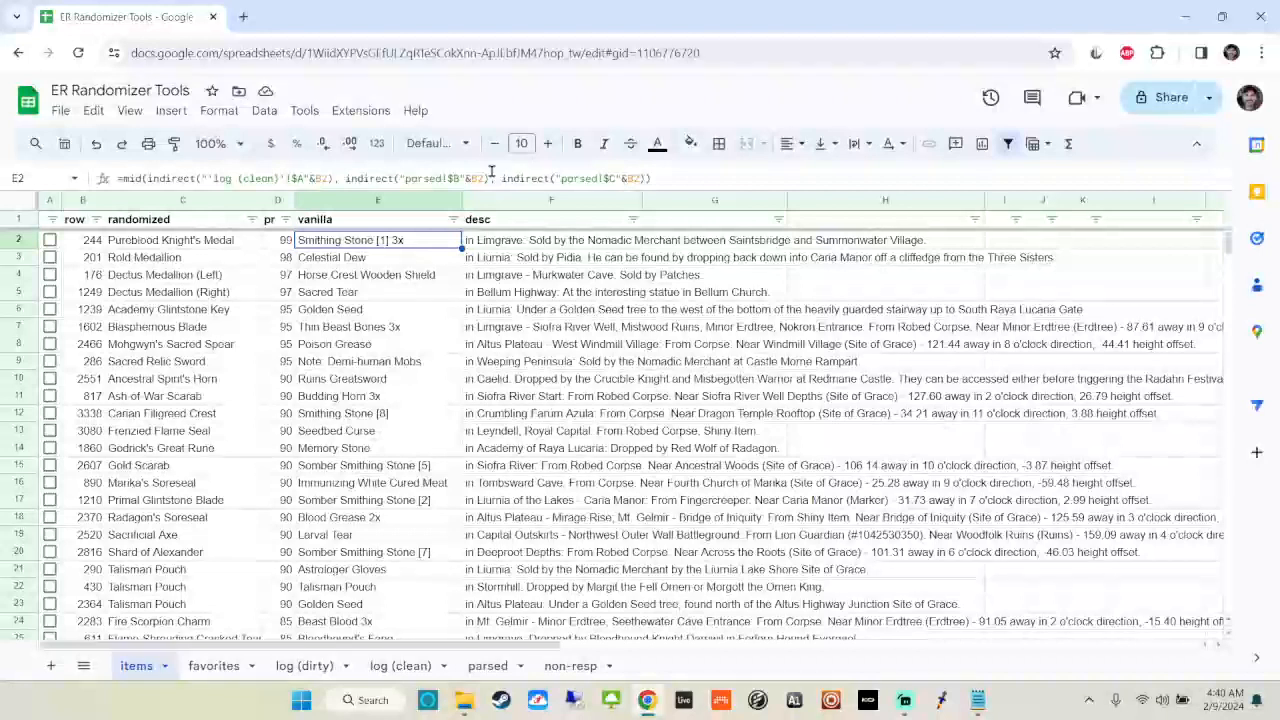
left_click(278, 239)
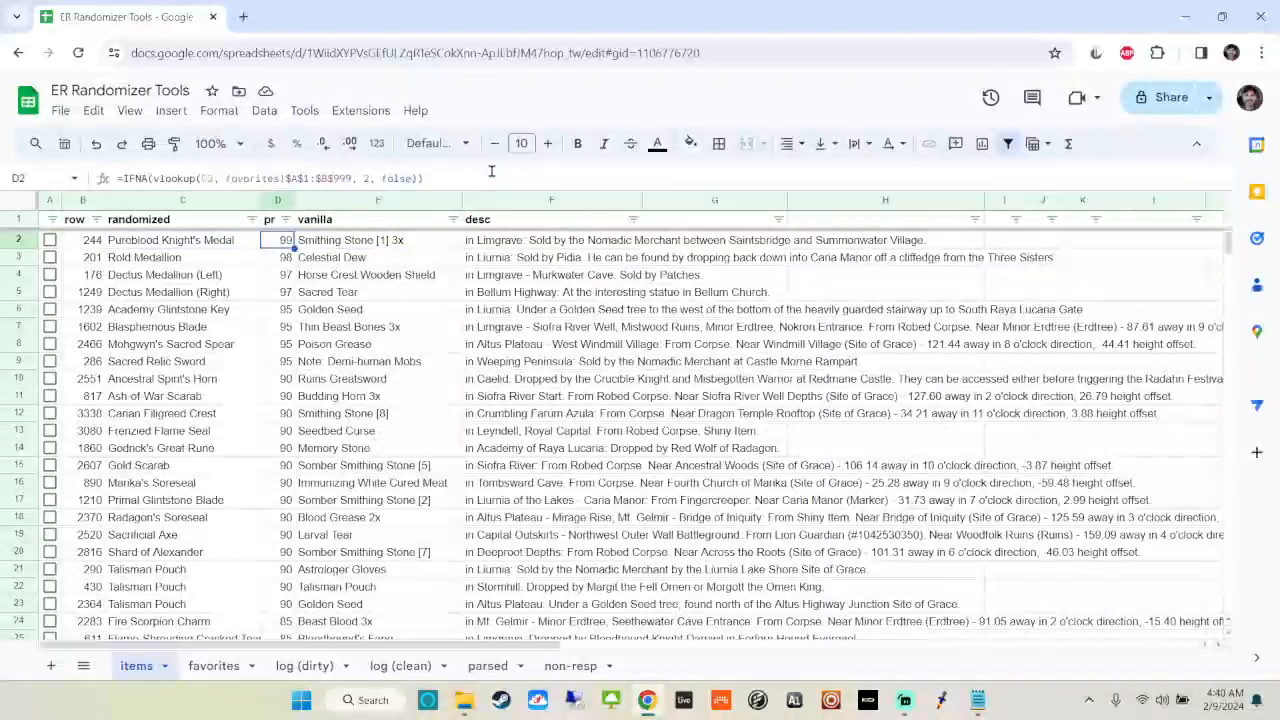
left_click(182, 274)
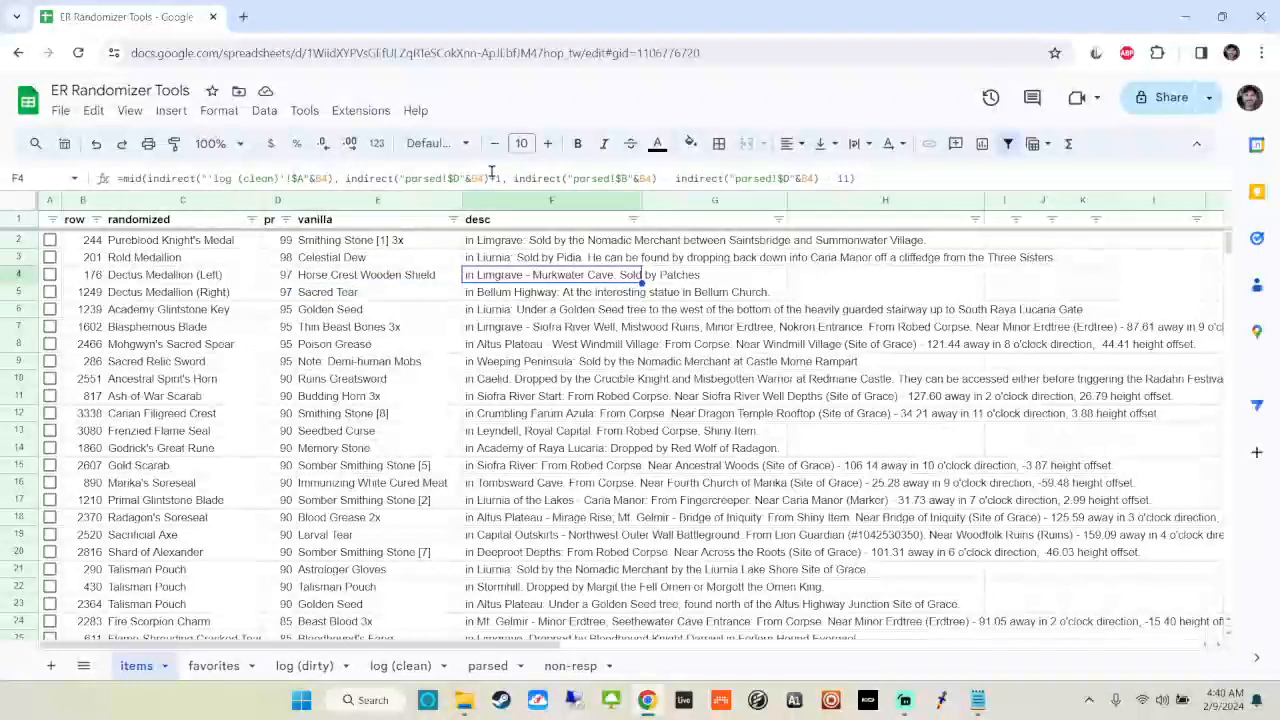
left_click(551, 292)
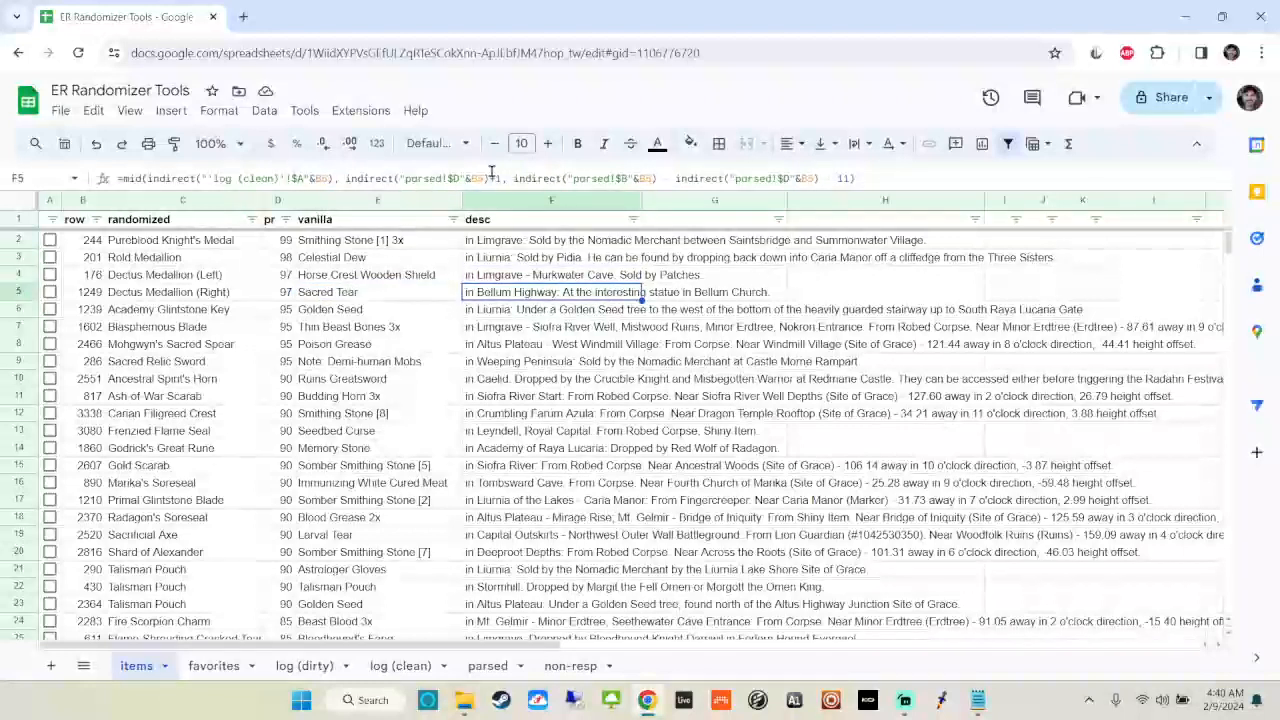
left_click(183, 274)
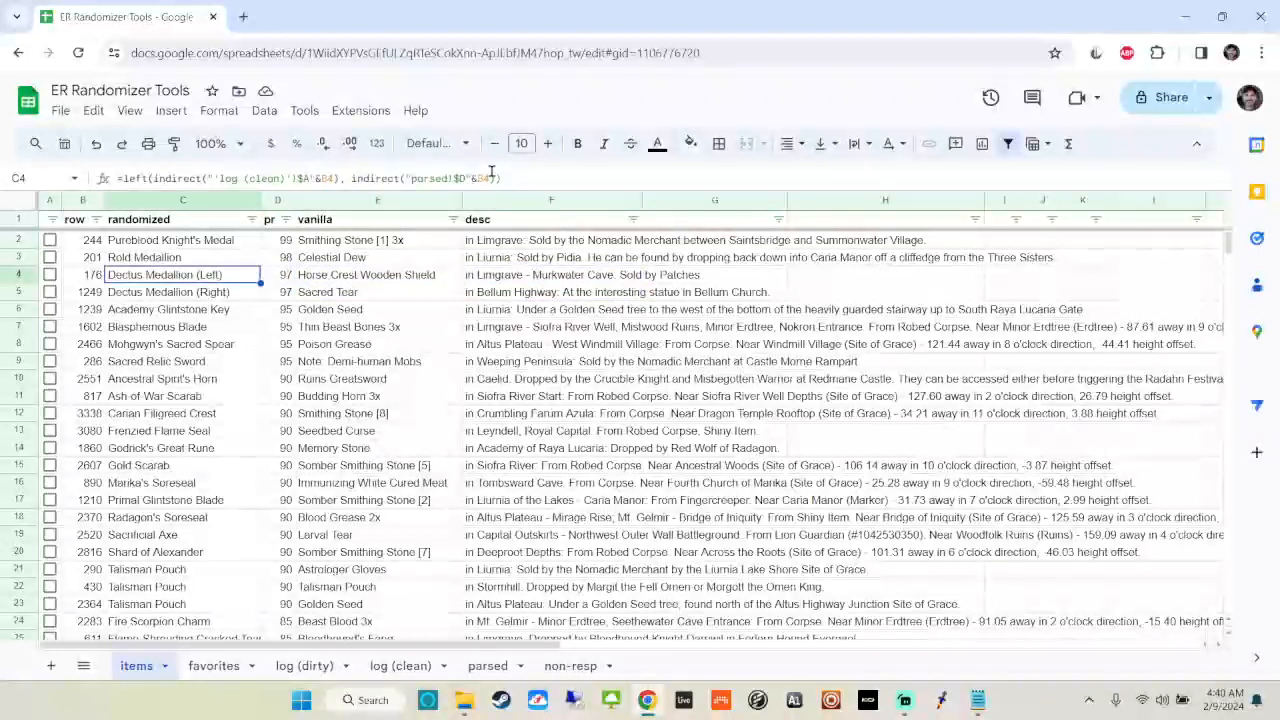
left_click(550, 274)
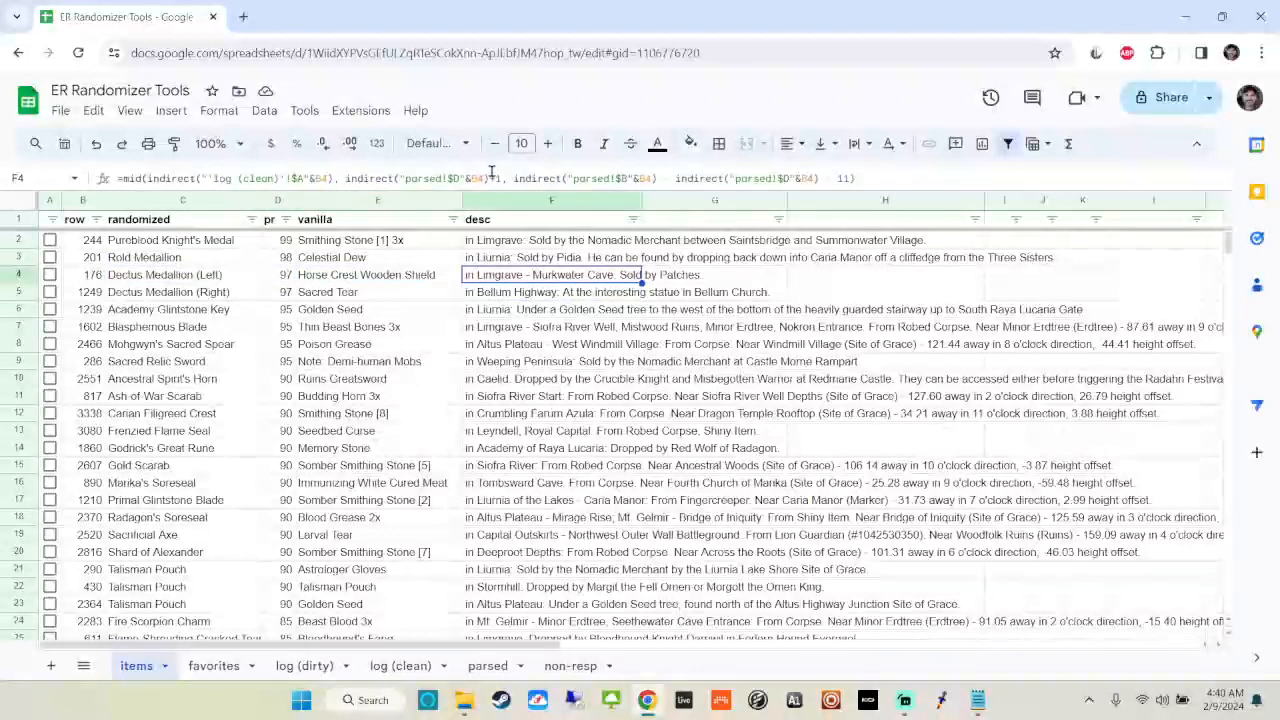
left_click(551, 291)
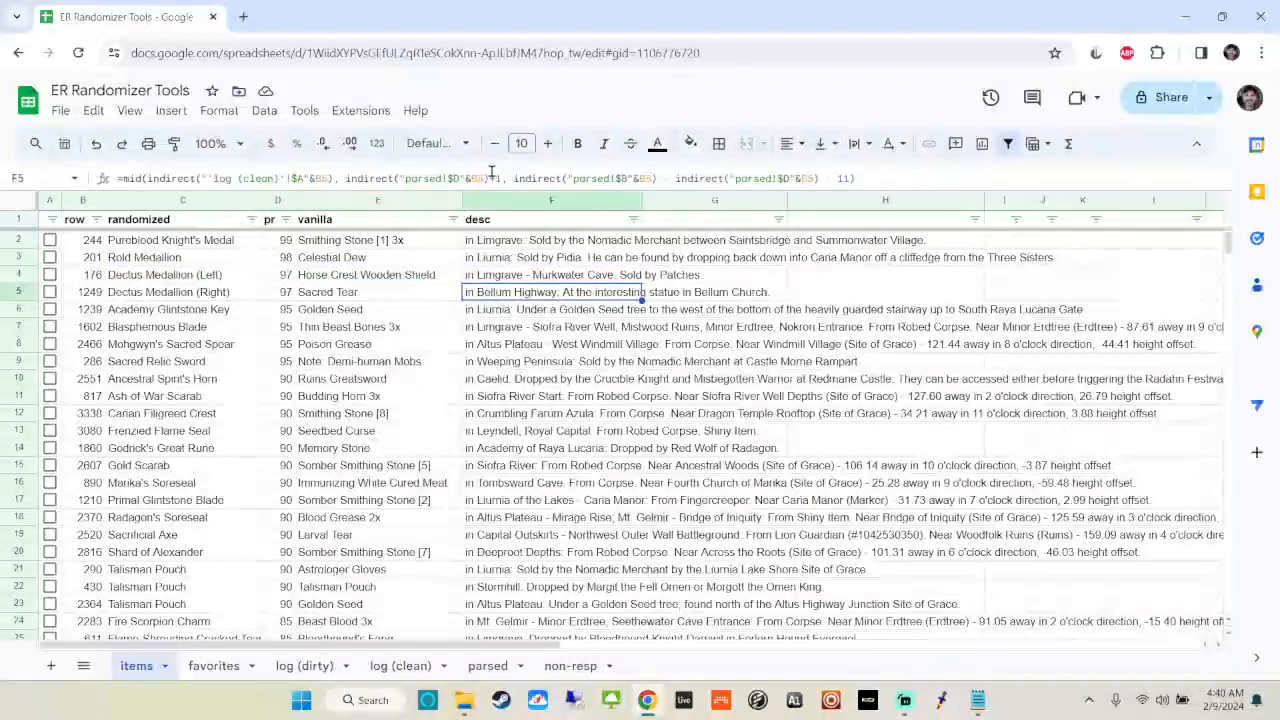
left_click(183, 291)
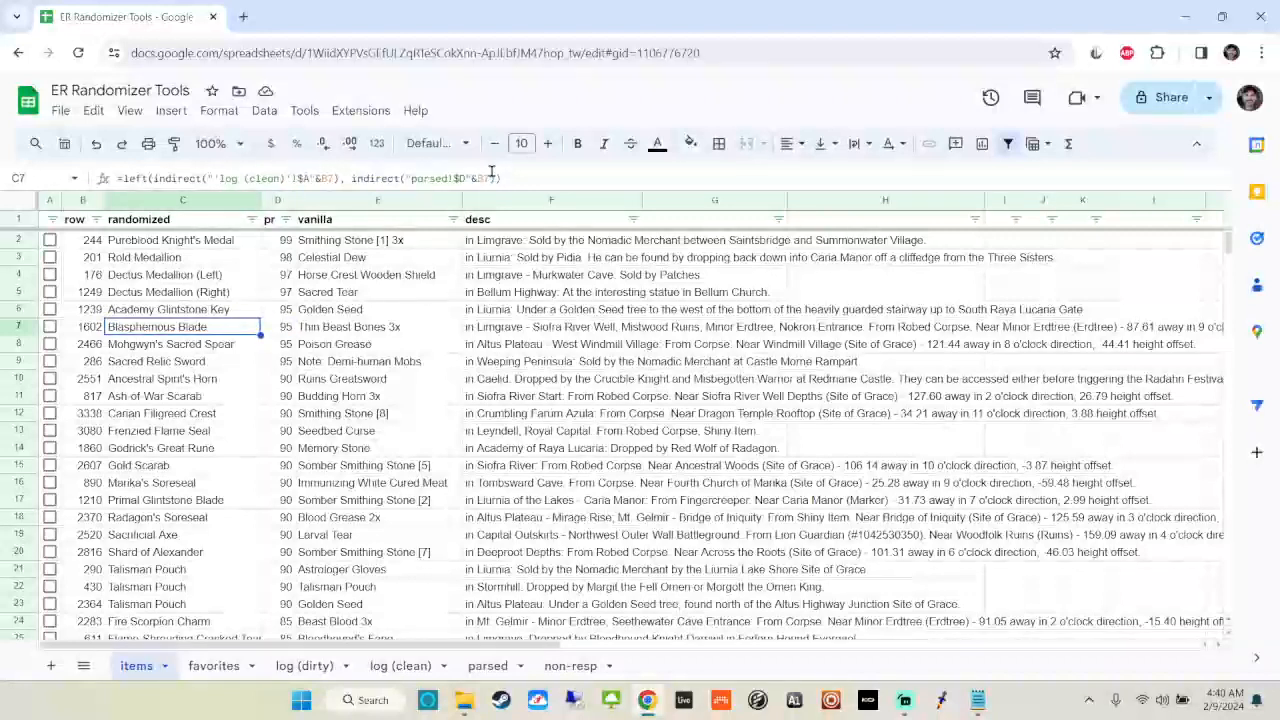
left_click(170, 343)
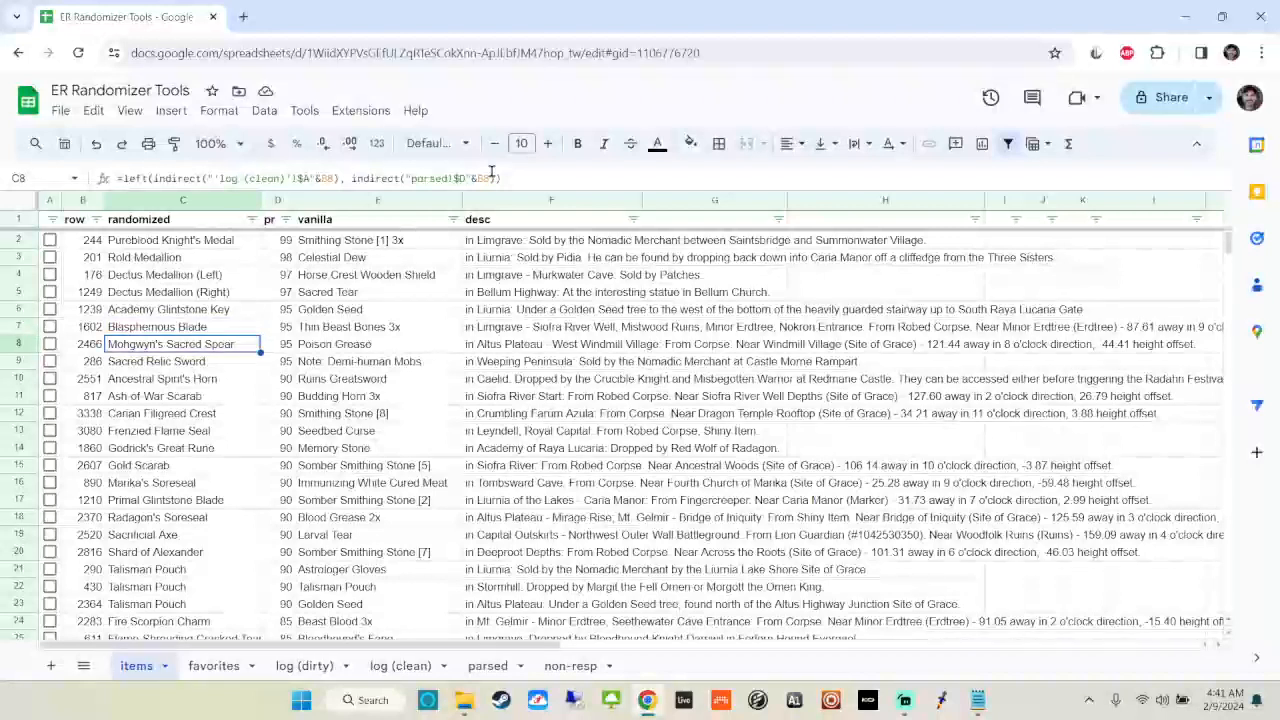
left_click(156, 361)
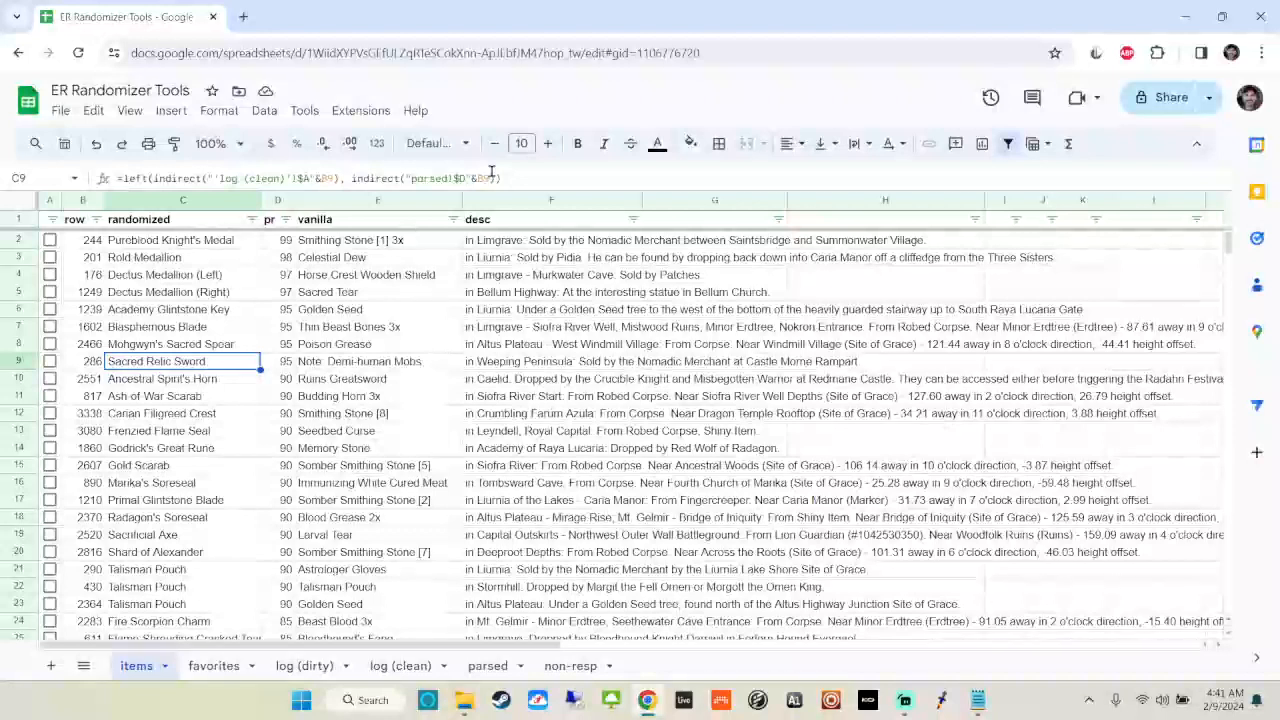
mouse_move(443, 432)
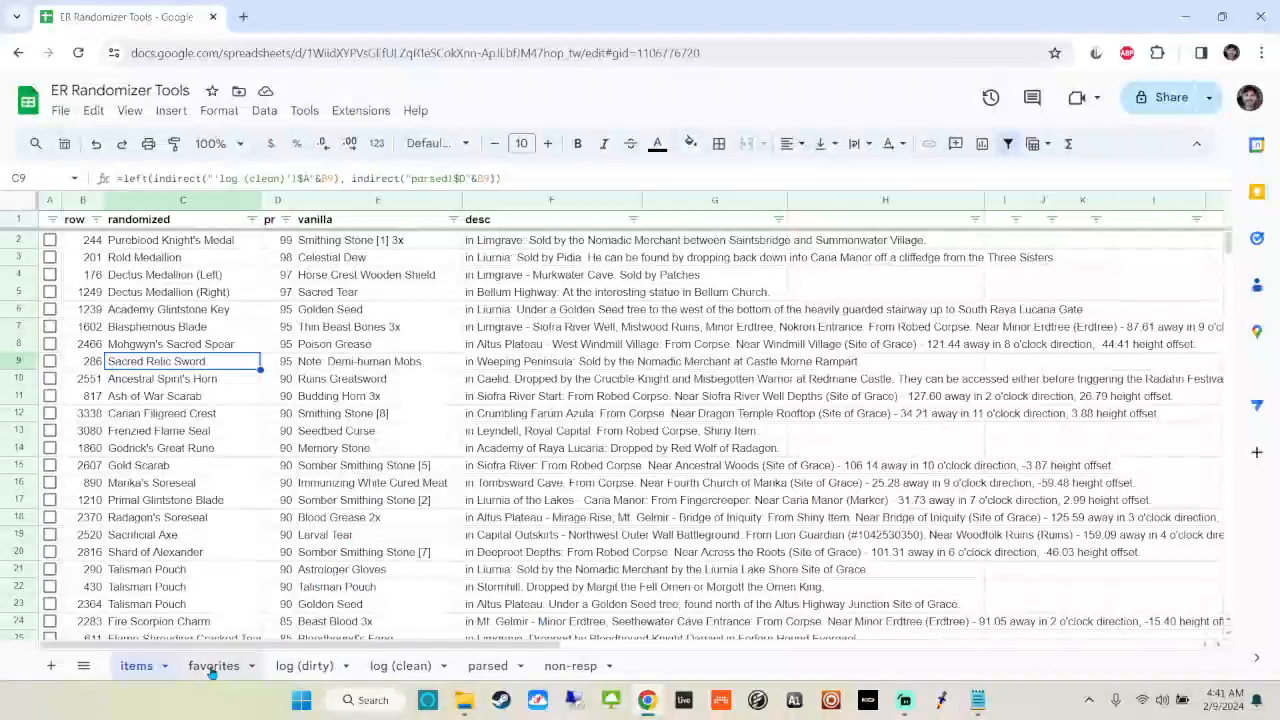
left_click(135, 665)
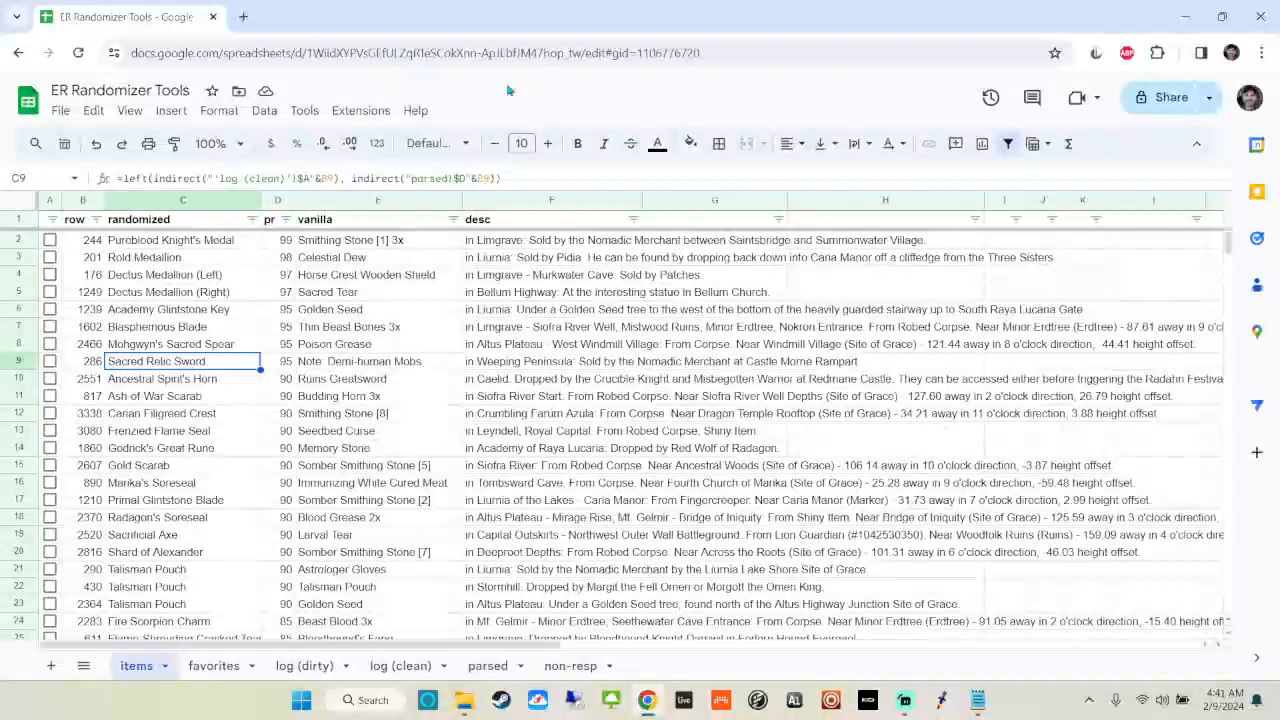
mouse_move(598, 183)
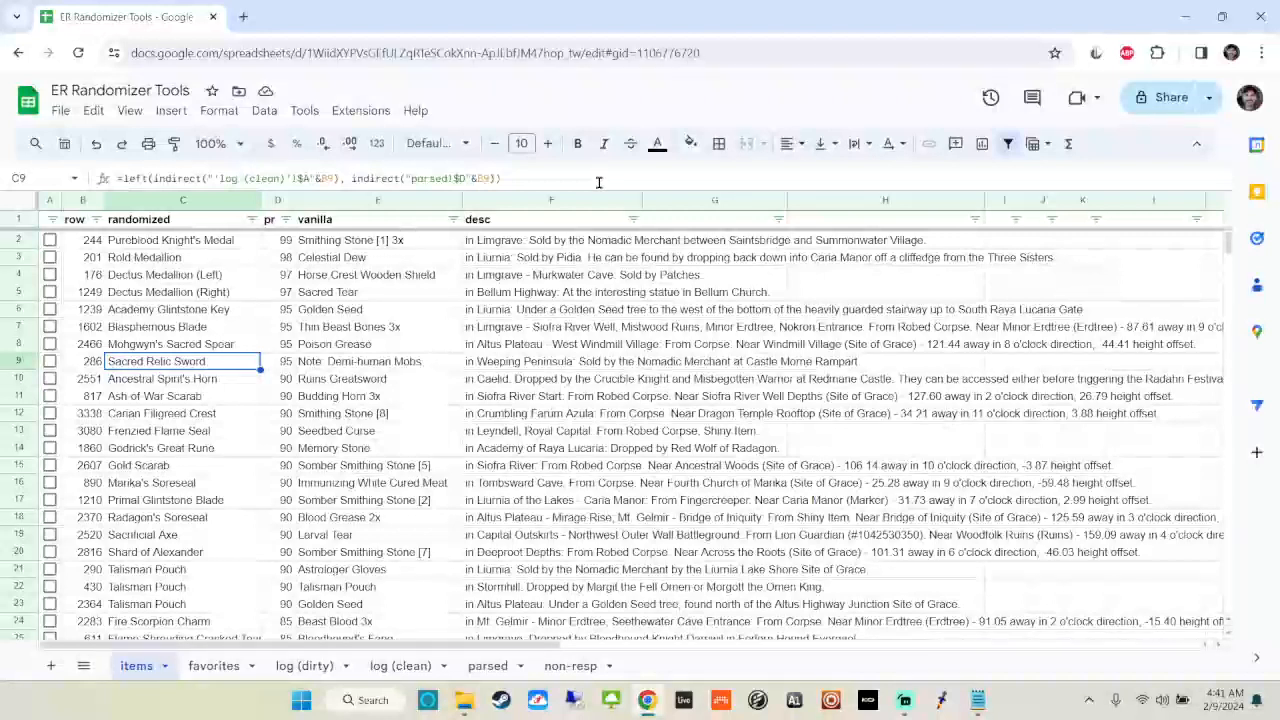